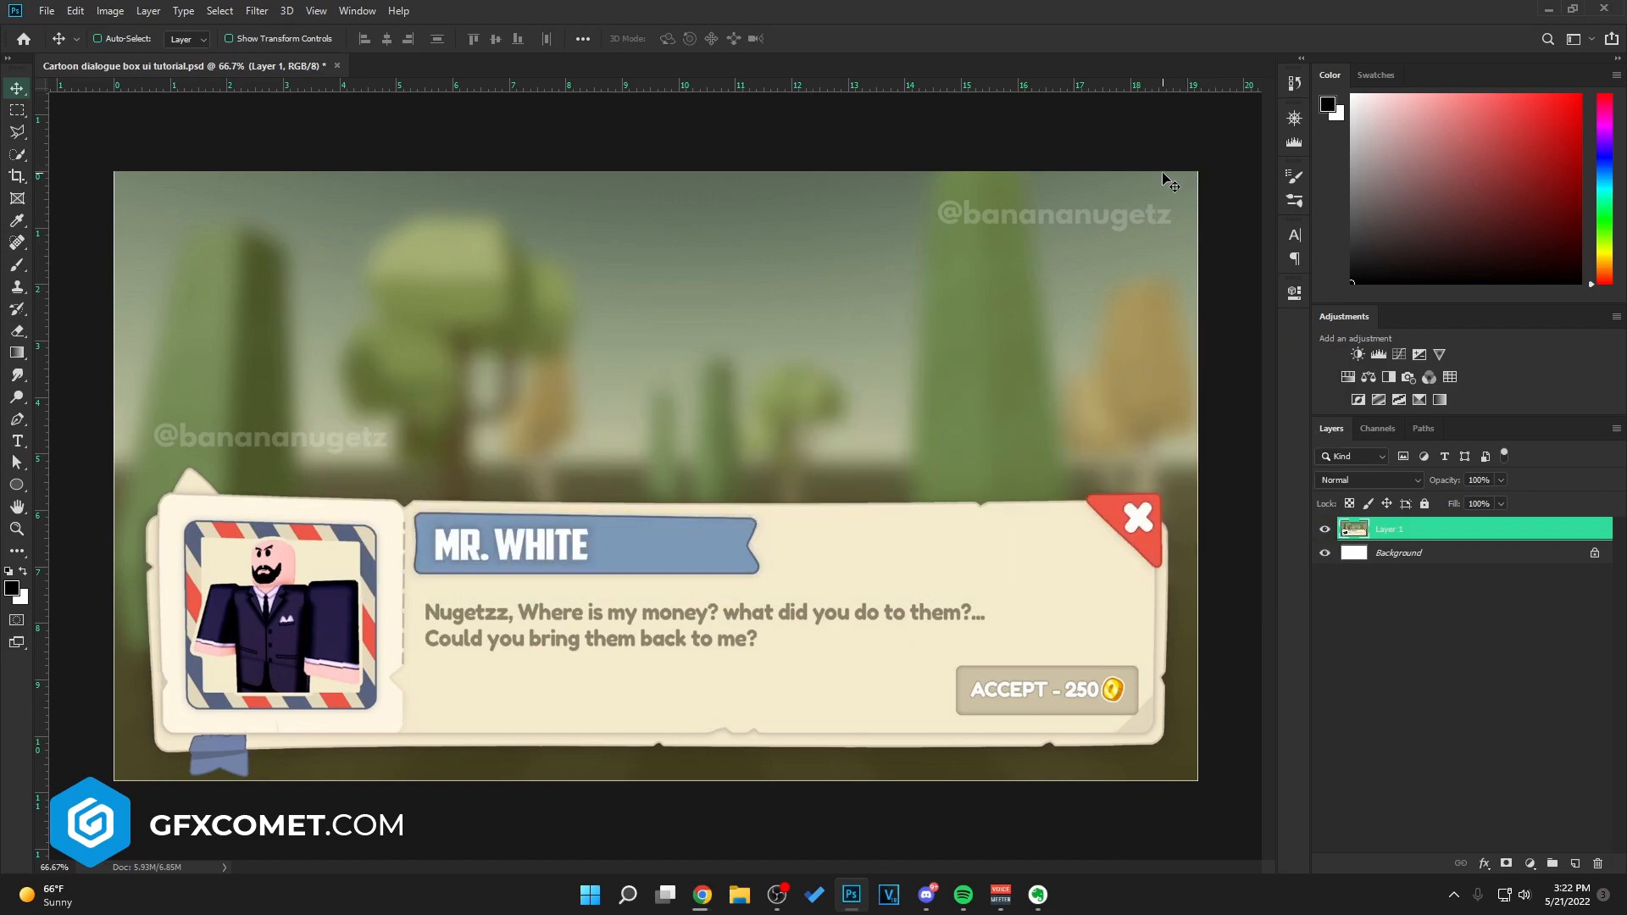
{"action": "mouse_move", "coordinate": [1134, 234]}
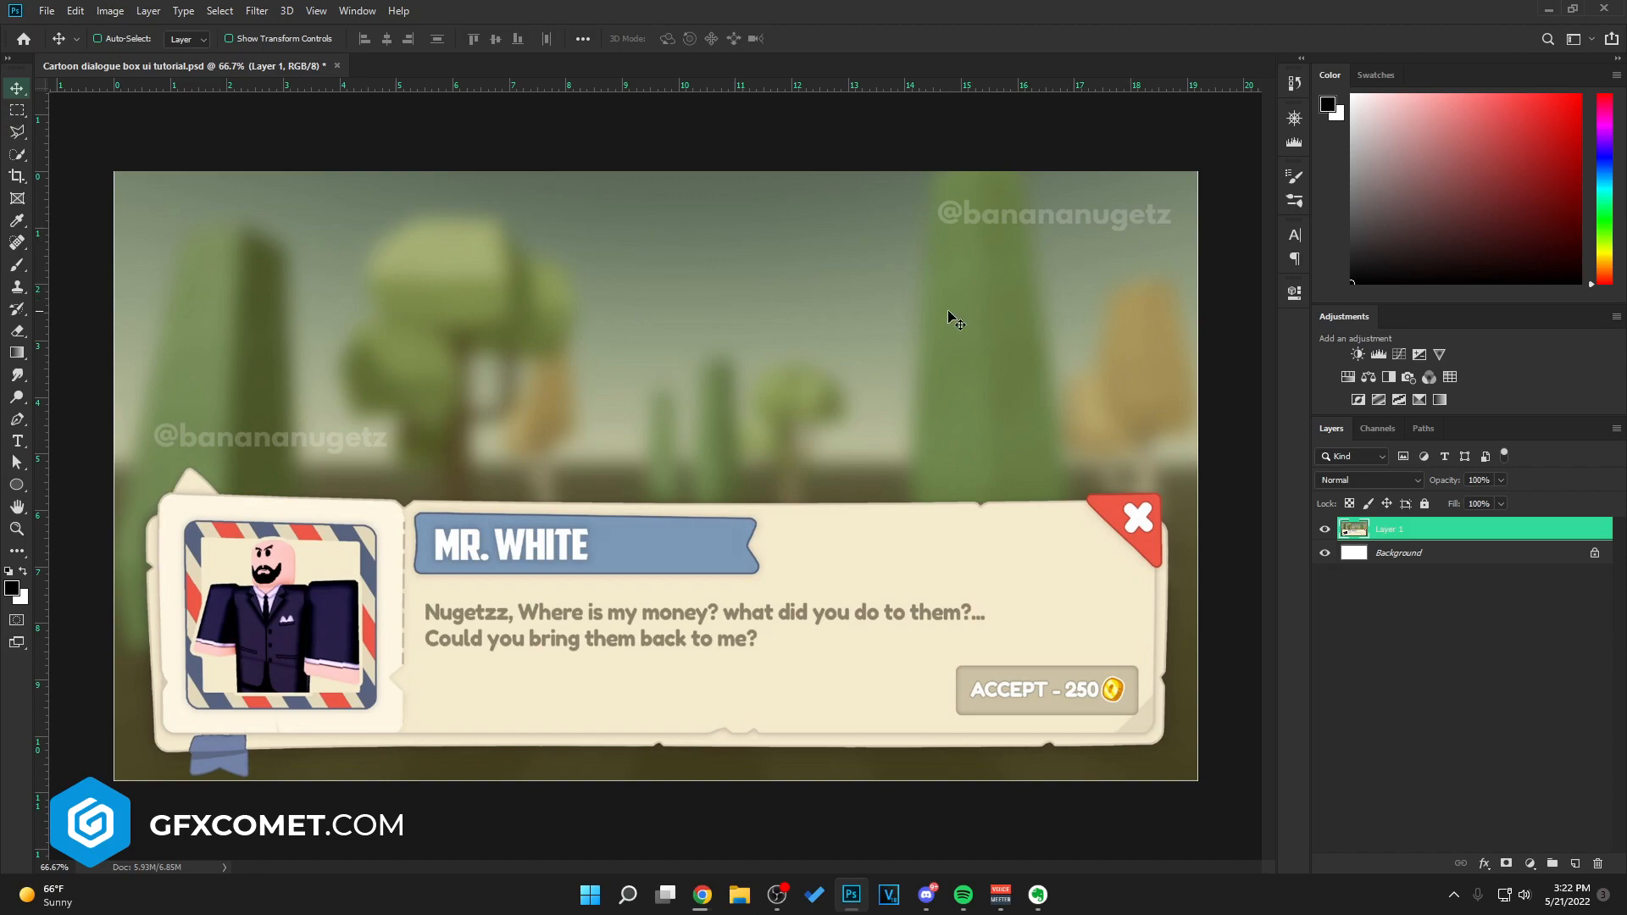
{"action": "mouse_move", "coordinate": [293, 489]}
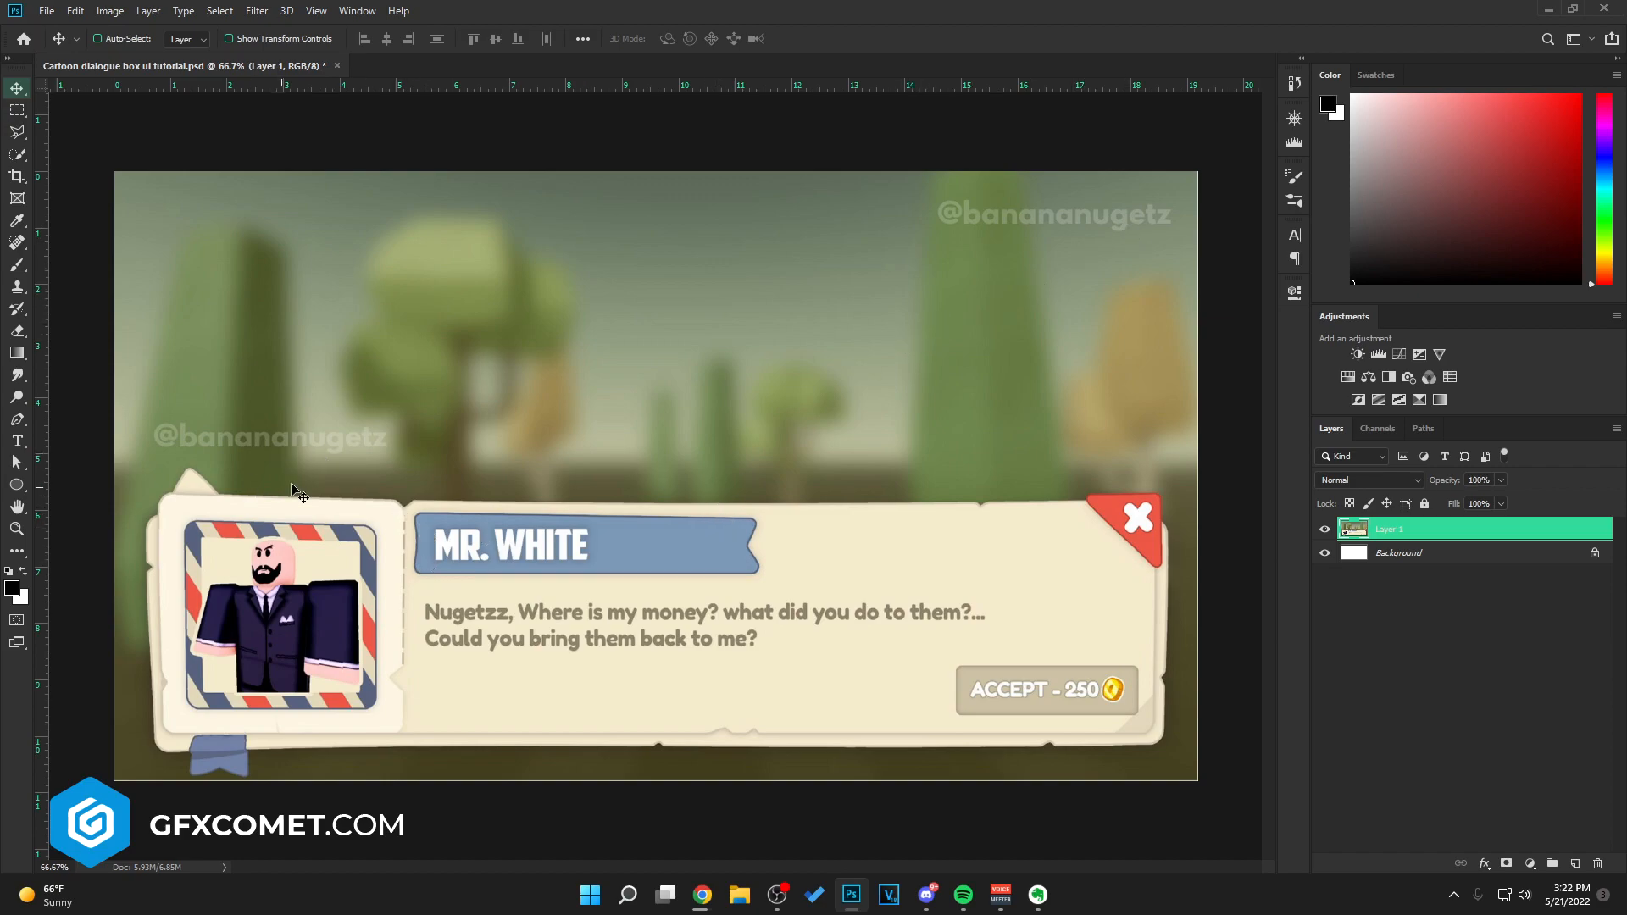
{"action": "mouse_move", "coordinate": [400, 471]}
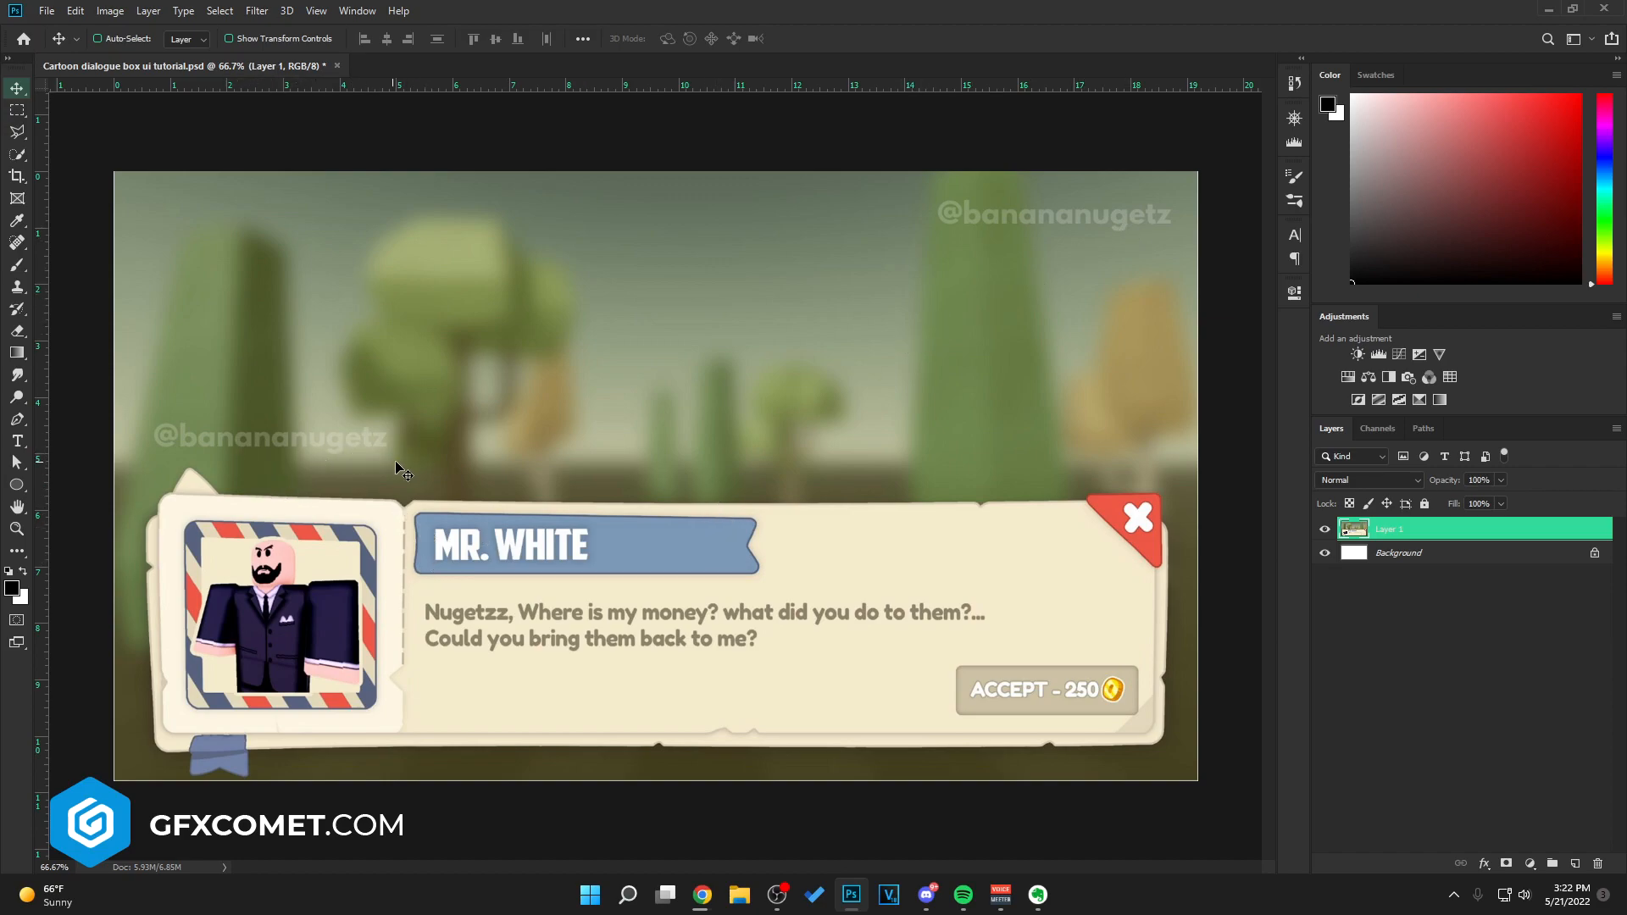
{"action": "mouse_move", "coordinate": [702, 464]}
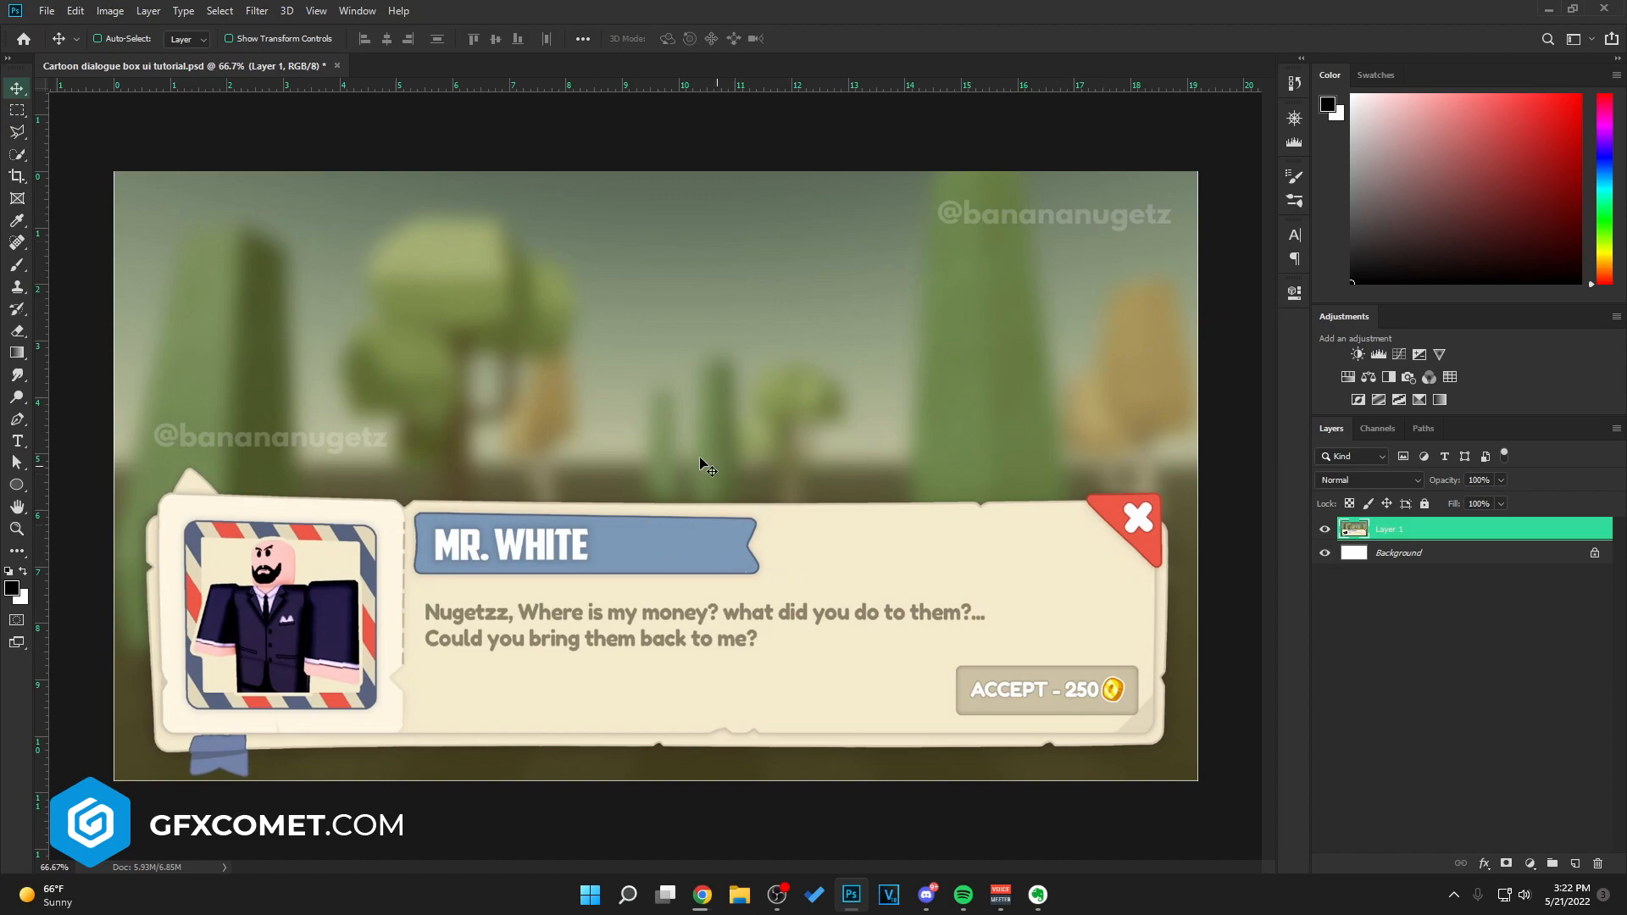
{"action": "mouse_move", "coordinate": [337, 515]}
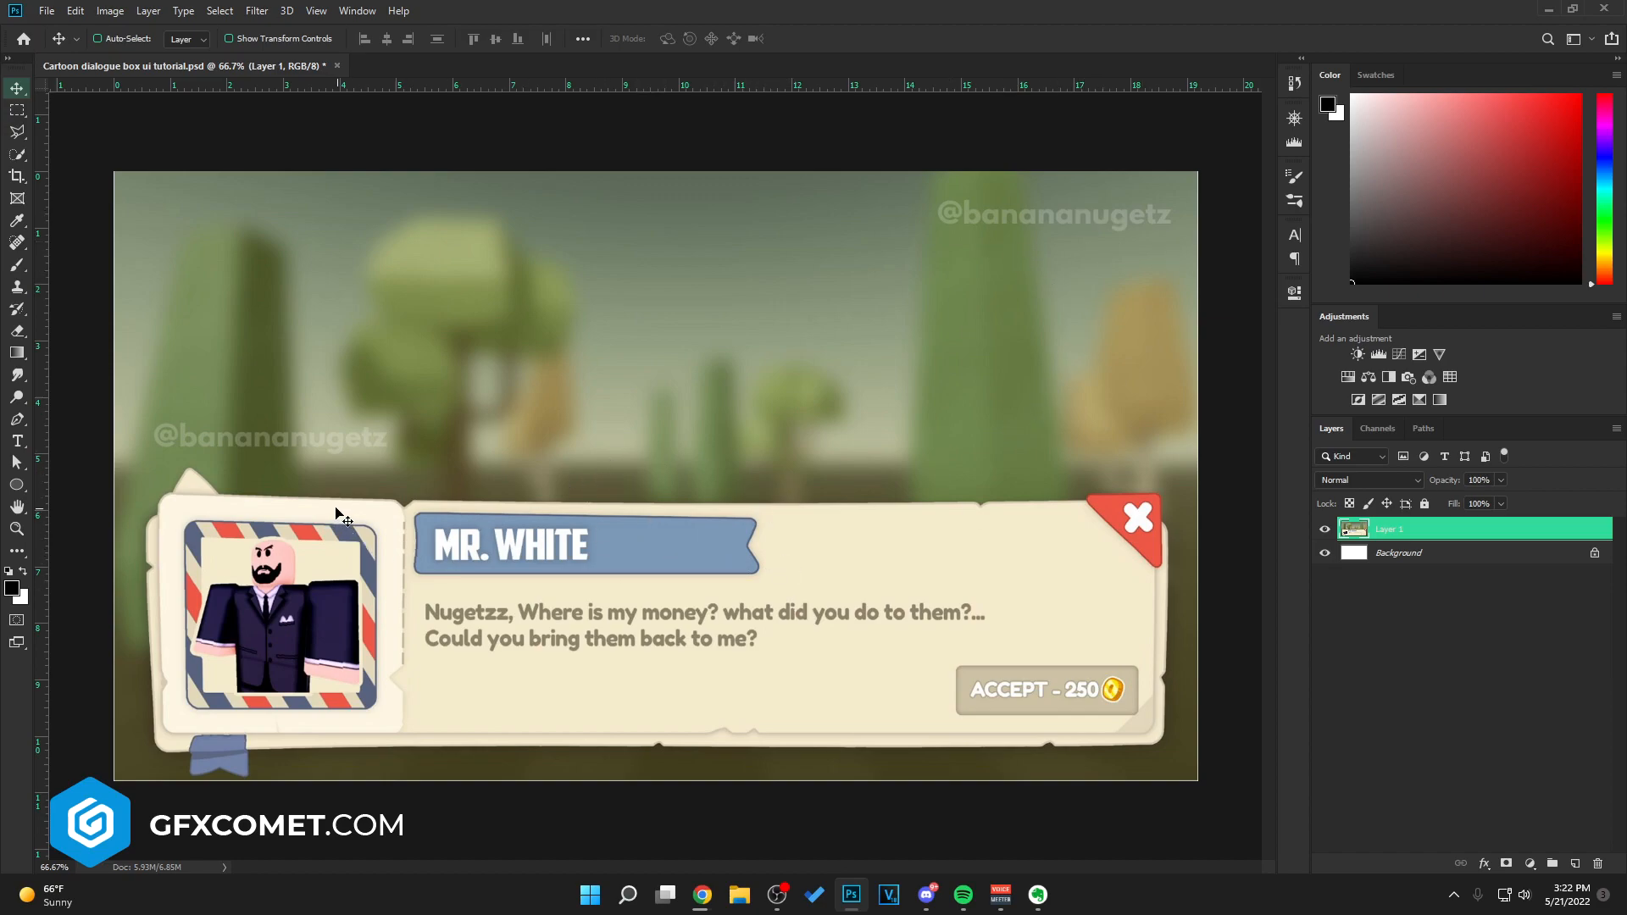
{"action": "mouse_move", "coordinate": [622, 552]}
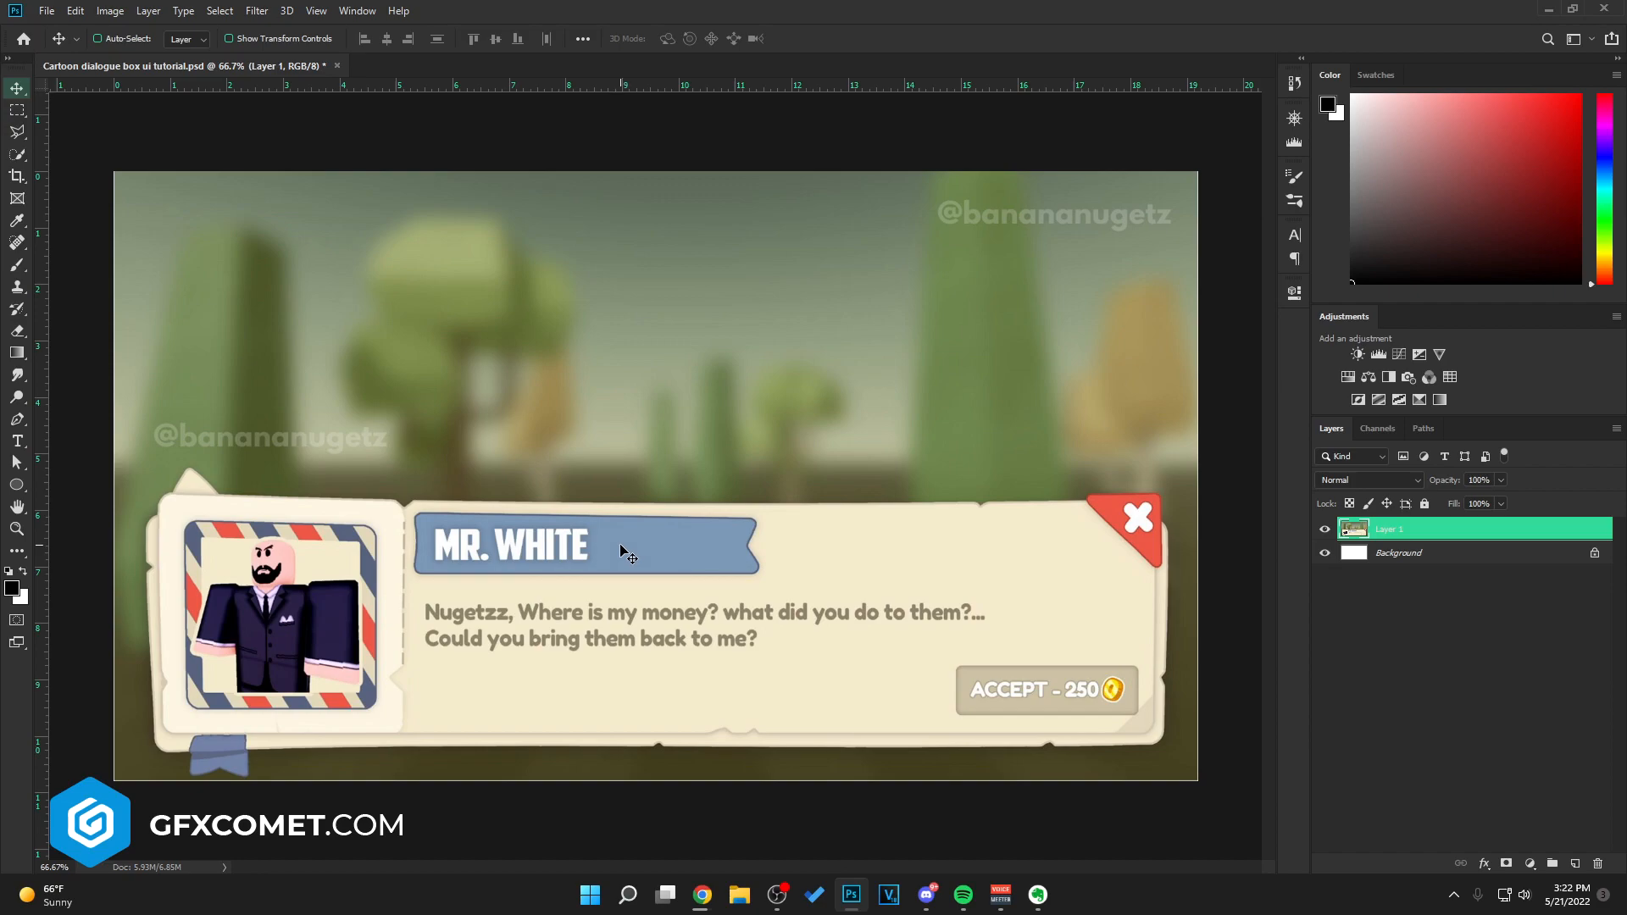
{"action": "mouse_move", "coordinate": [492, 489]}
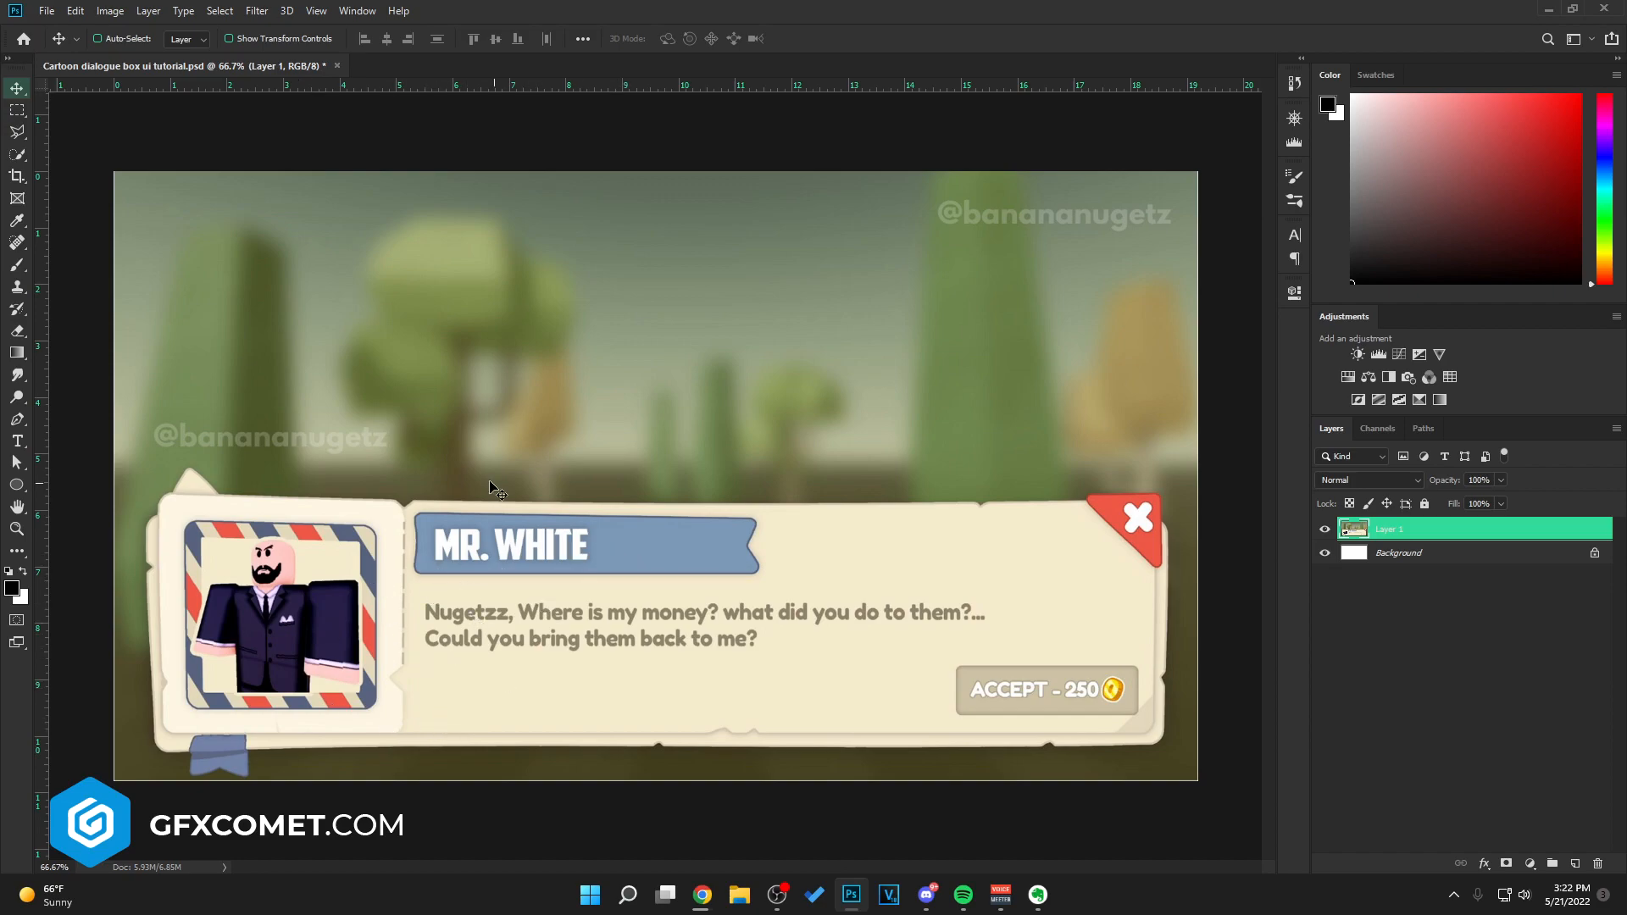
{"action": "mouse_move", "coordinate": [1015, 521]}
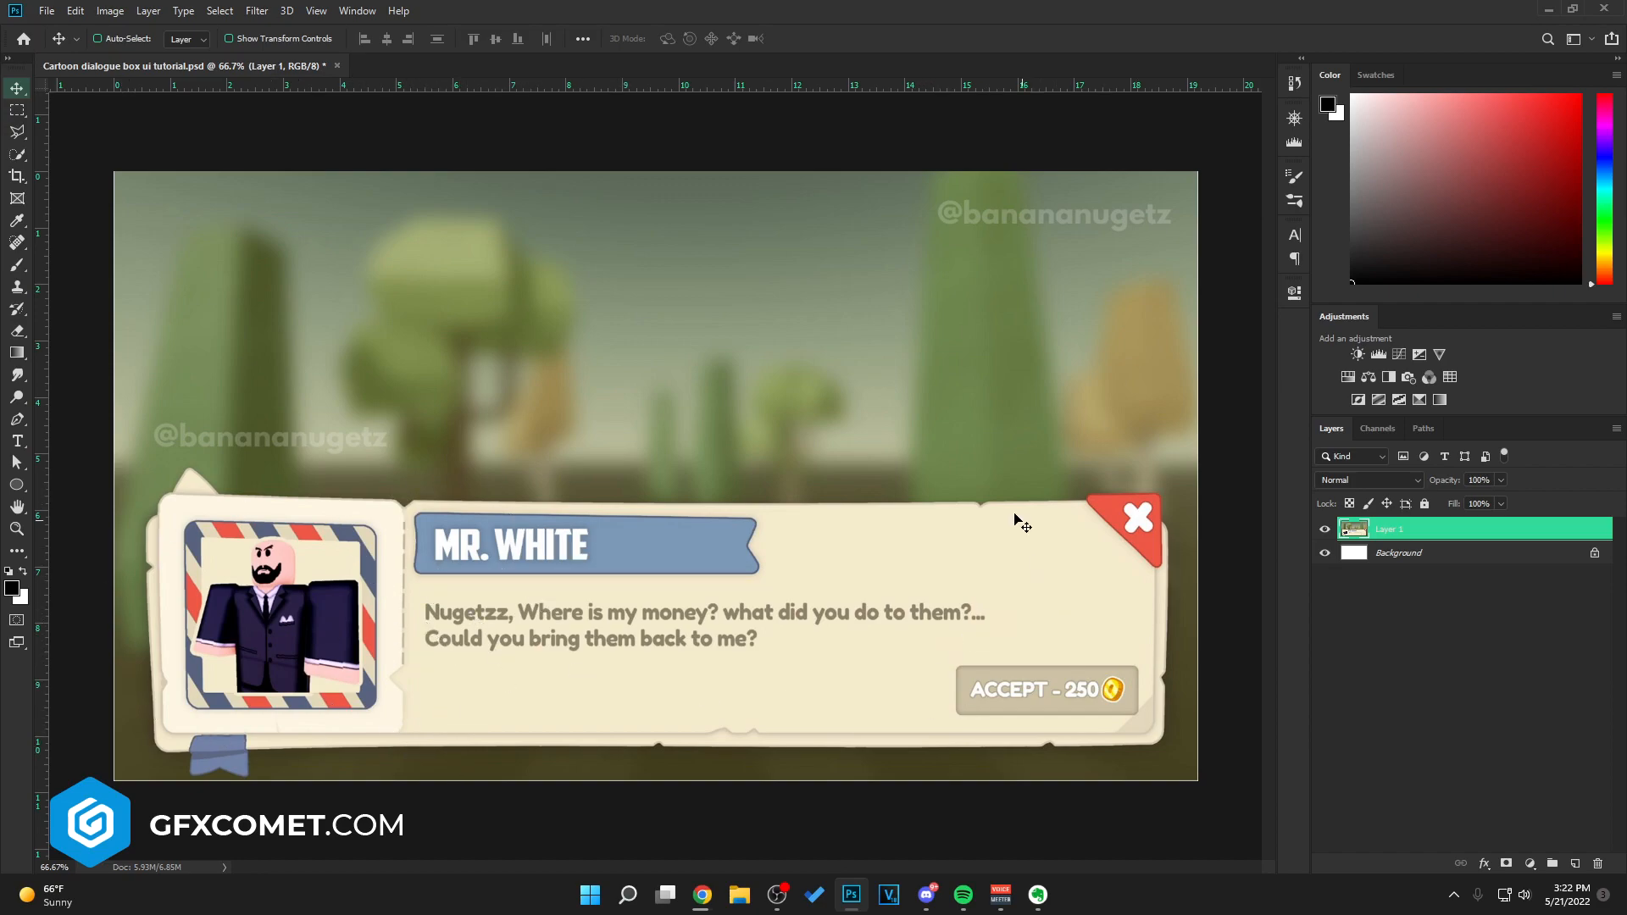
{"action": "mouse_move", "coordinate": [882, 519]}
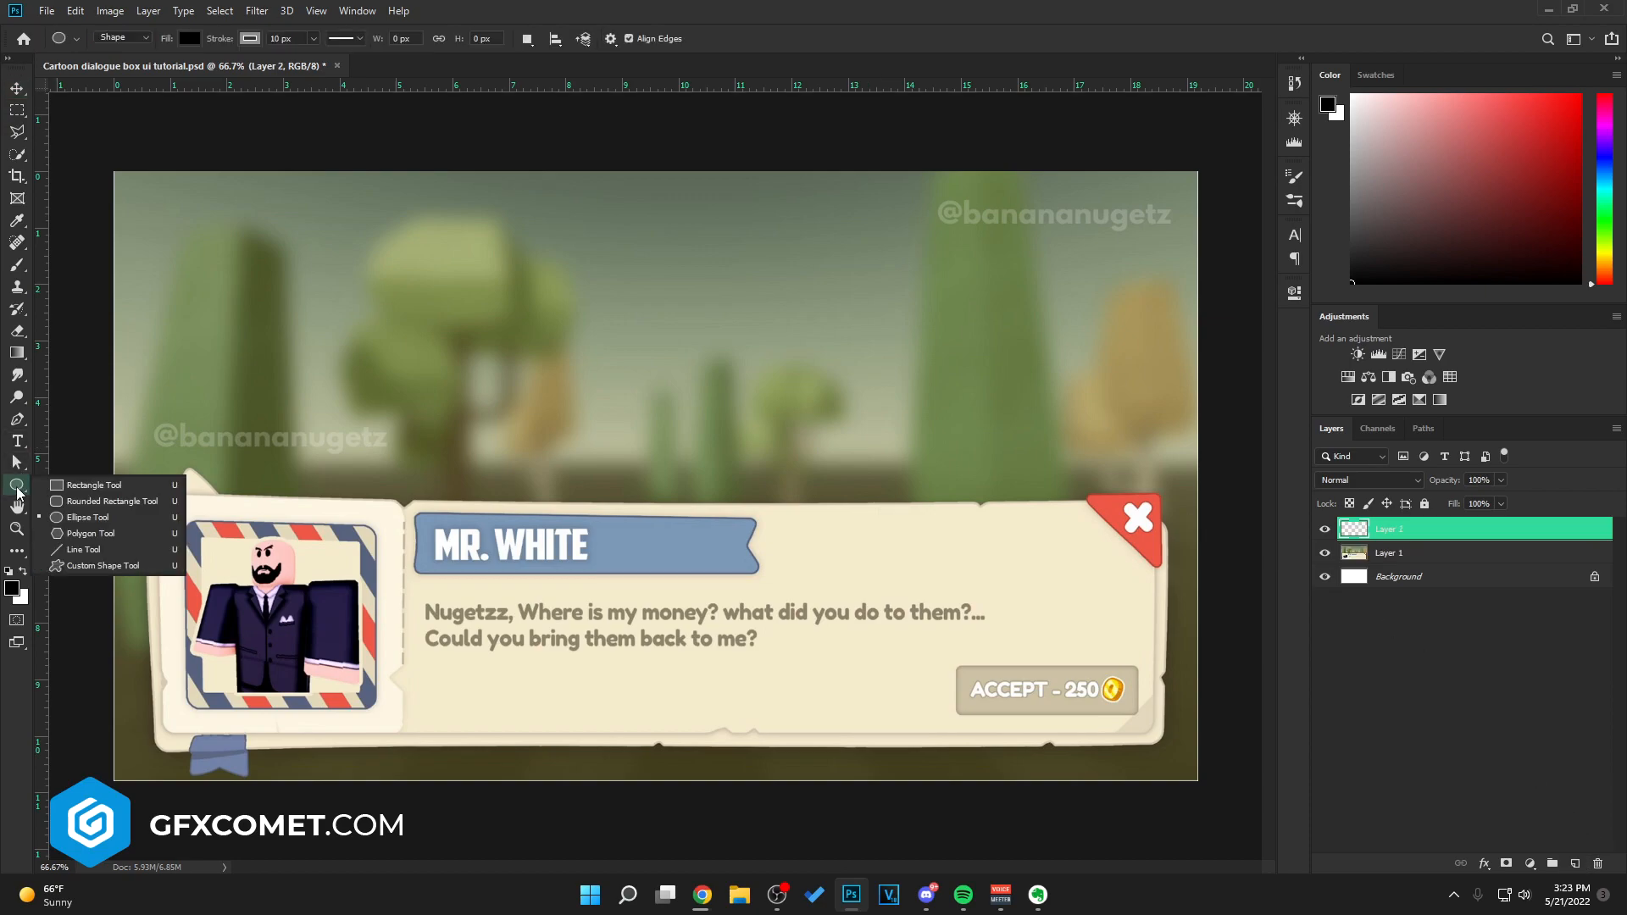
{"action": "mouse_move", "coordinate": [119, 500]}
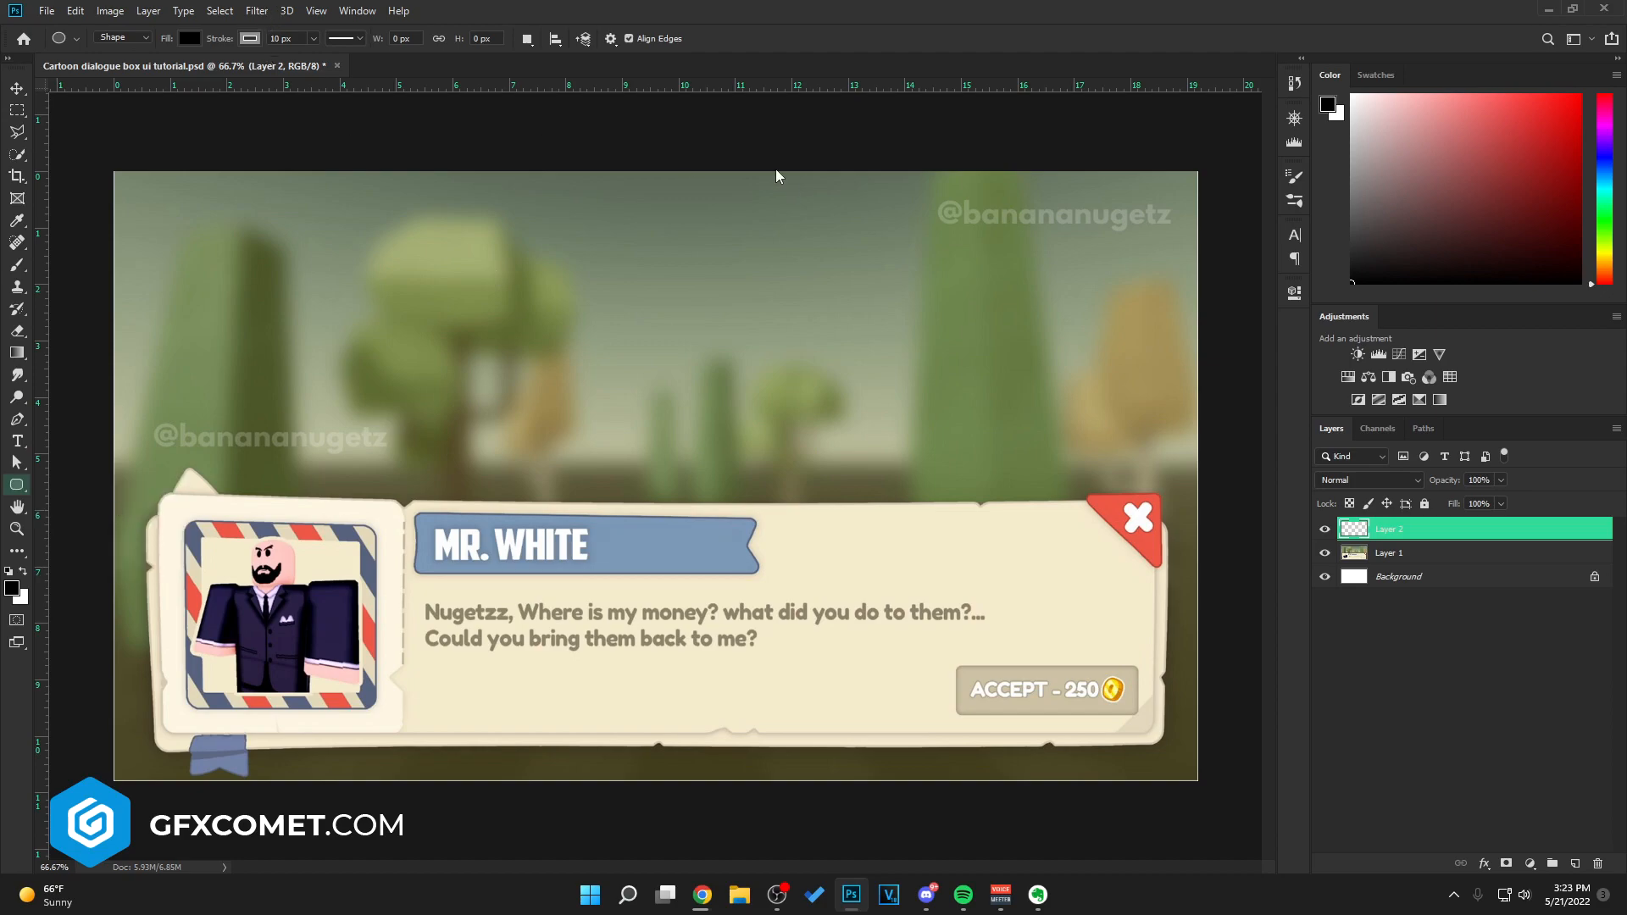
- Draw a wide cream rounded rectangle with 30 px corner radius across the canvas top
{"action": "left_click", "coordinate": [193, 37]}
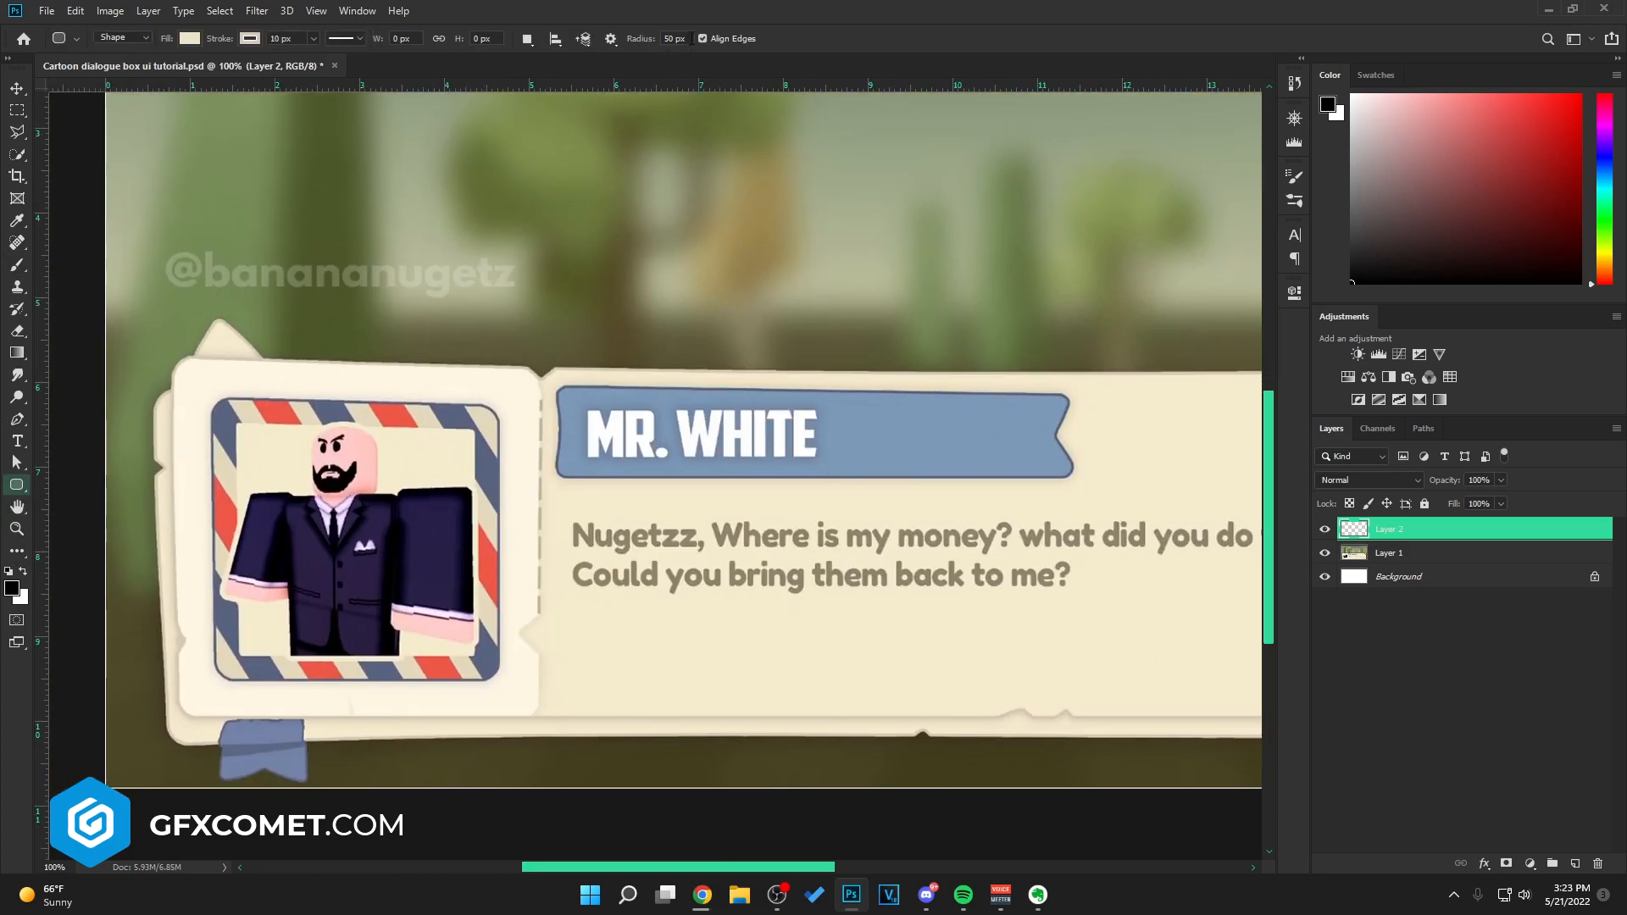
{"action": "left_click", "coordinate": [674, 37]}
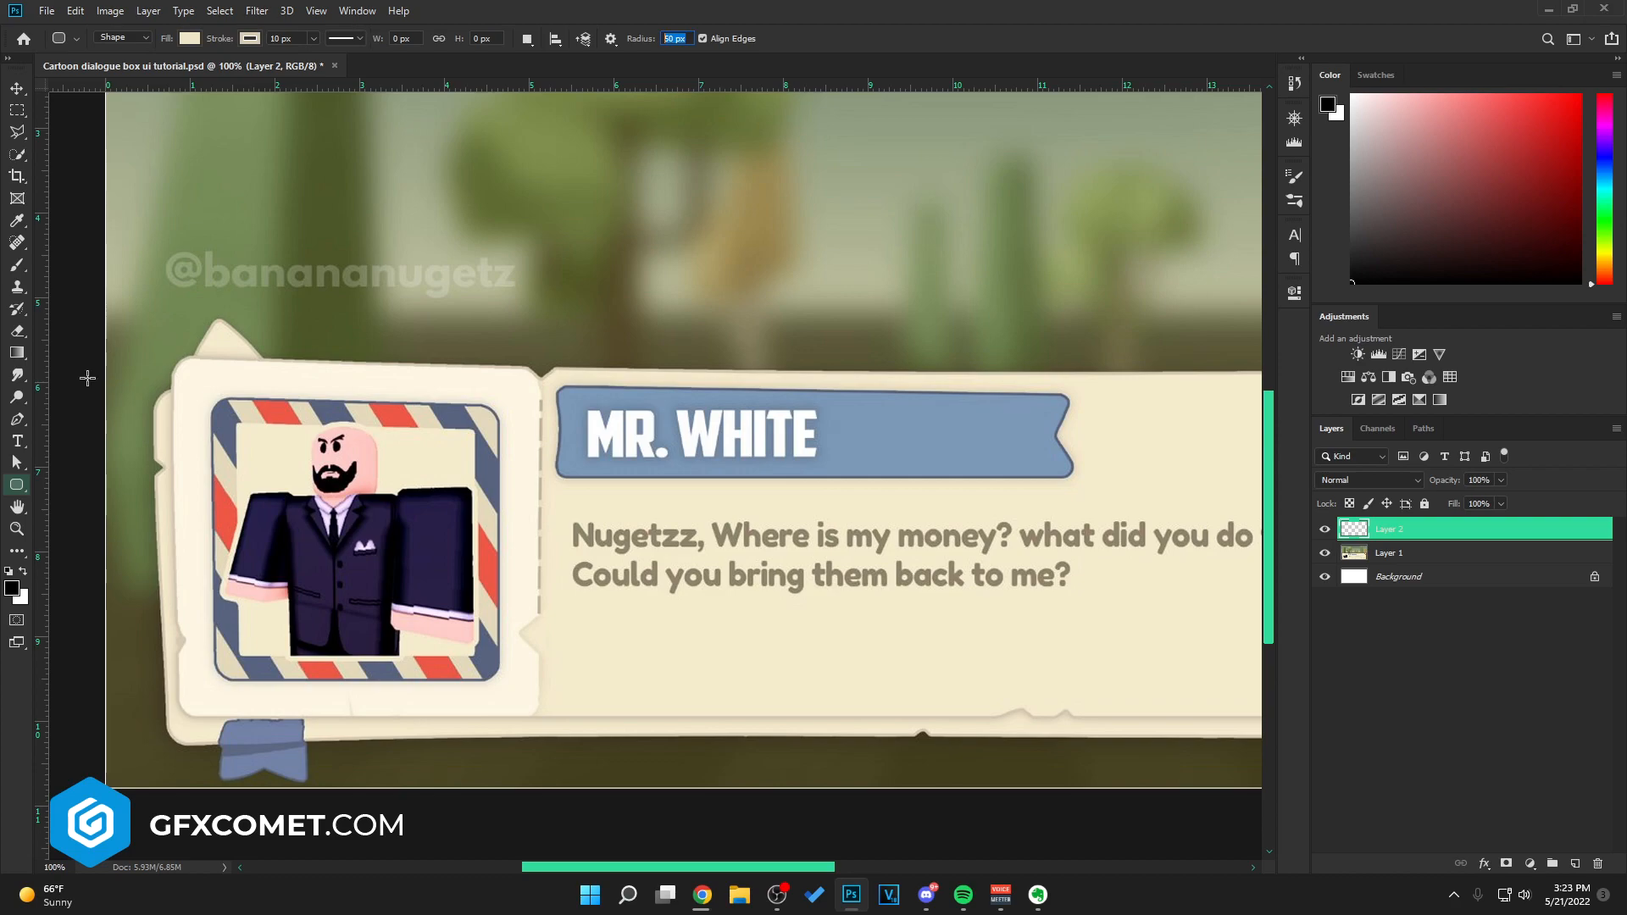
{"action": "mouse_move", "coordinate": [178, 400]}
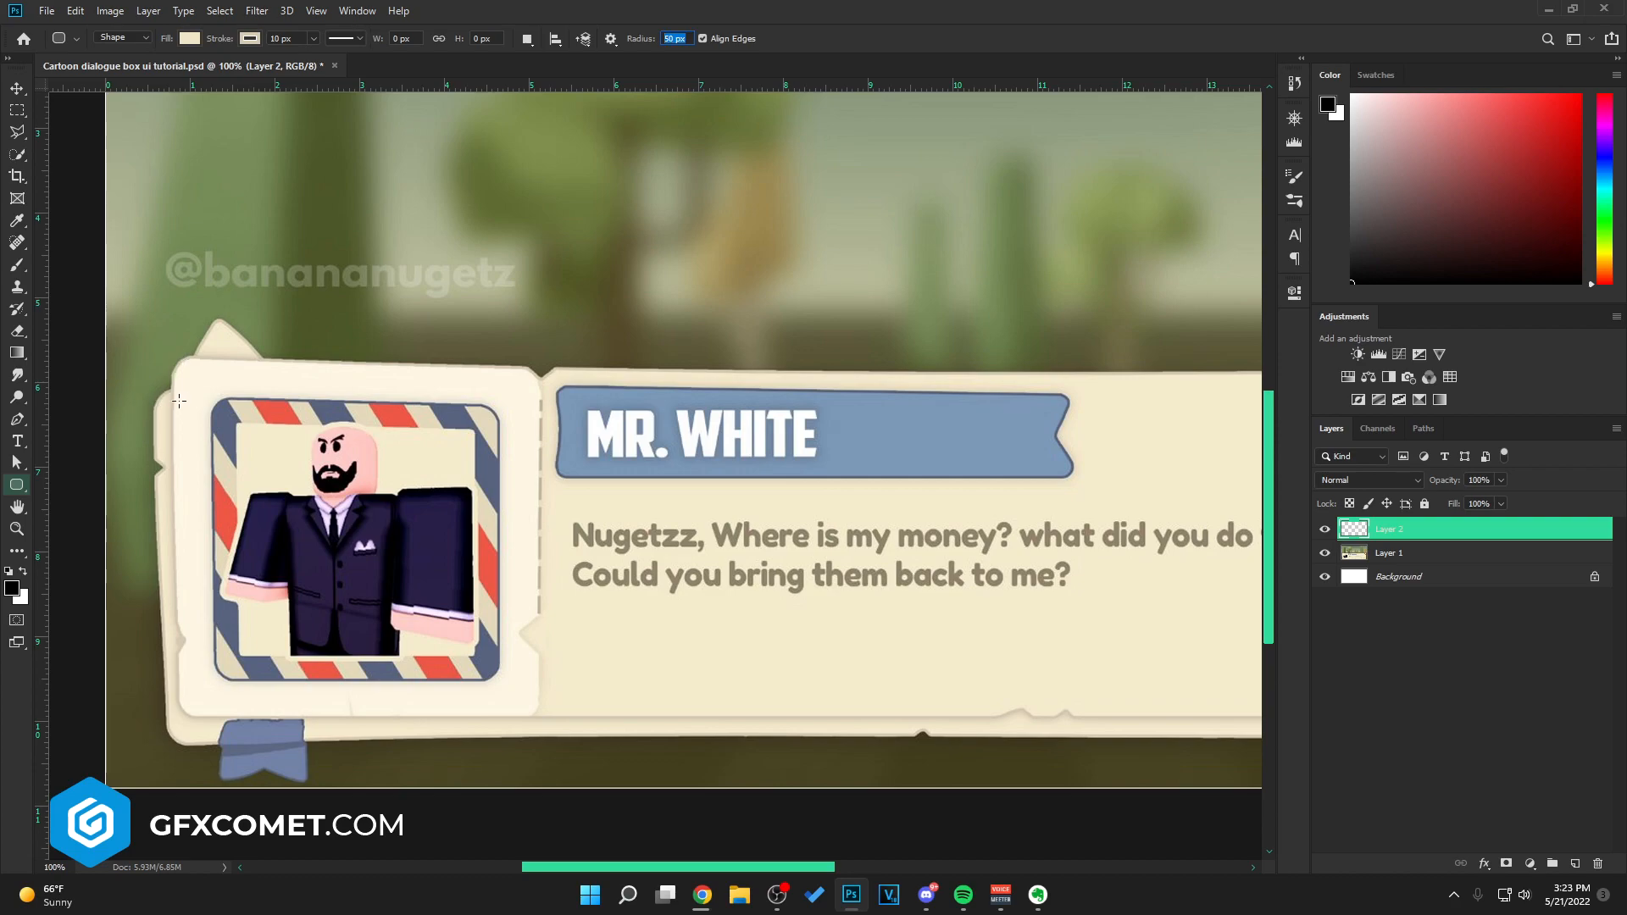
{"action": "mouse_move", "coordinate": [890, 264]}
{"action": "type", "text": "30"}
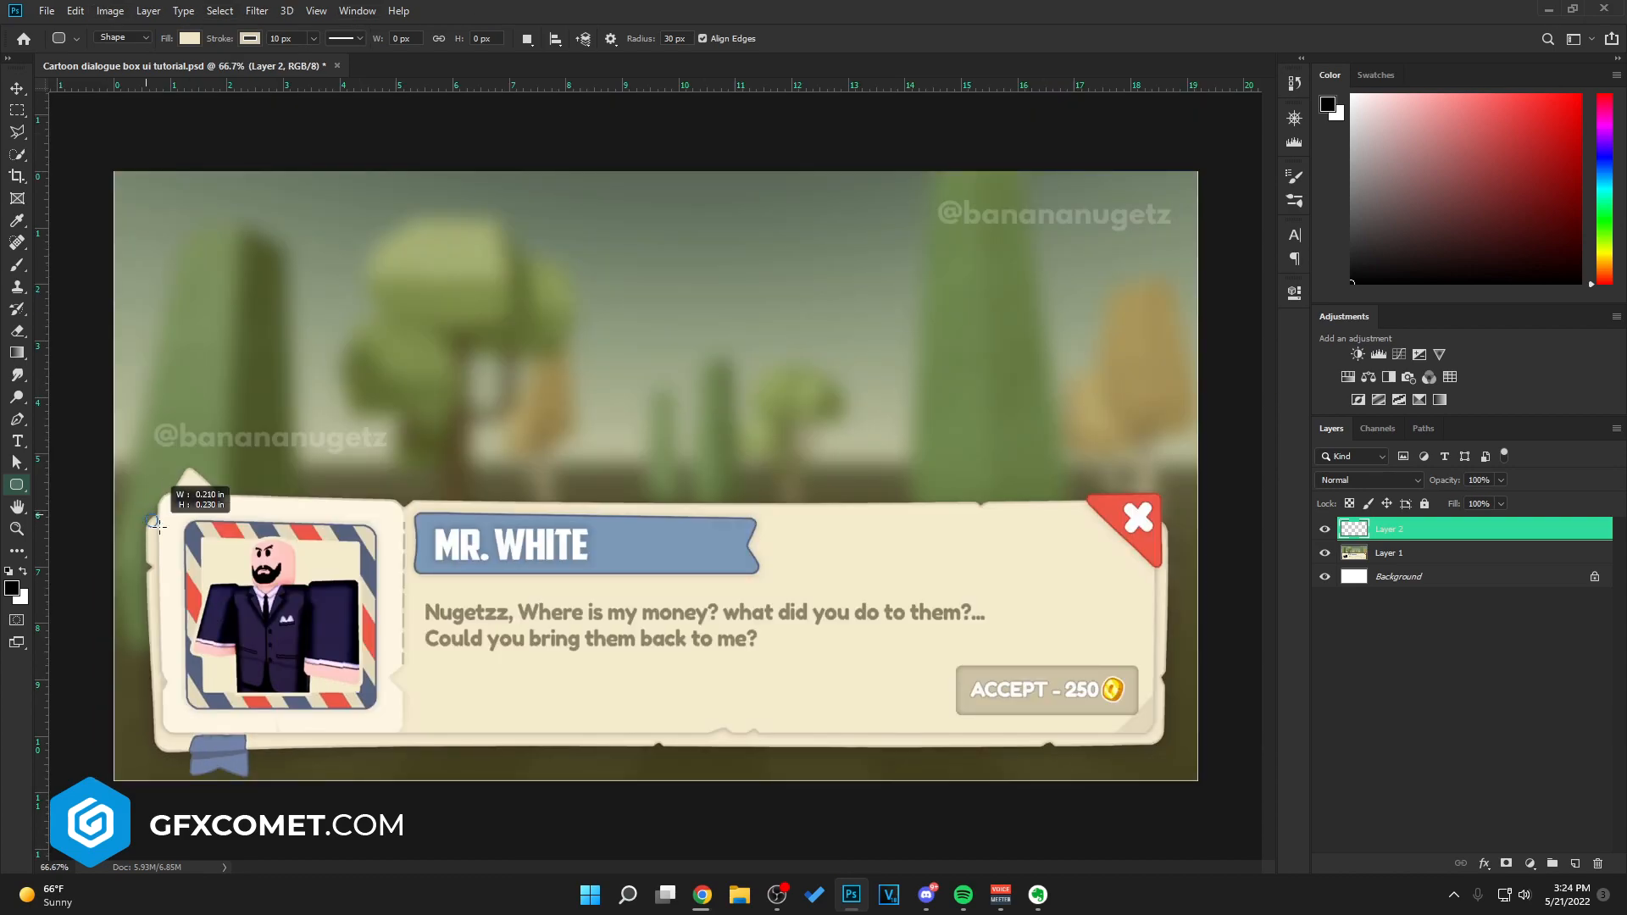
{"action": "left_click_drag", "start_coordinate": [155, 524], "coordinate": [1163, 742]}
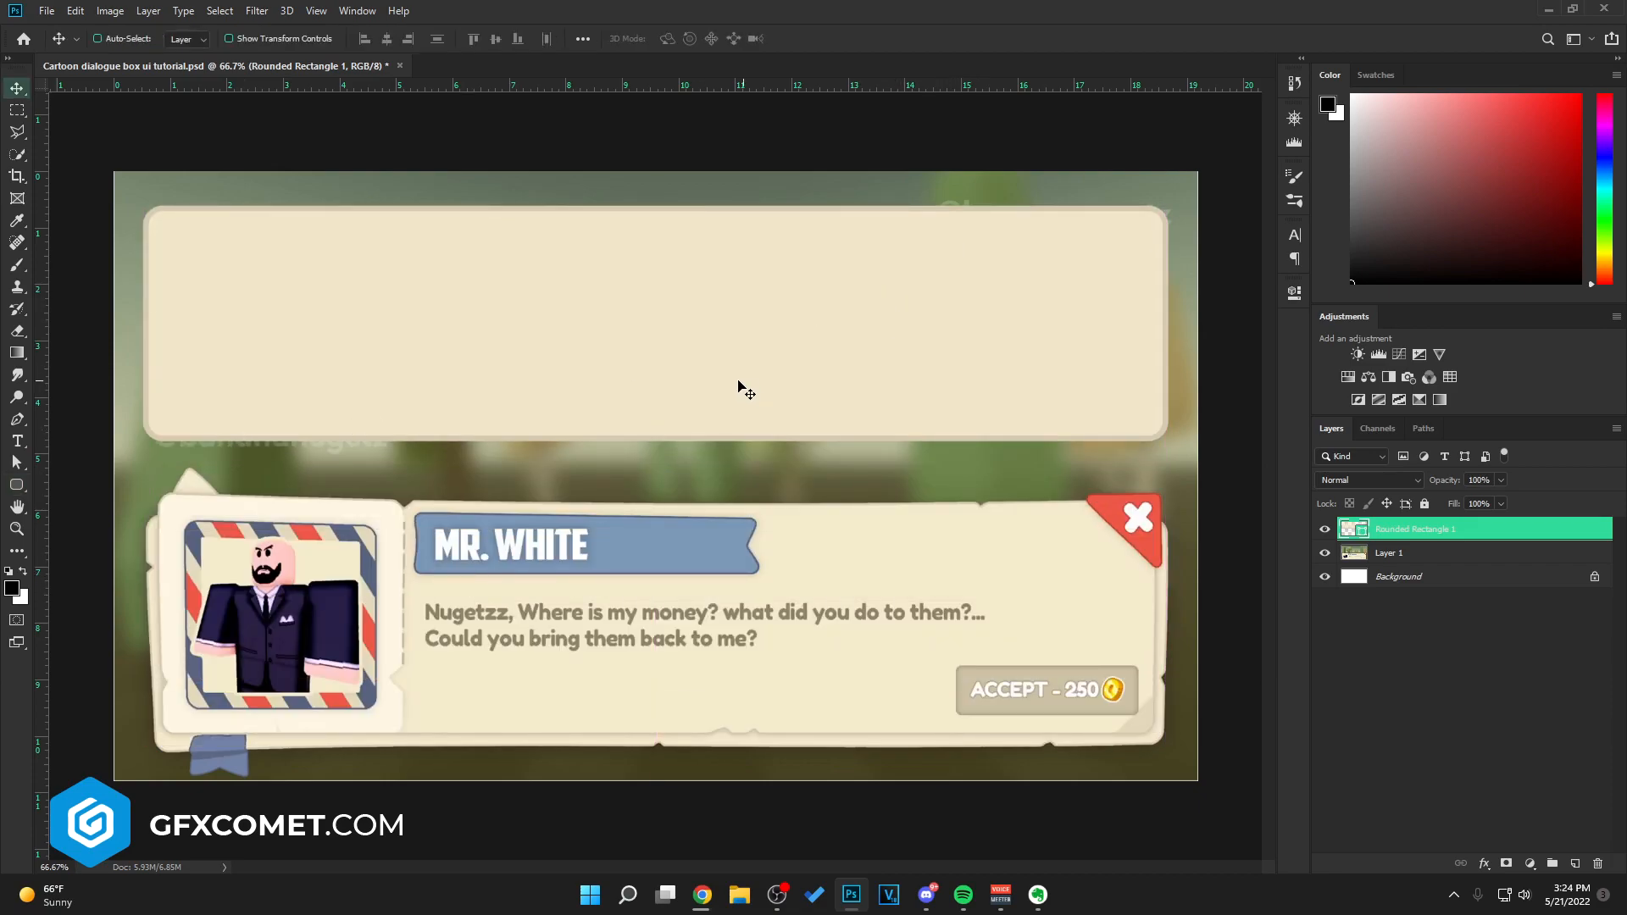
{"action": "key", "text": "Ctrl+t"}
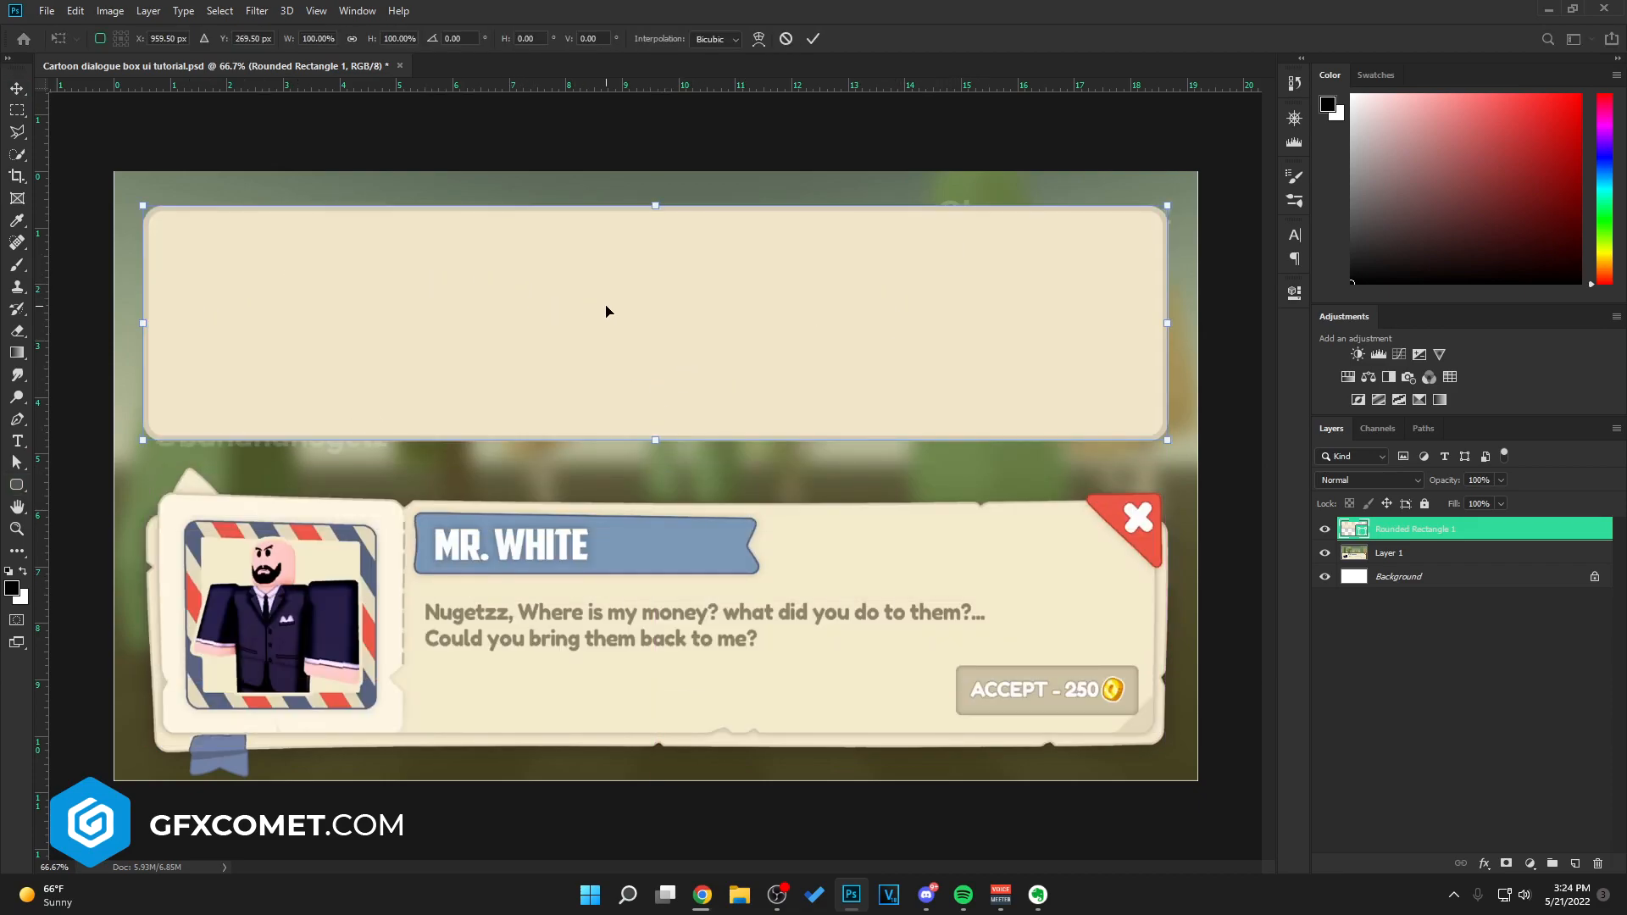
{"action": "mouse_move", "coordinate": [267, 400]}
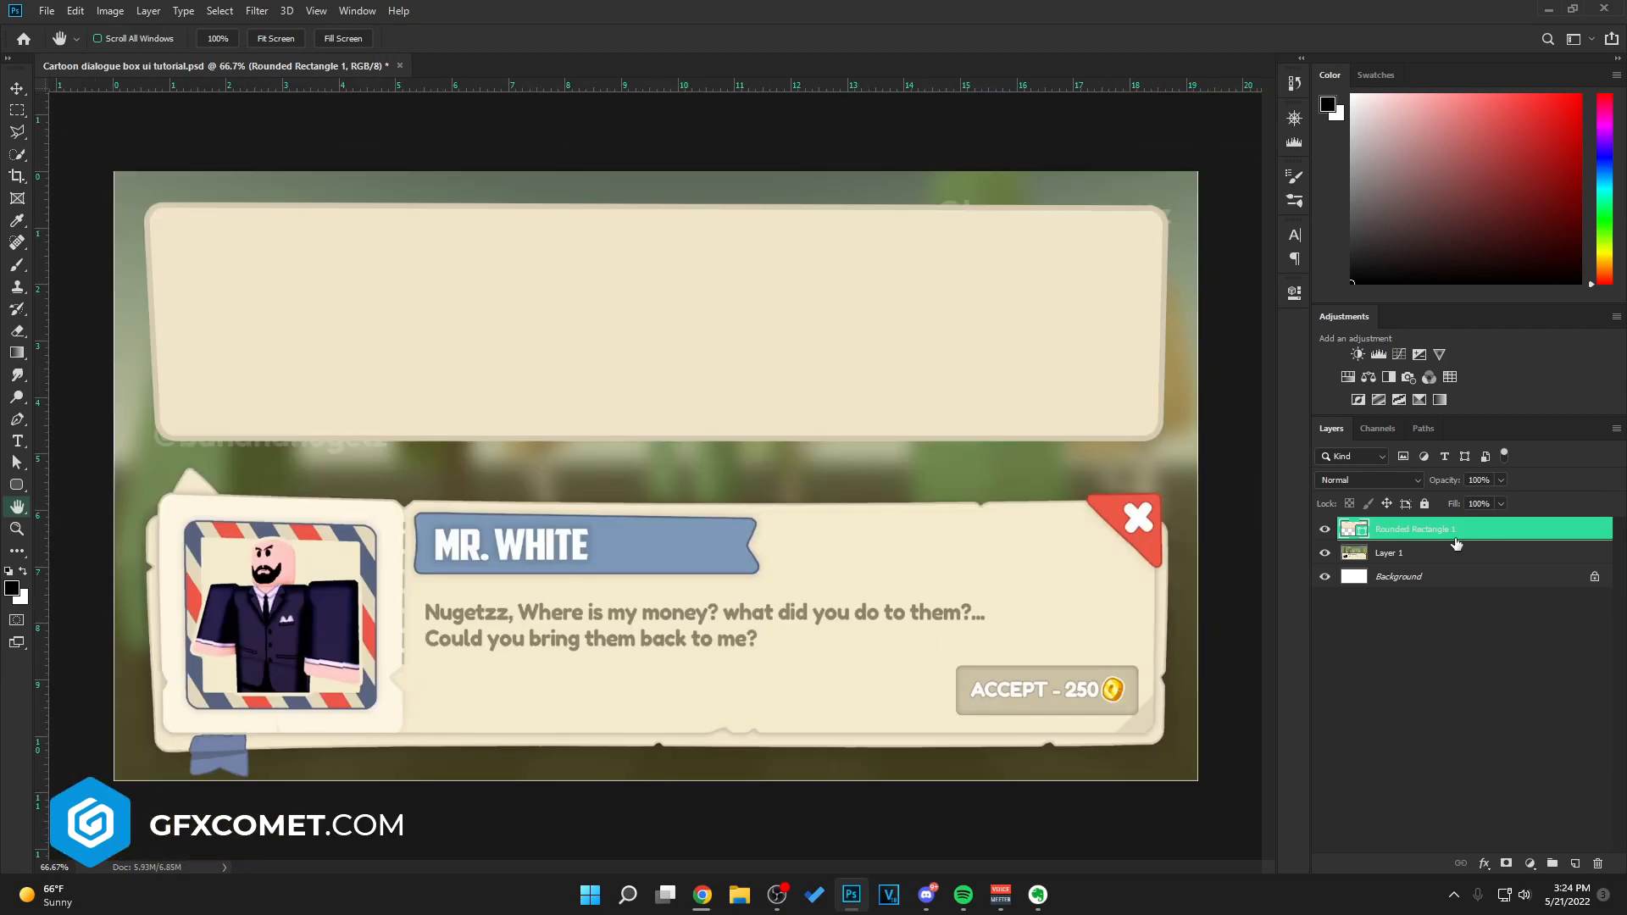
- Rasterize the panel layer and cut triangular notches from its edges with the Polygonal Lasso
{"action": "right_click", "coordinate": [1458, 528]}
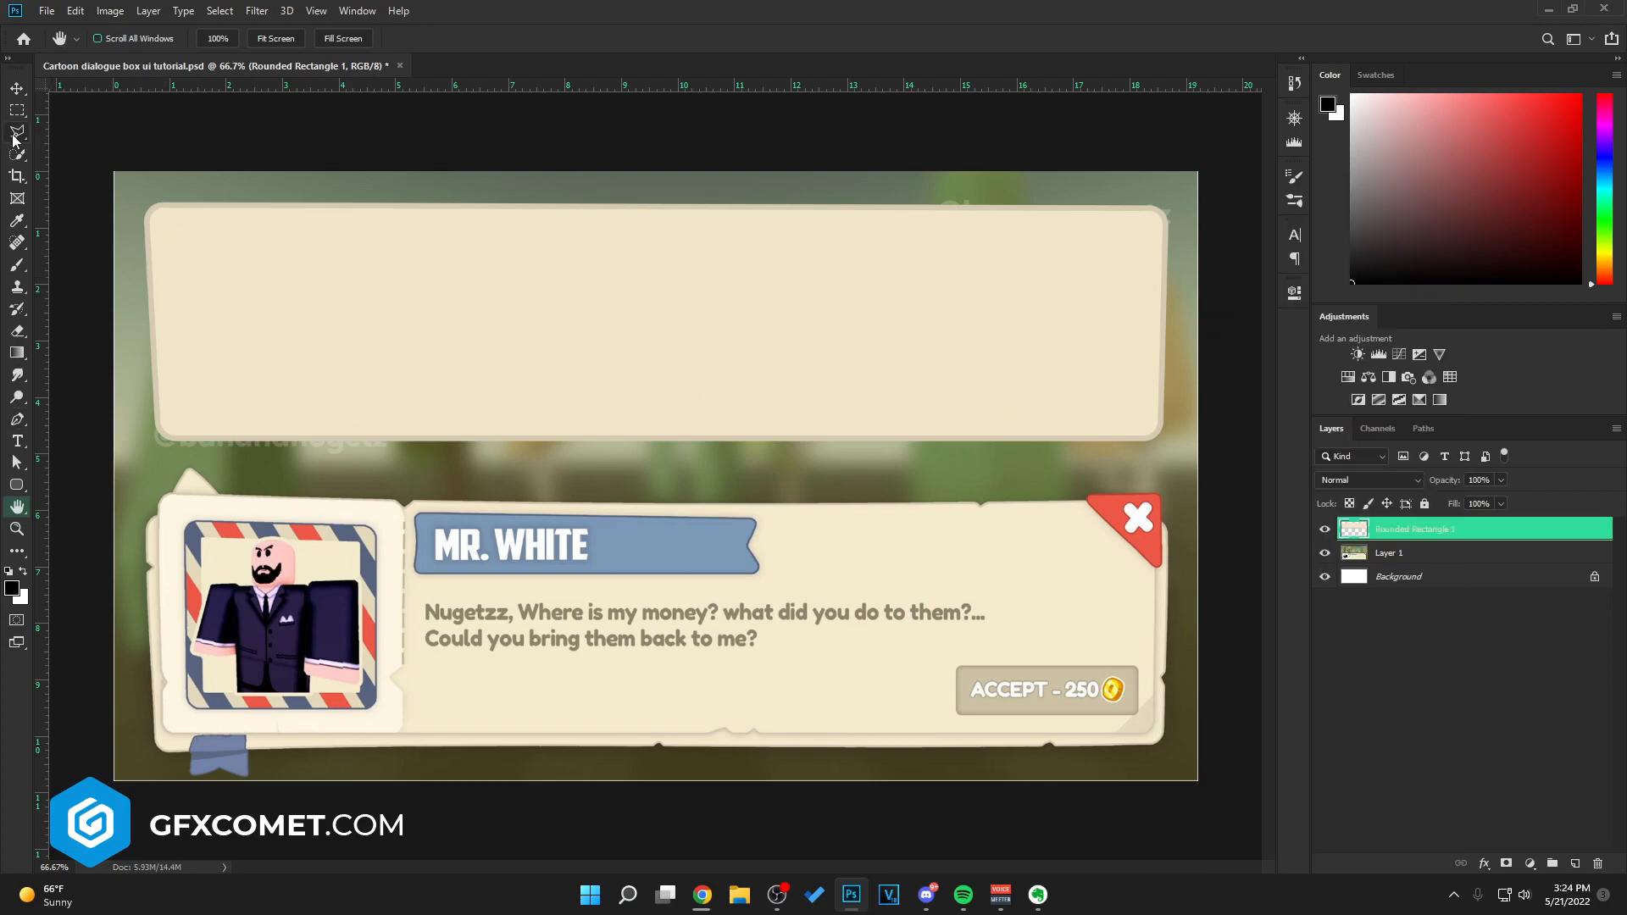
{"action": "left_click", "coordinate": [14, 131]}
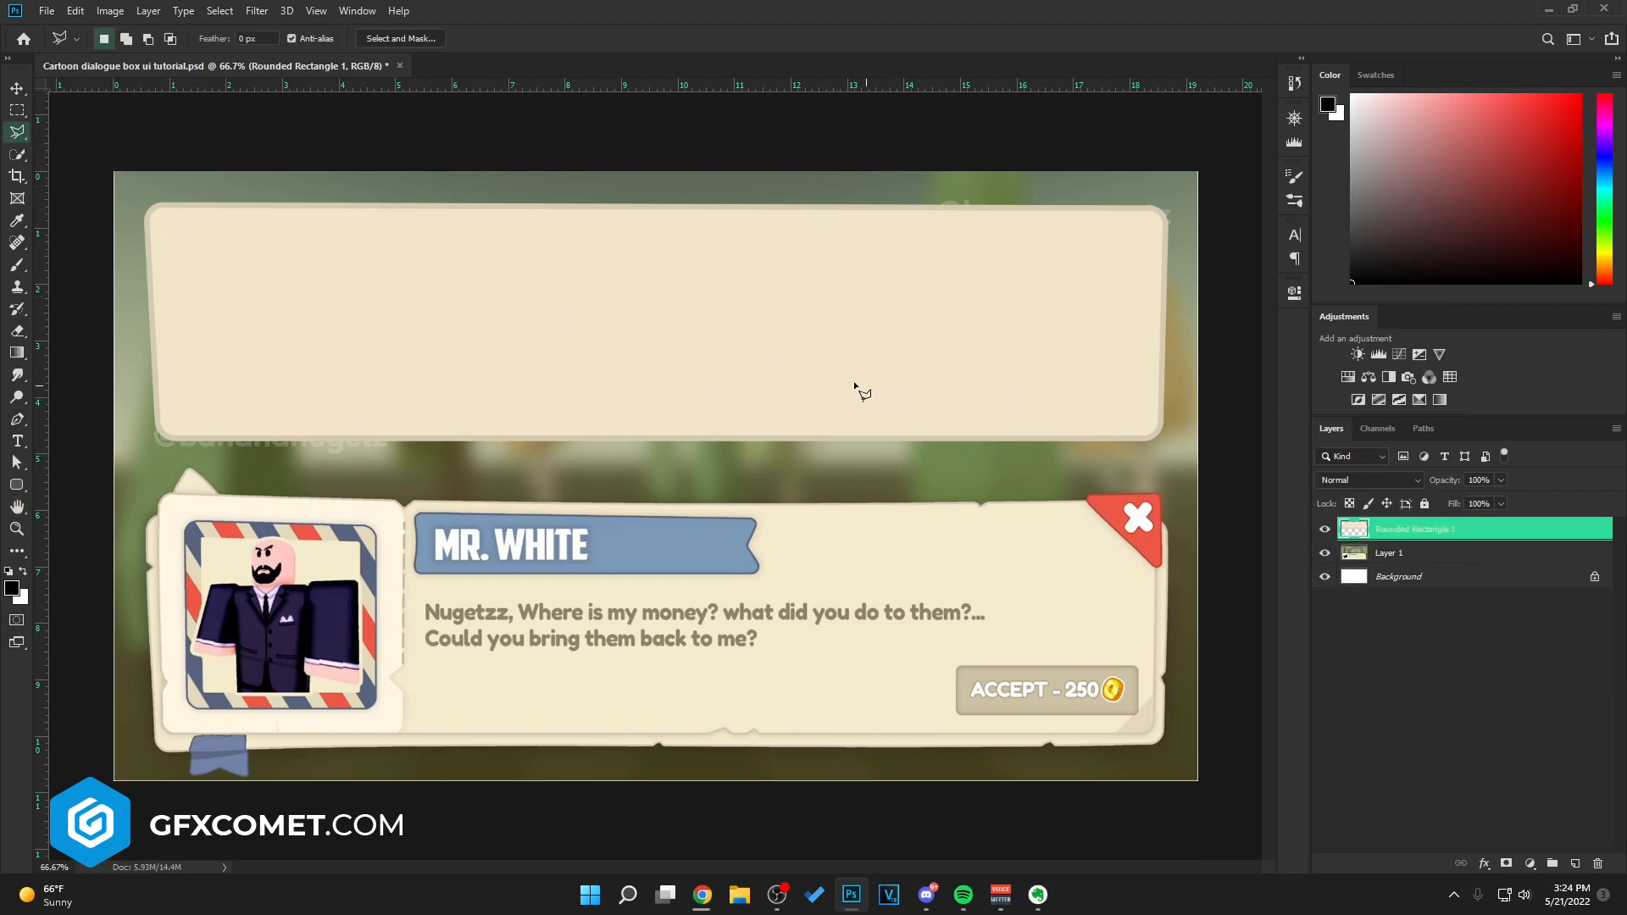
{"action": "mouse_move", "coordinate": [667, 440]}
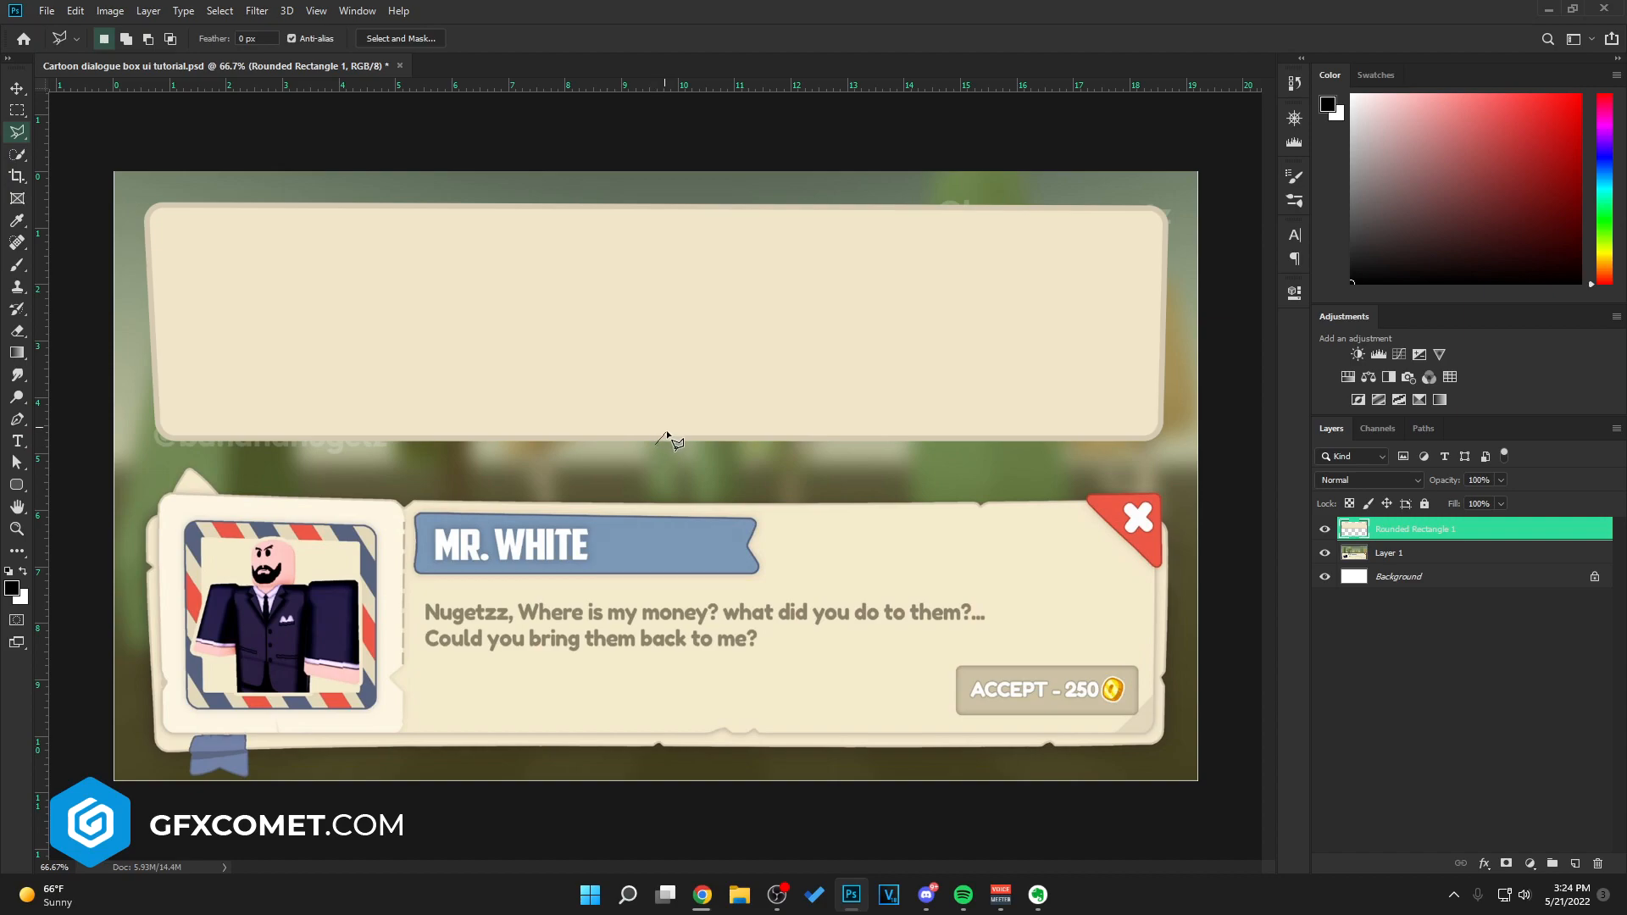
{"action": "mouse_move", "coordinate": [694, 462]}
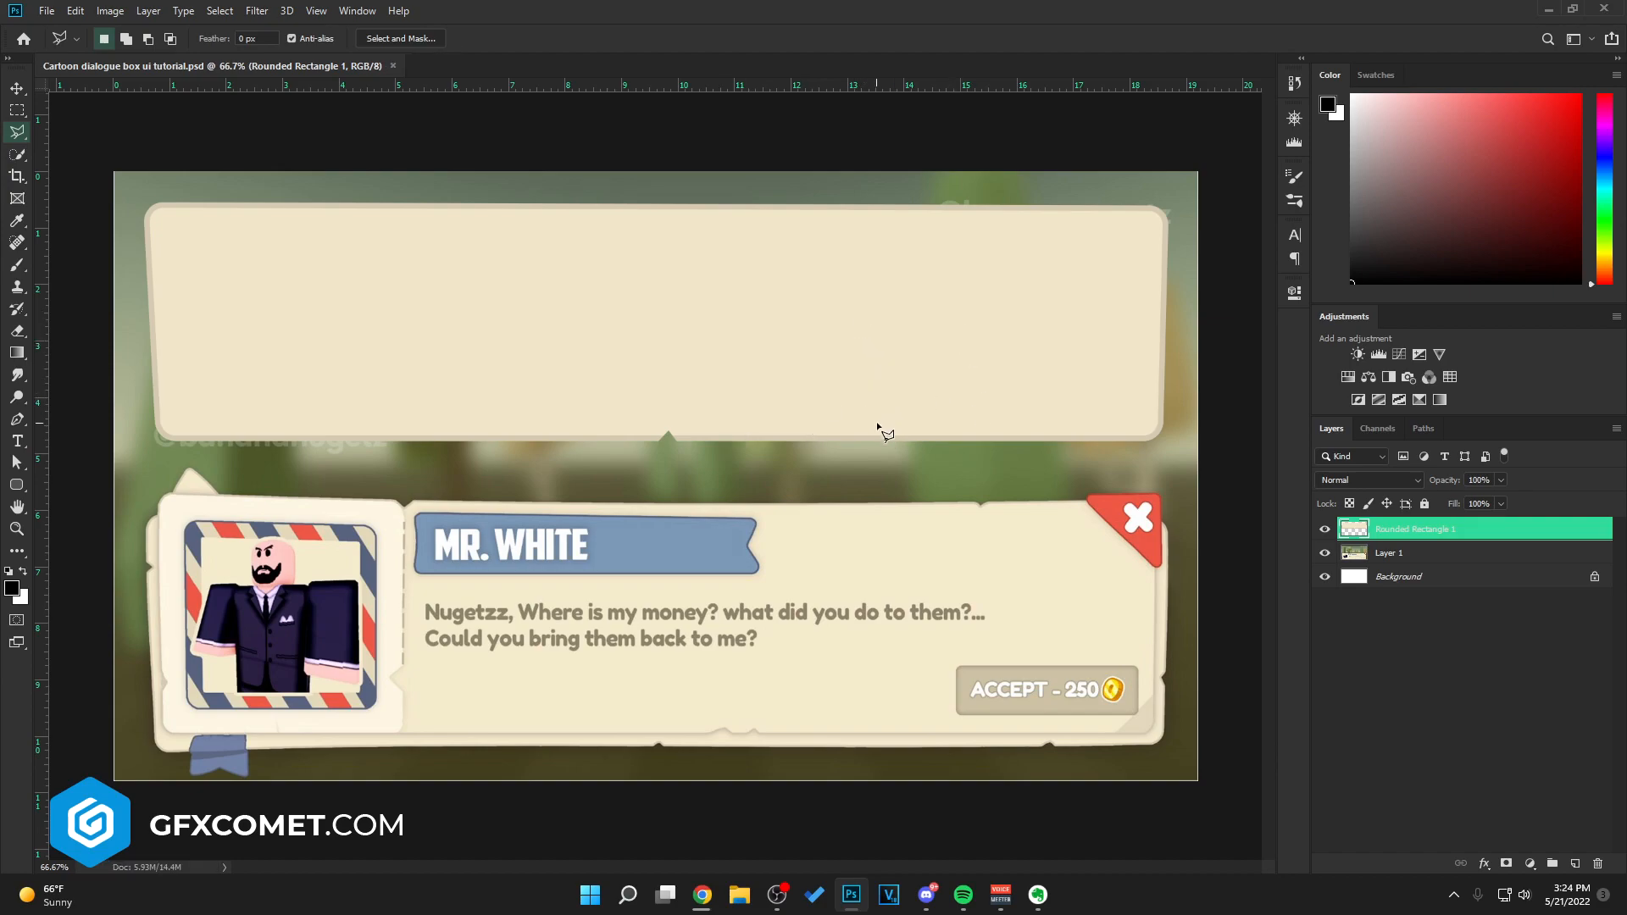
{"action": "mouse_move", "coordinate": [705, 461]}
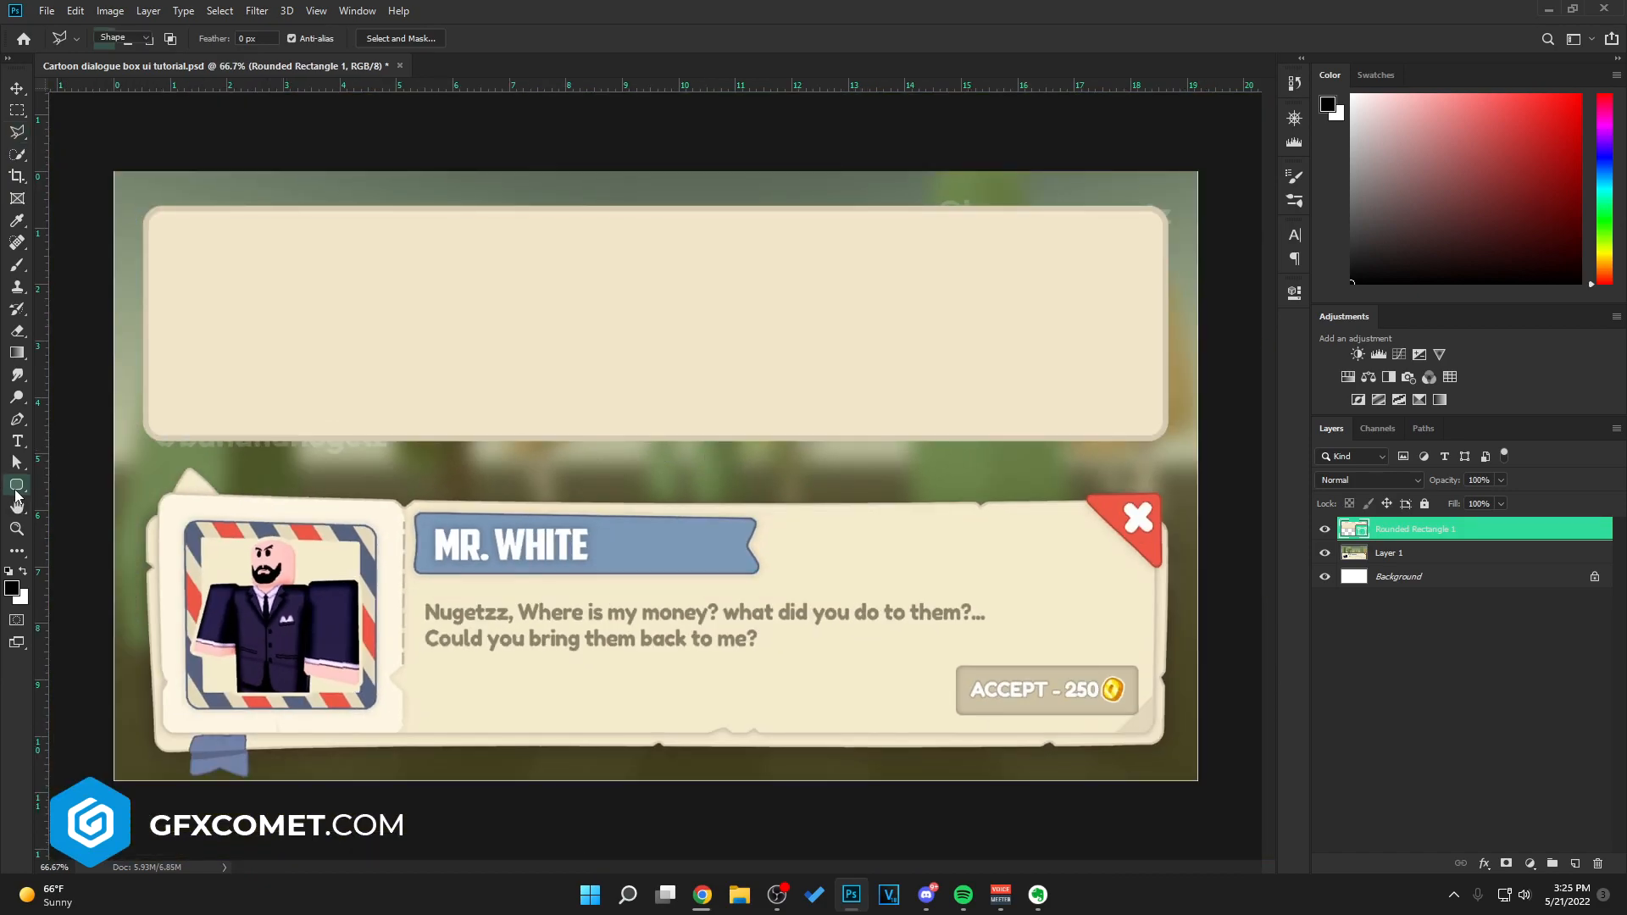
{"action": "left_click", "coordinate": [193, 37]}
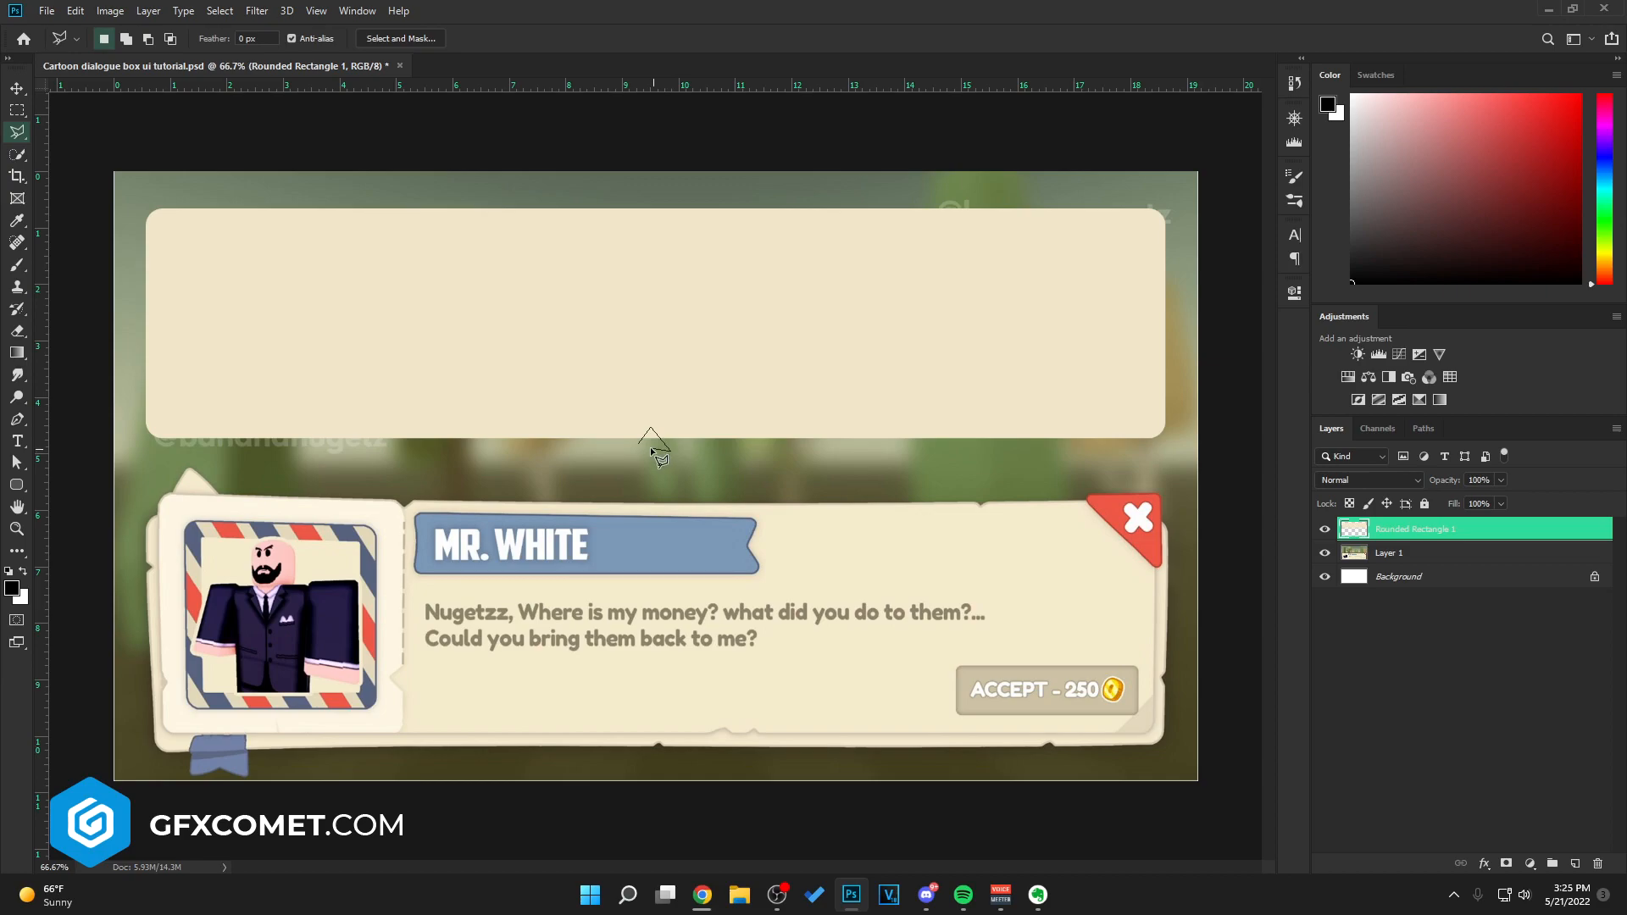
{"action": "mouse_move", "coordinate": [624, 278]}
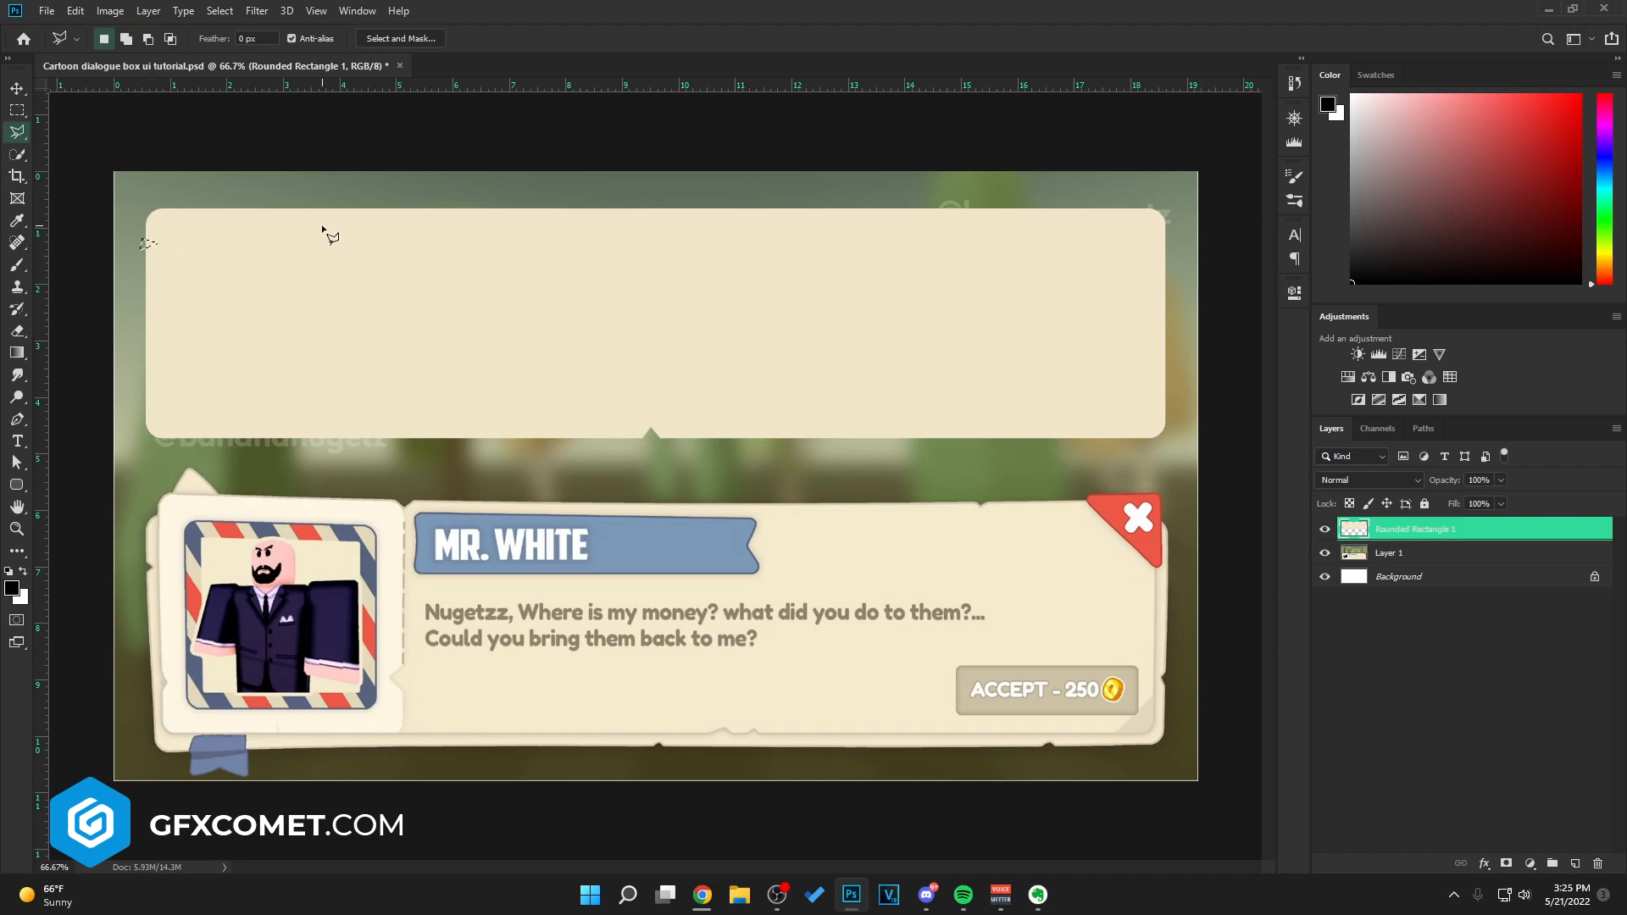
{"action": "mouse_move", "coordinate": [549, 259]}
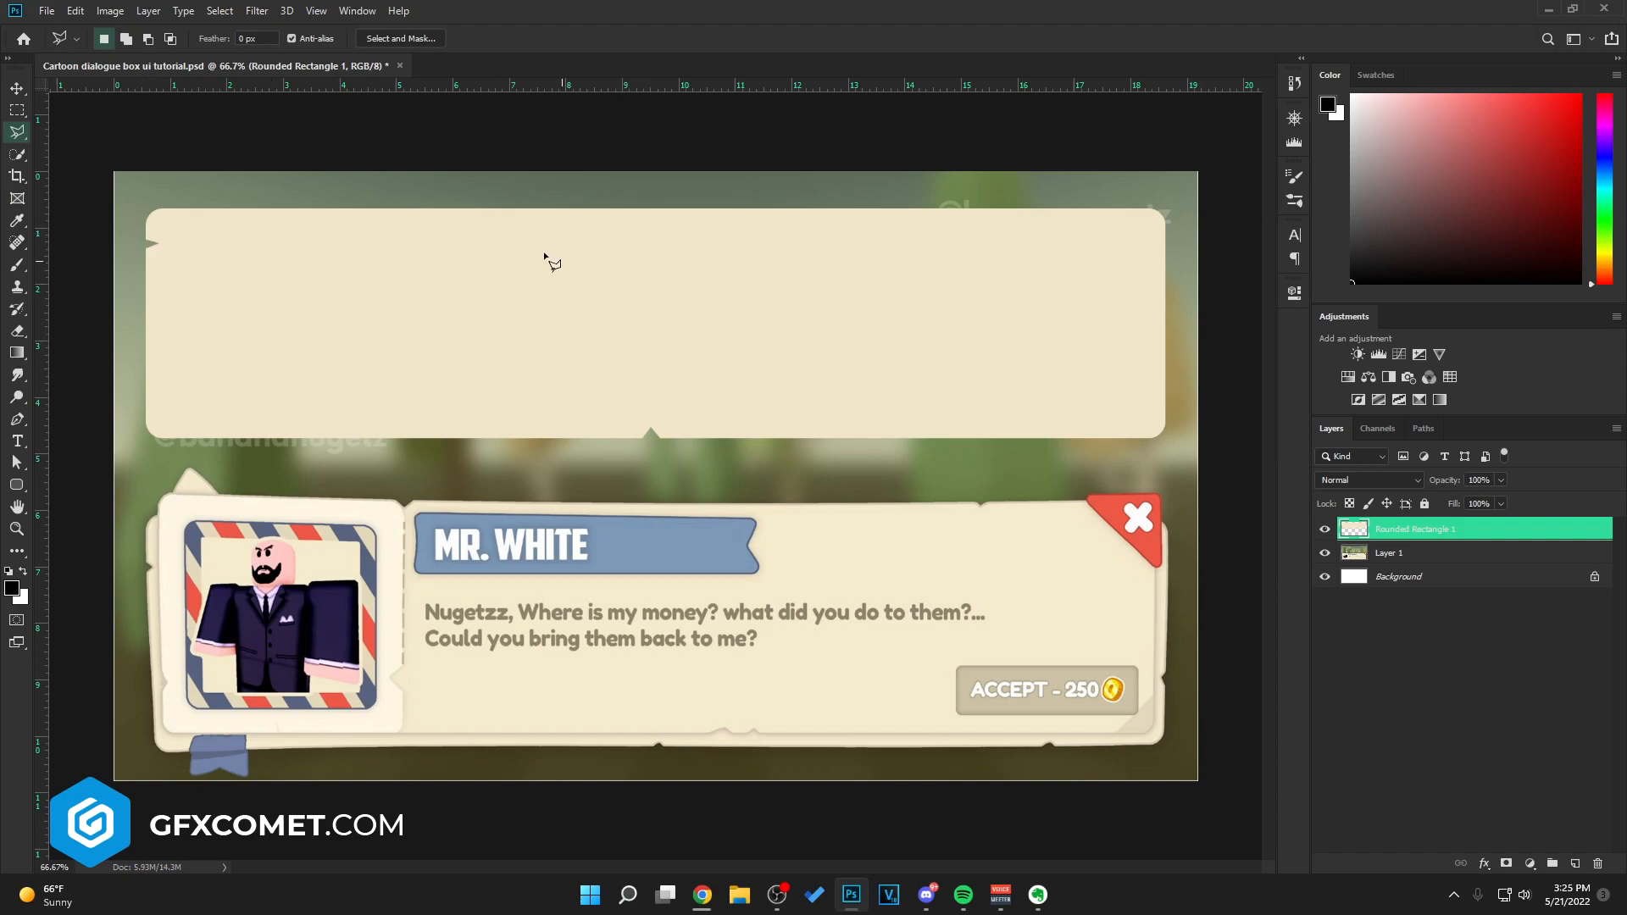
{"action": "mouse_move", "coordinate": [407, 510]}
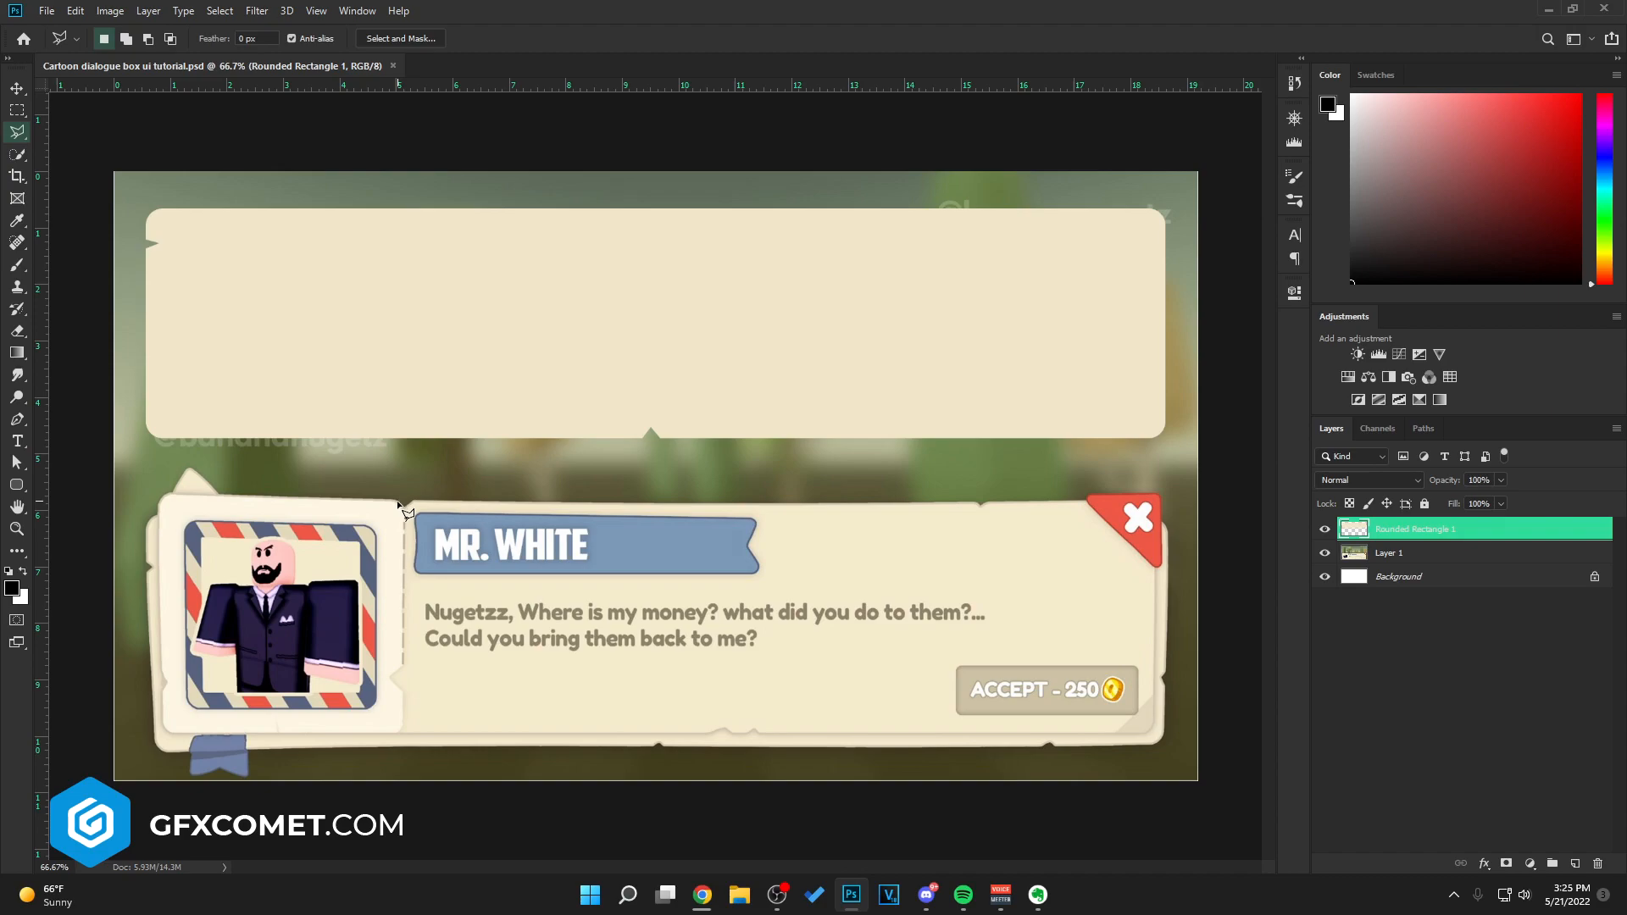
{"action": "mouse_move", "coordinate": [409, 229]}
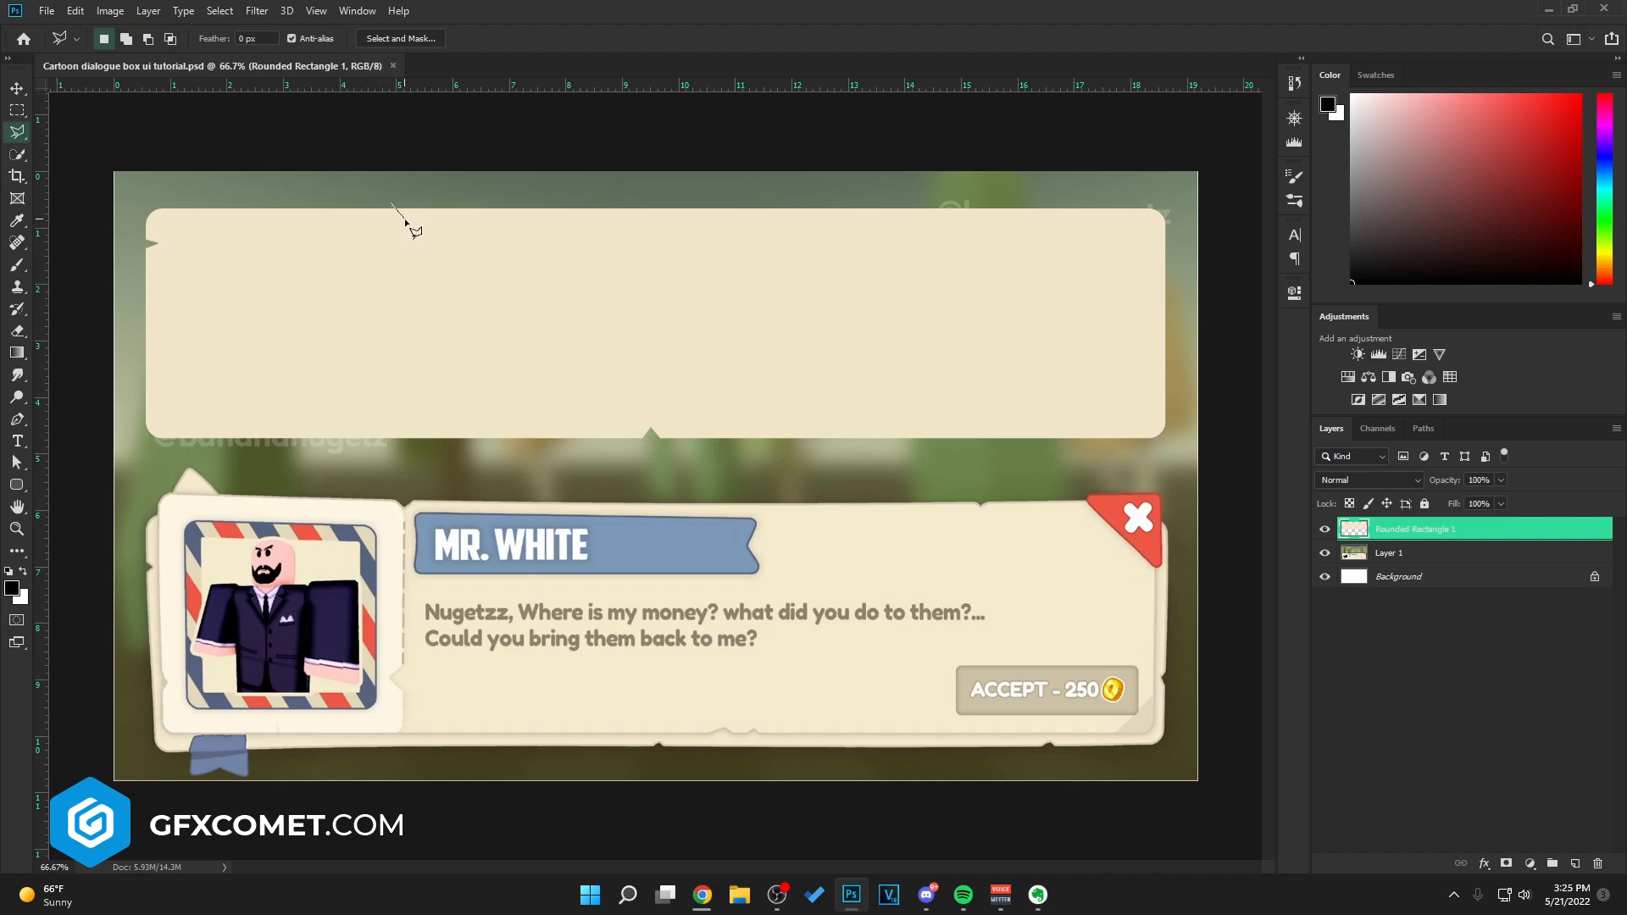
{"action": "mouse_move", "coordinate": [397, 210]}
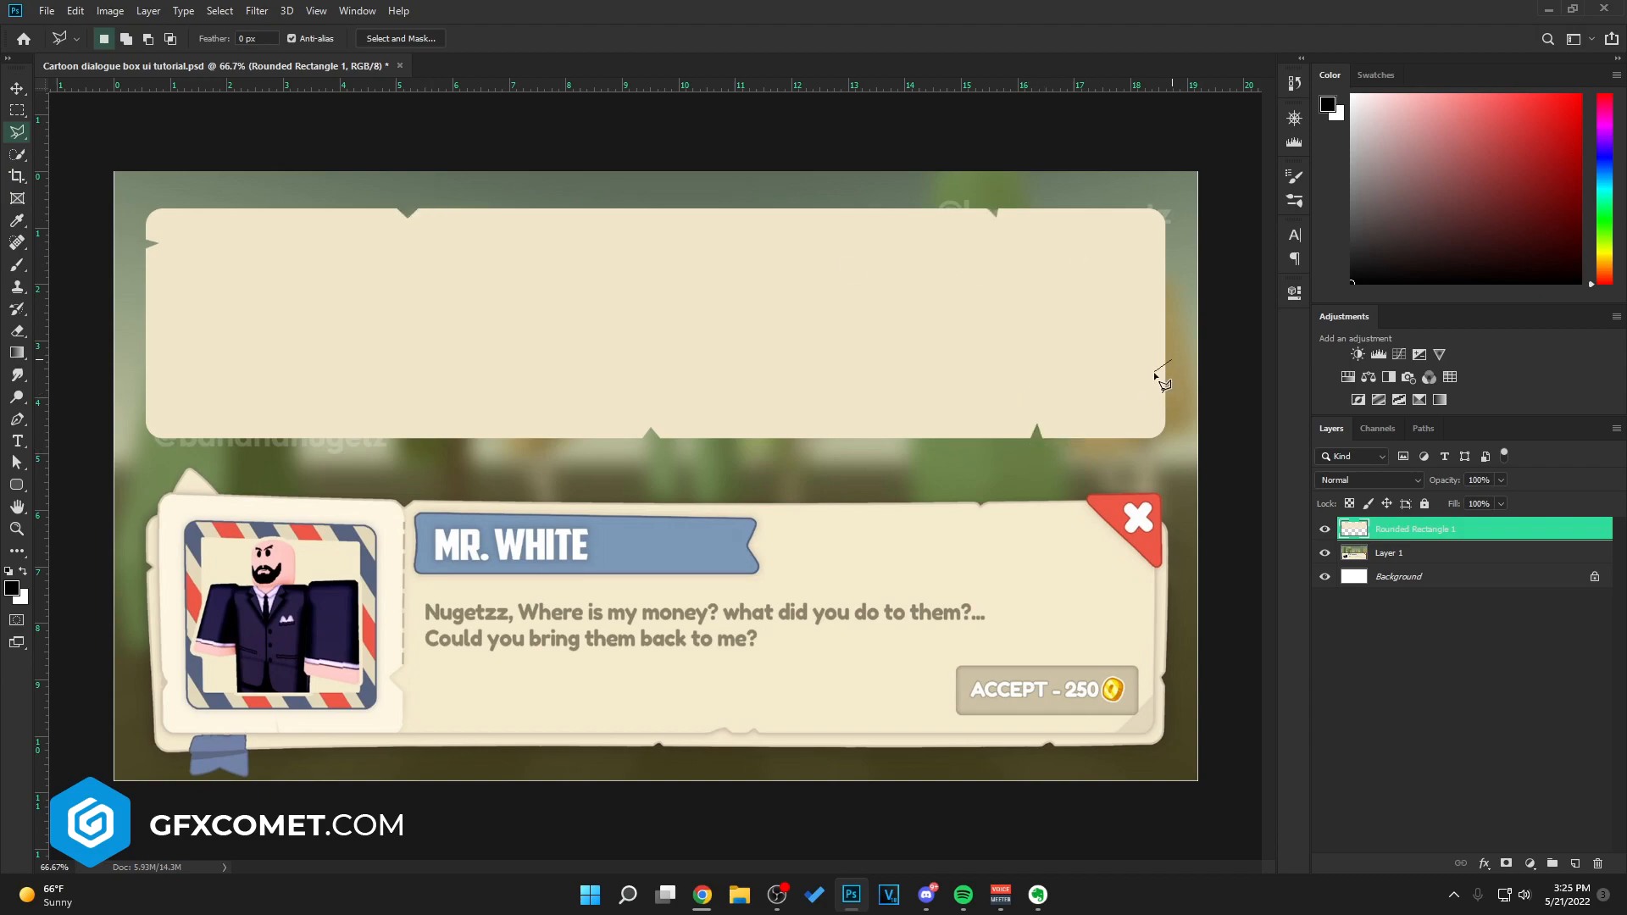
{"action": "mouse_move", "coordinate": [1227, 369]}
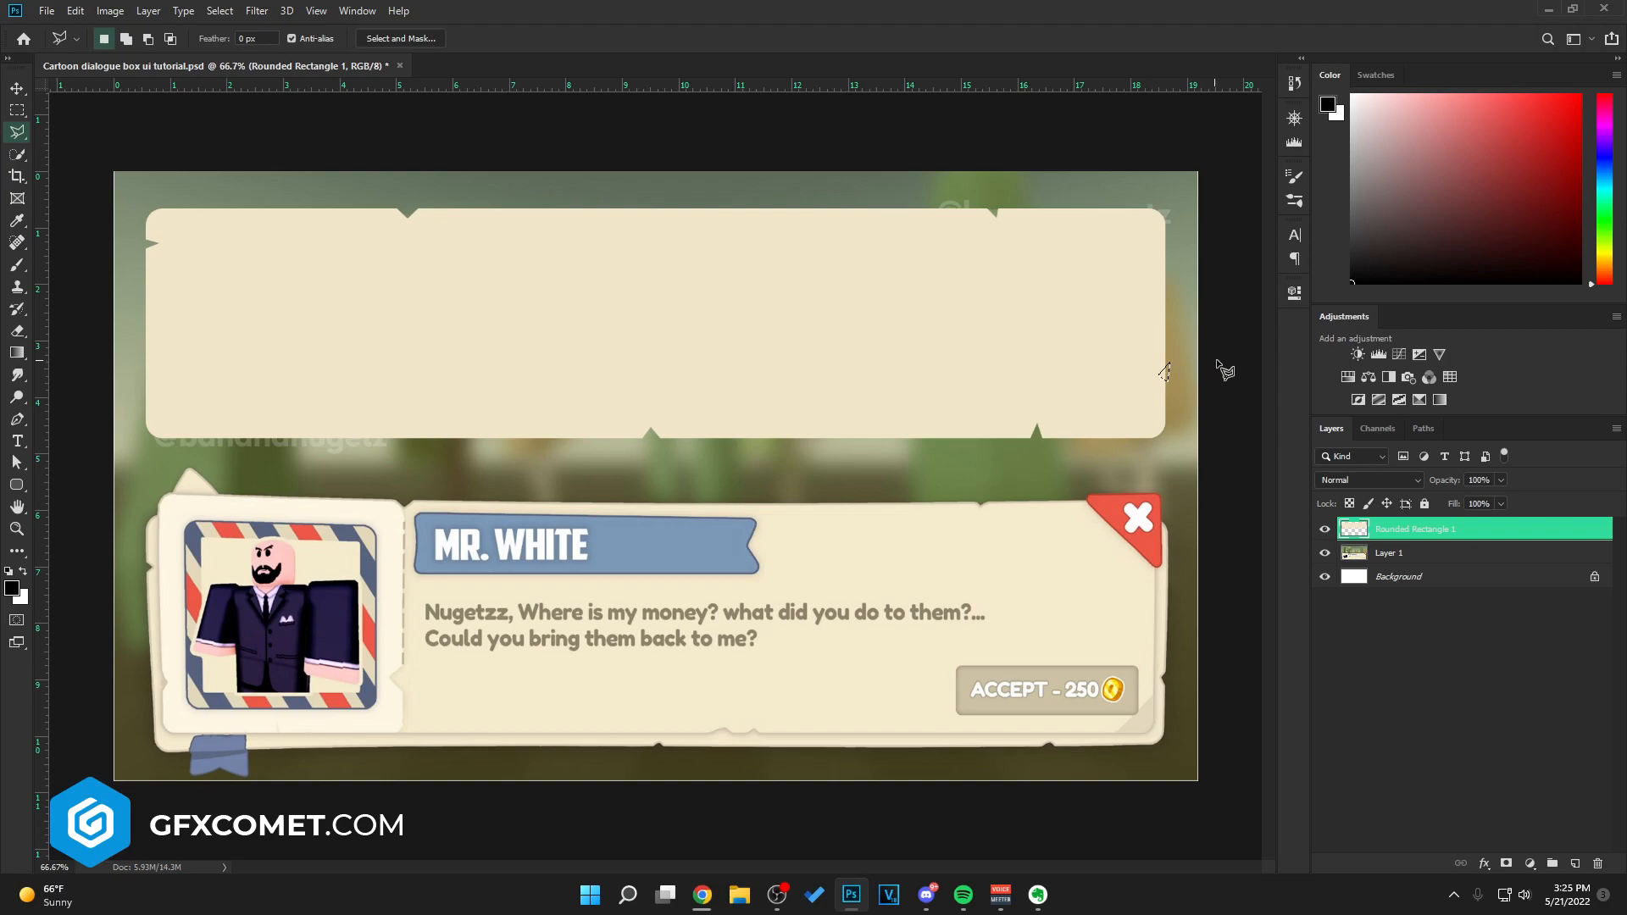
- Give the Rounded Rectangle 1 layer a thin tan Stroke effect via Blending Options
{"action": "right_click", "coordinate": [1413, 529]}
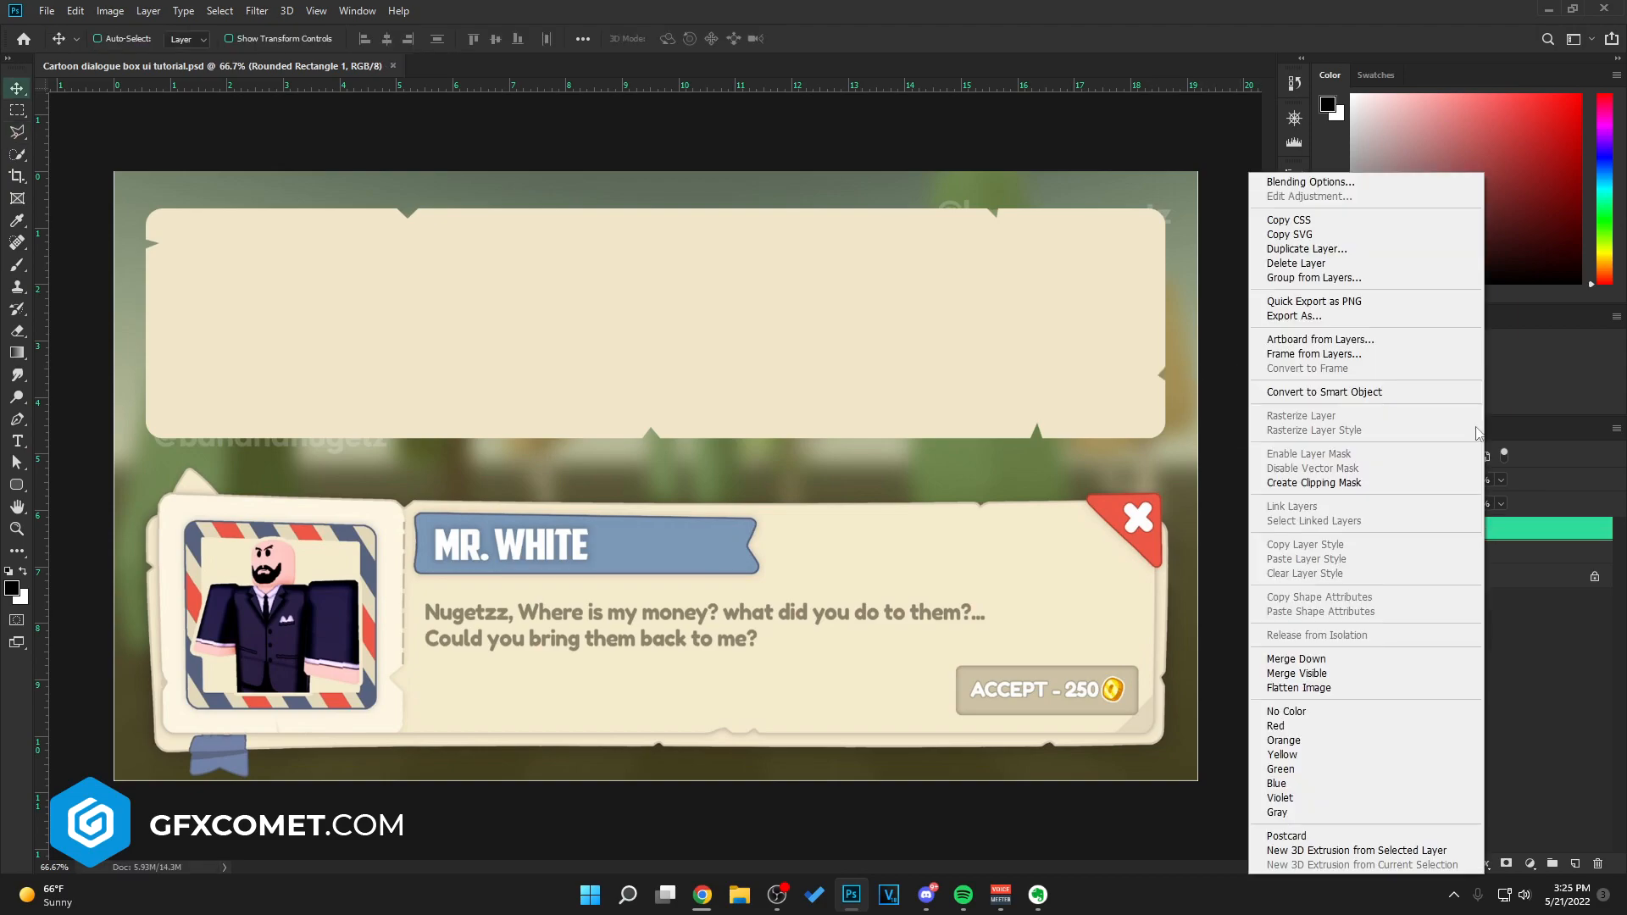
{"action": "left_click", "coordinate": [1310, 181]}
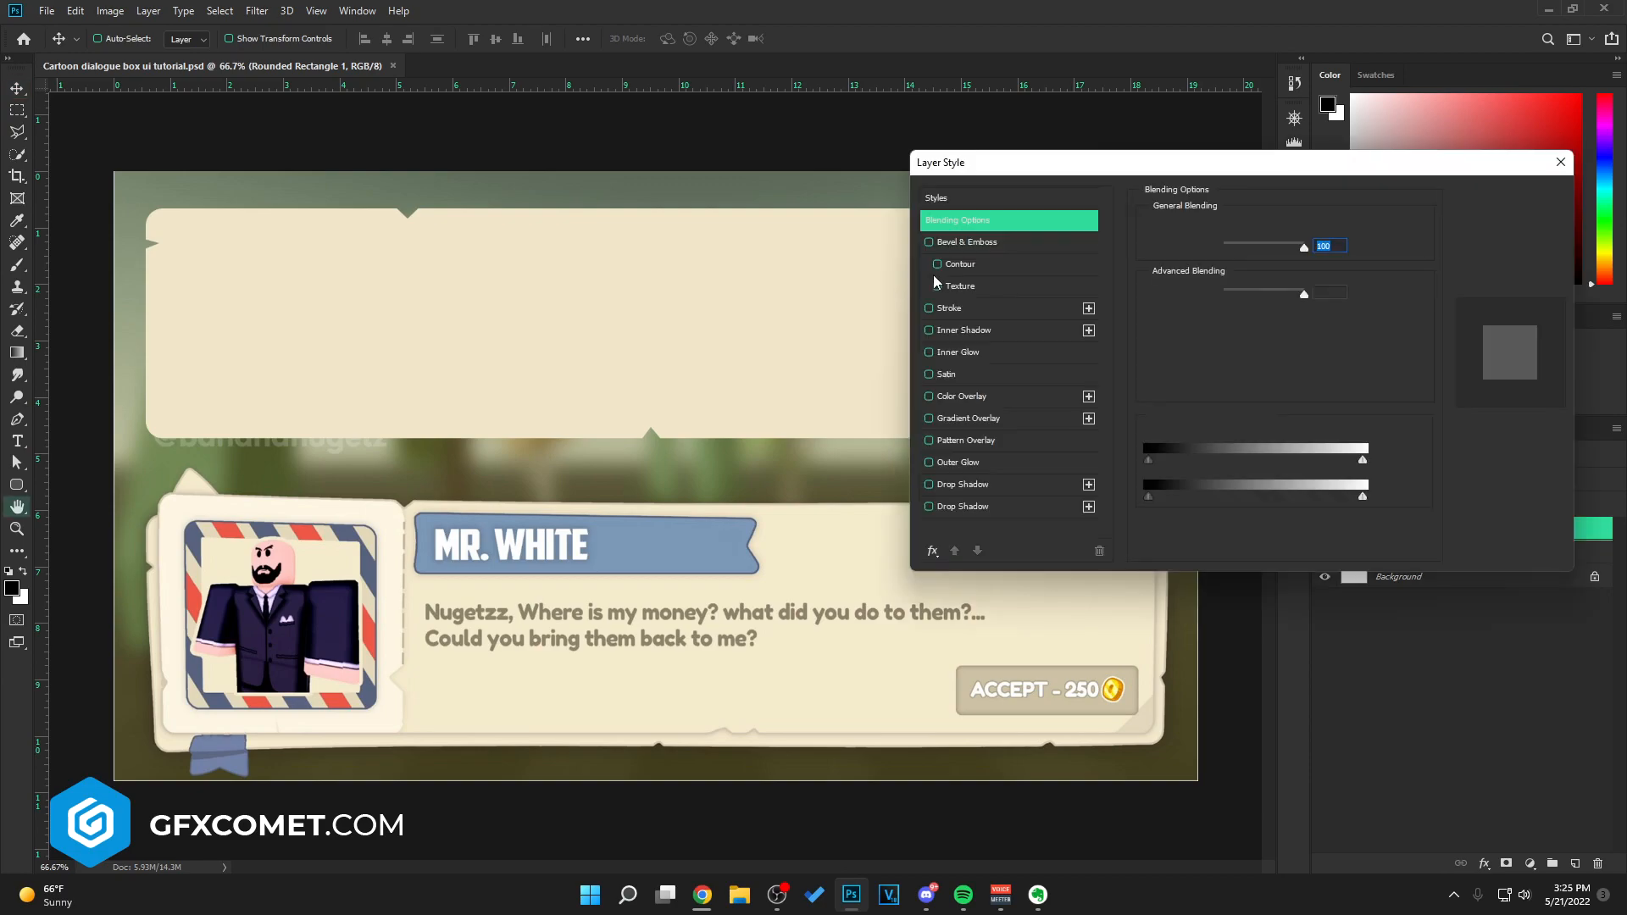
{"action": "left_click", "coordinate": [1186, 349]}
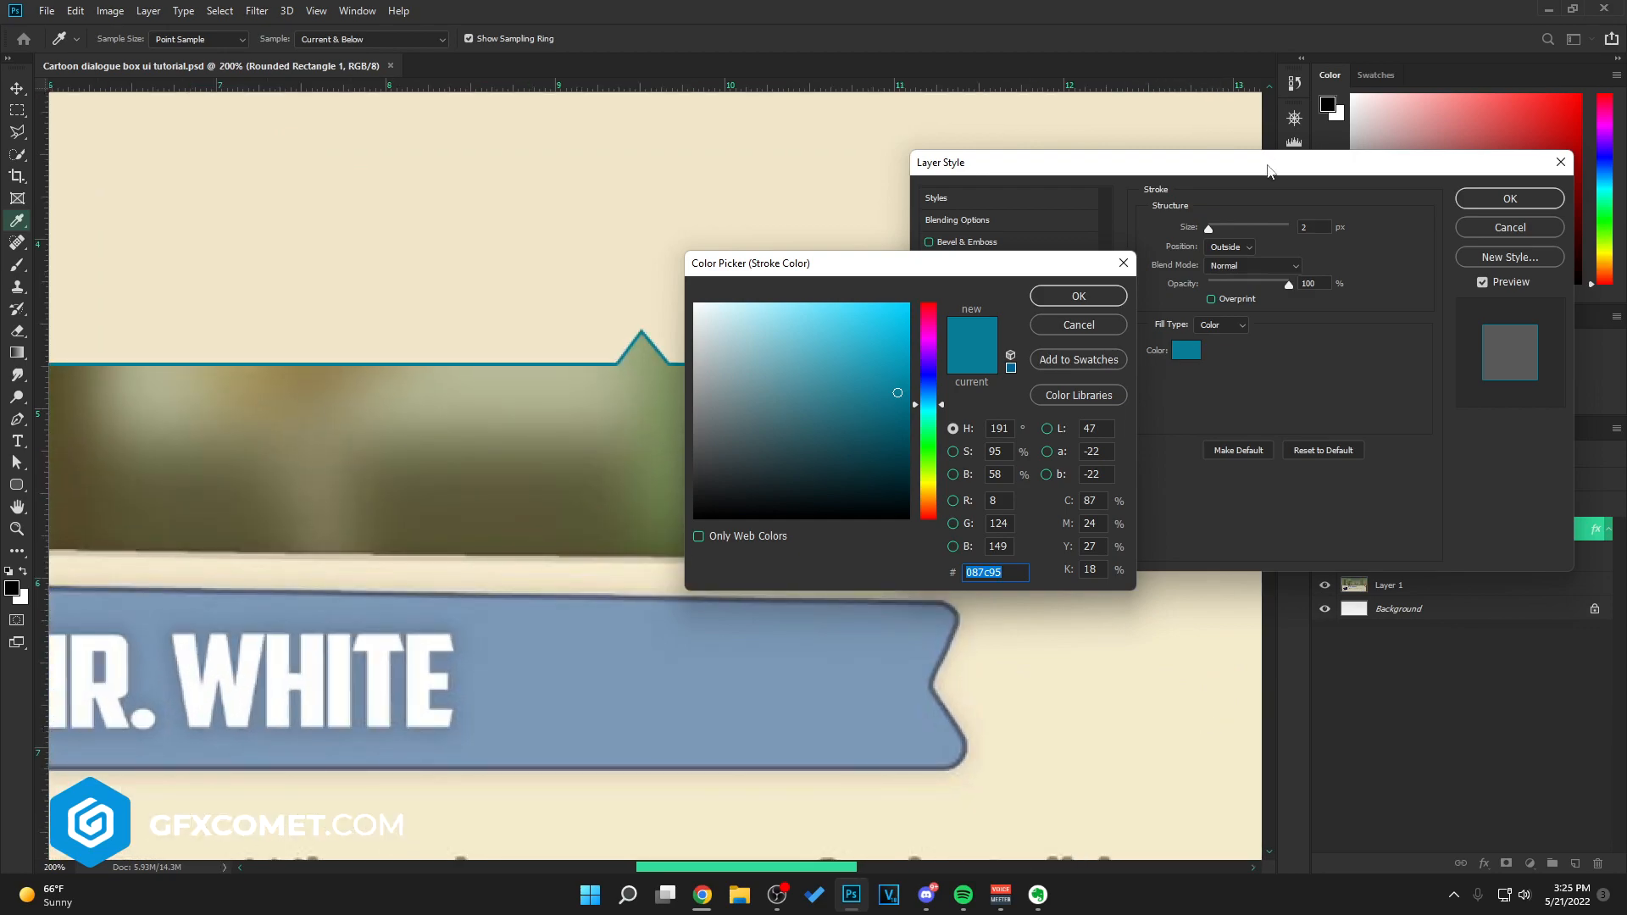
{"action": "left_click", "coordinate": [1077, 294]}
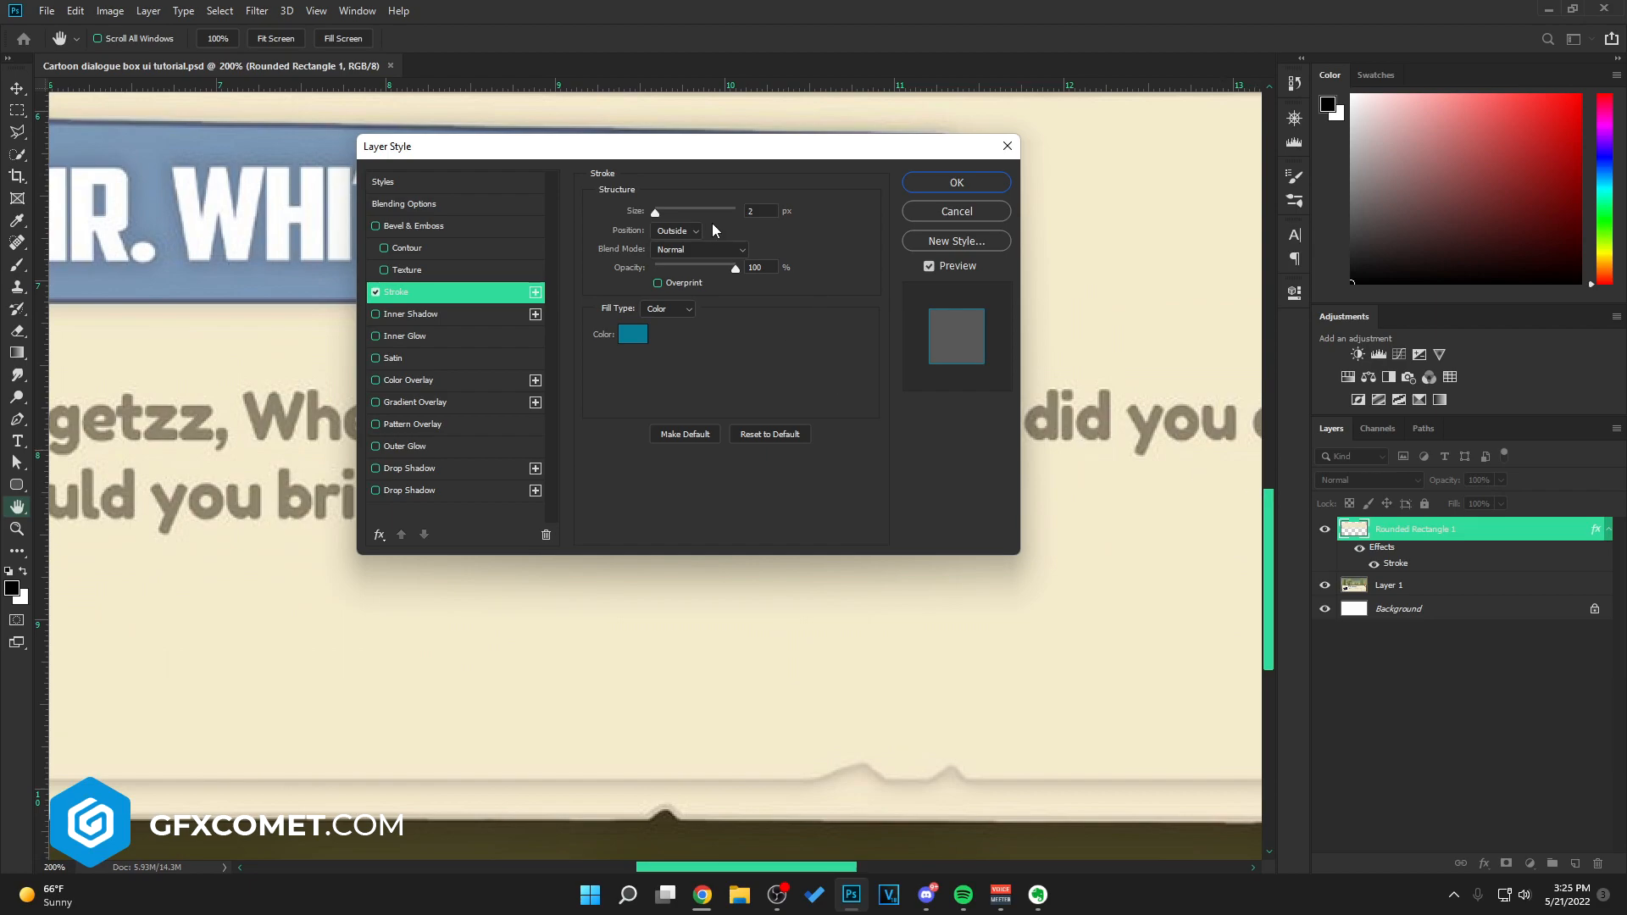
{"action": "left_click", "coordinate": [632, 334]}
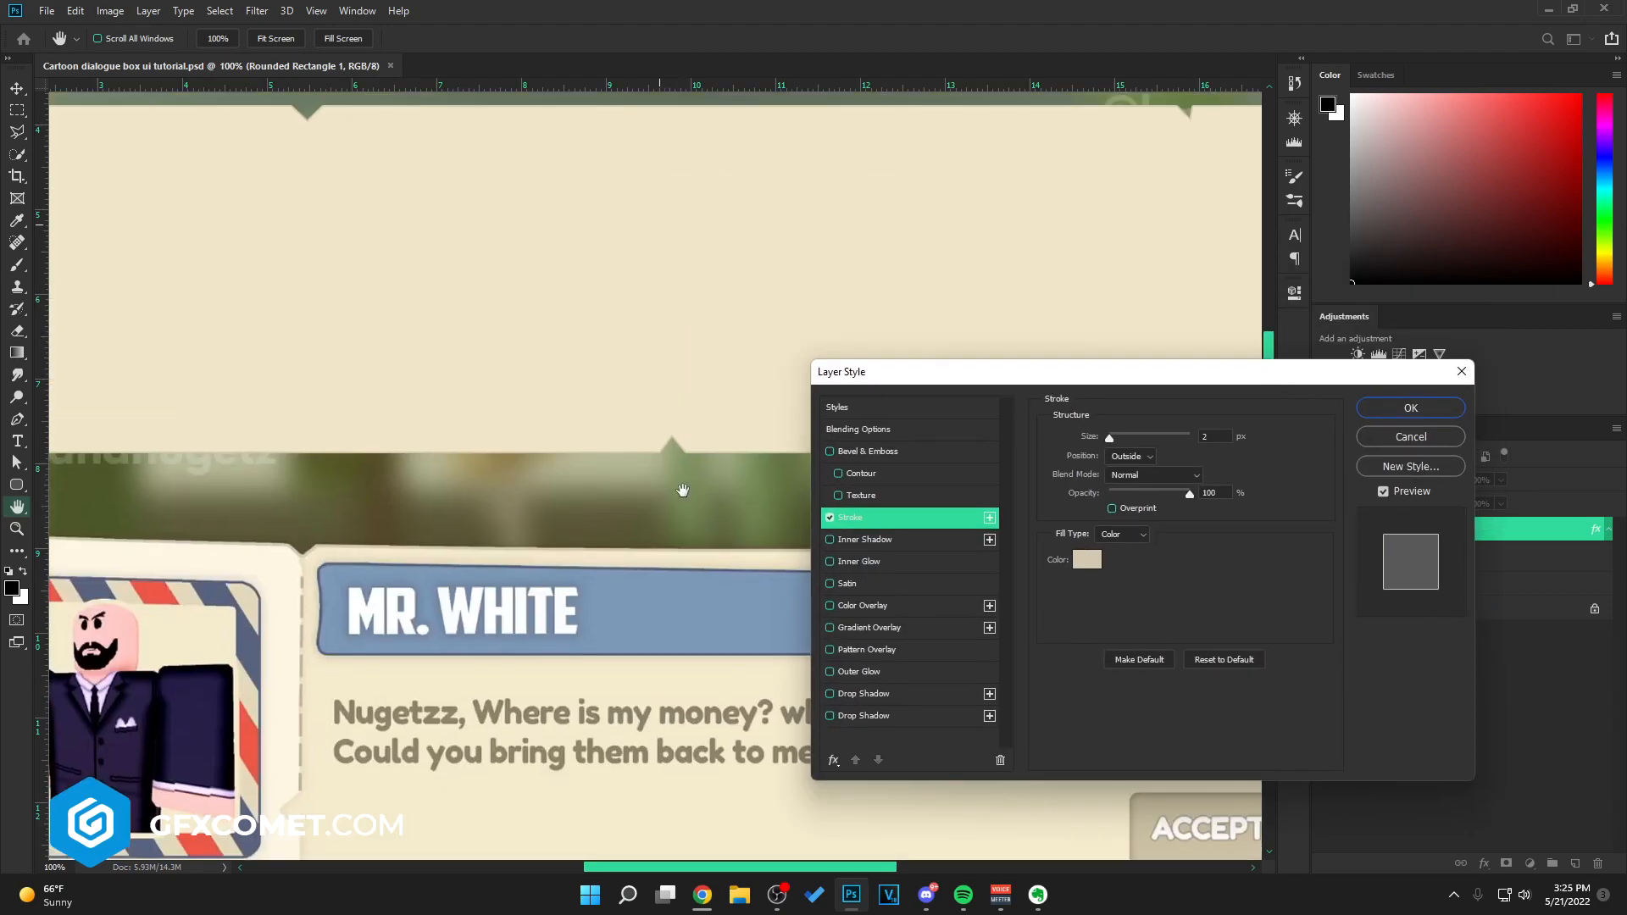
{"action": "left_click_drag", "start_coordinate": [1108, 435], "coordinate": [1115, 436]}
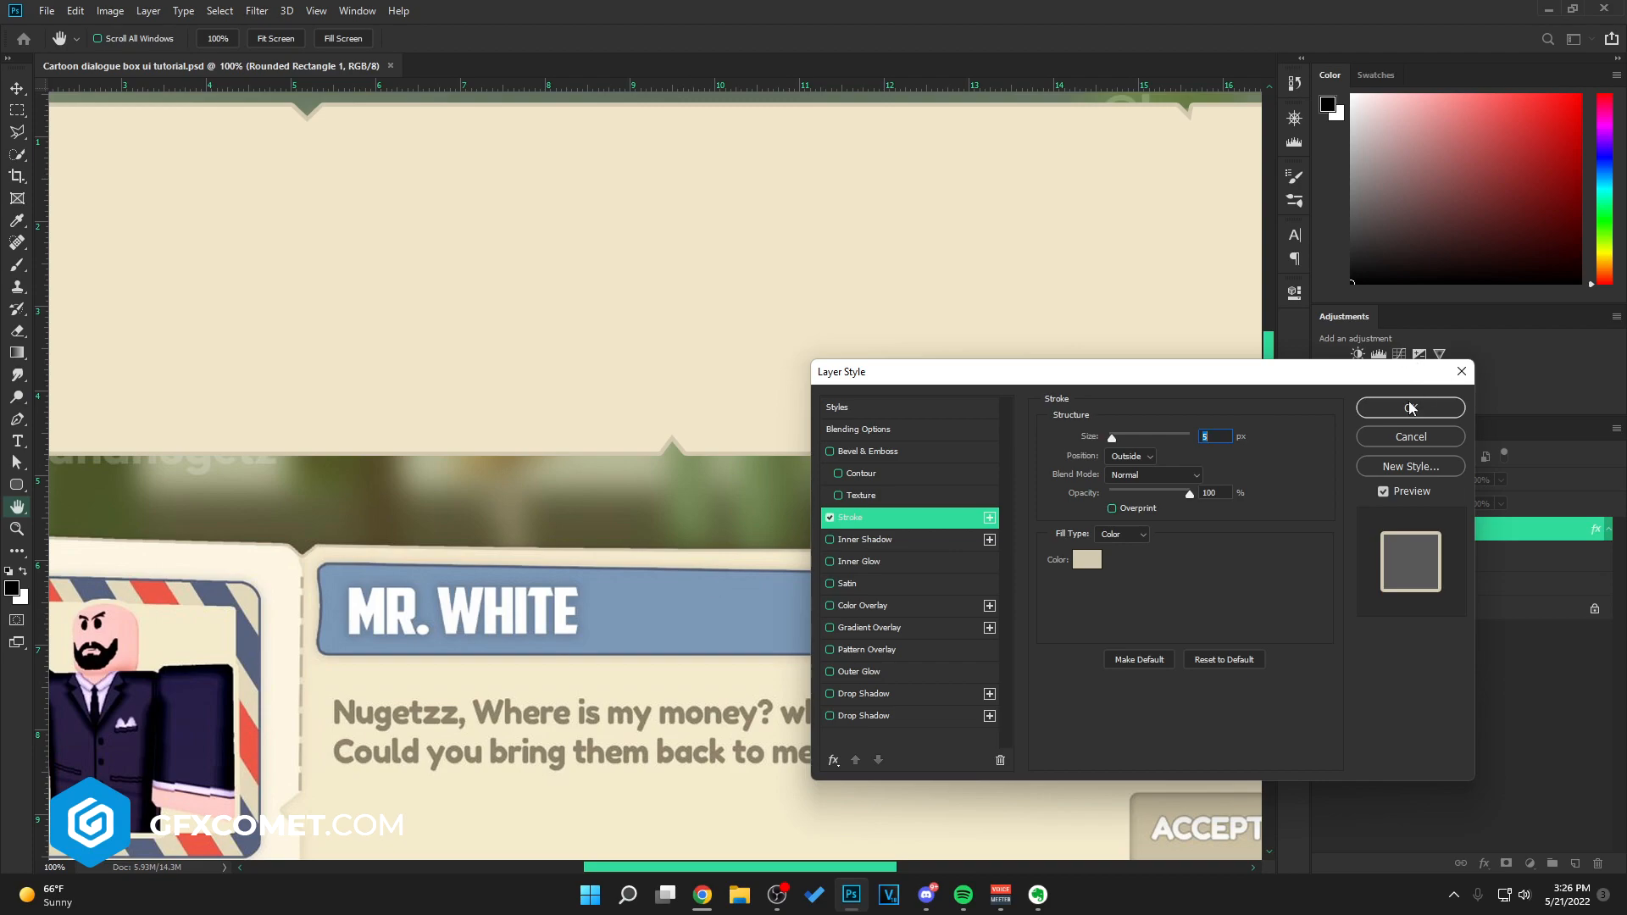
{"action": "left_click", "coordinate": [1410, 406]}
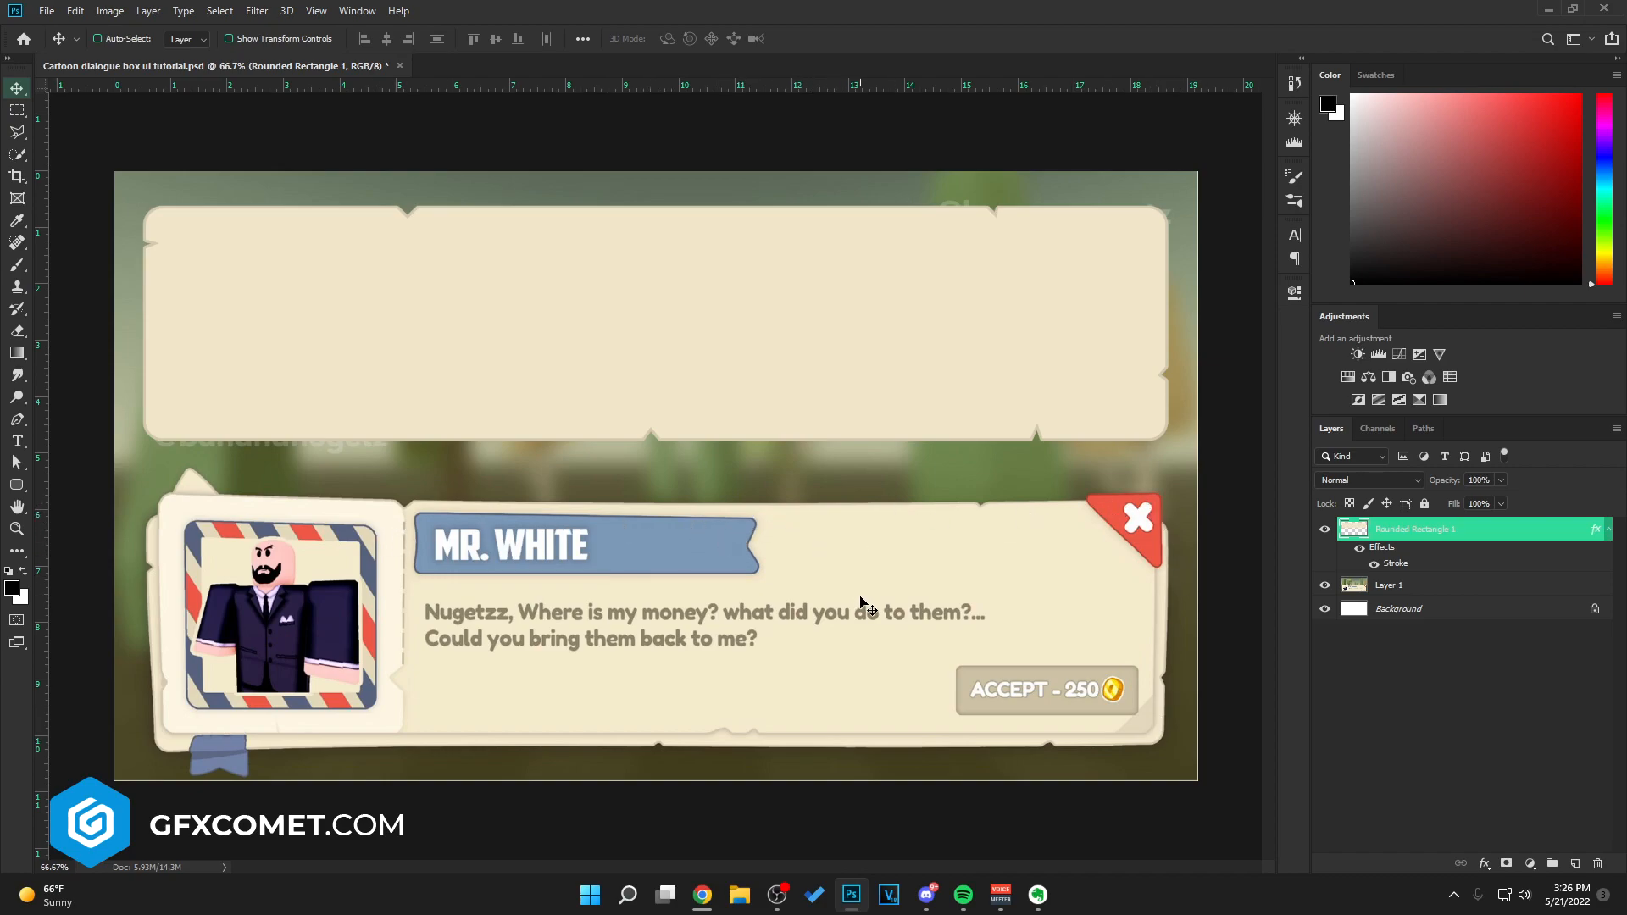
- Draw an inset cream rounded rectangle in the top panel and shorten it from its top edge
{"action": "left_click", "coordinate": [17, 485]}
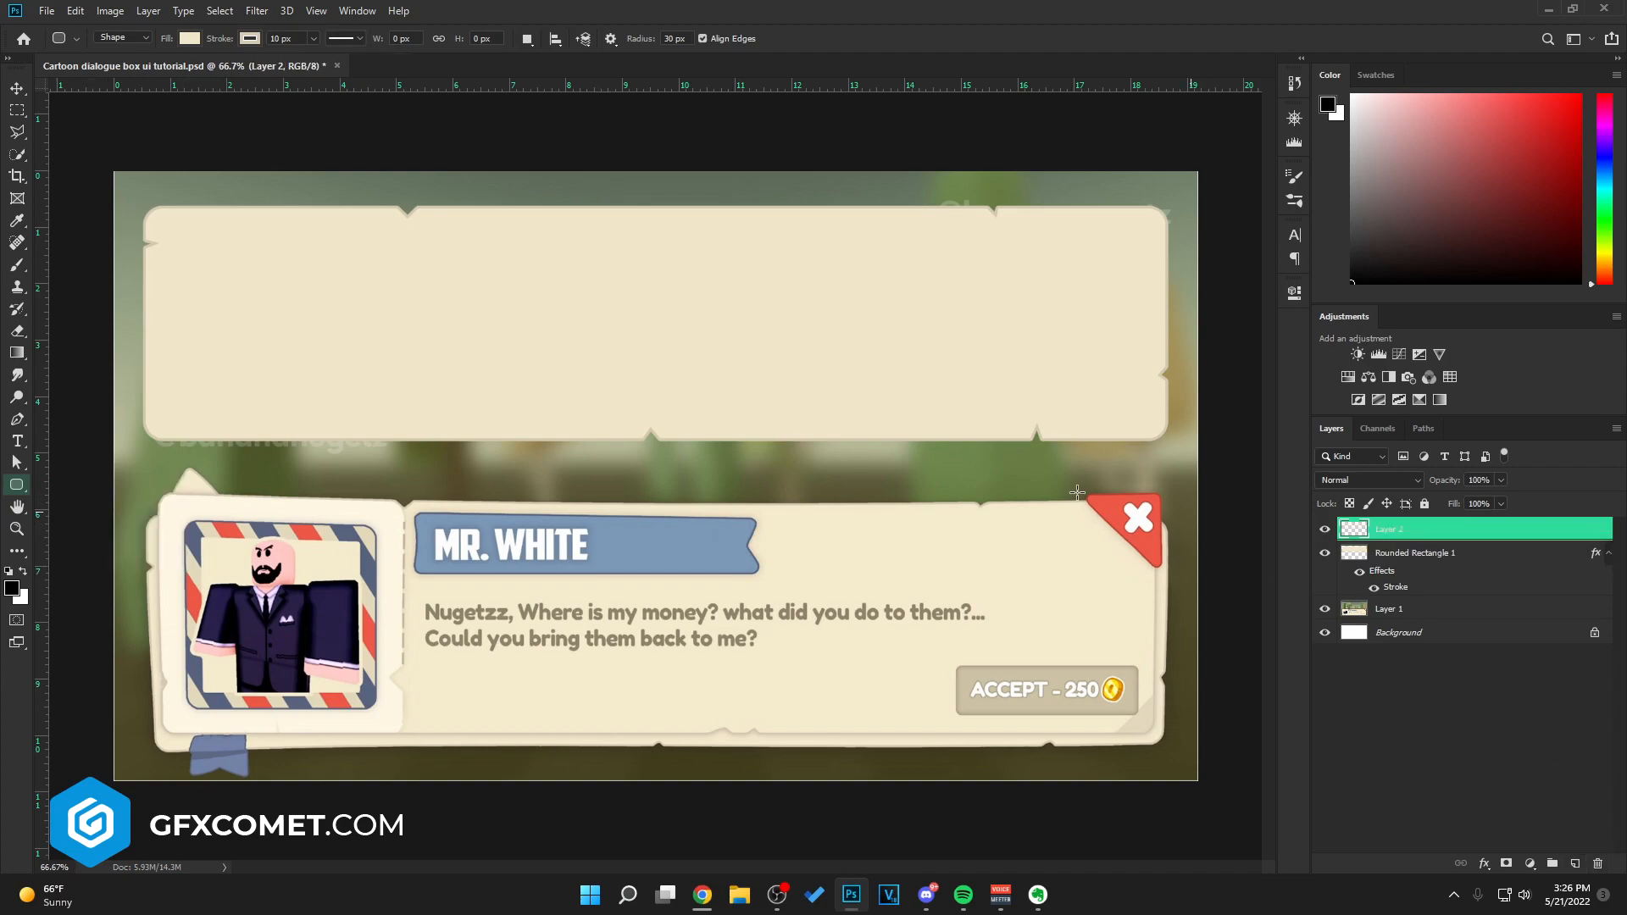
{"action": "left_click_drag", "start_coordinate": [207, 508], "coordinate": [508, 582]}
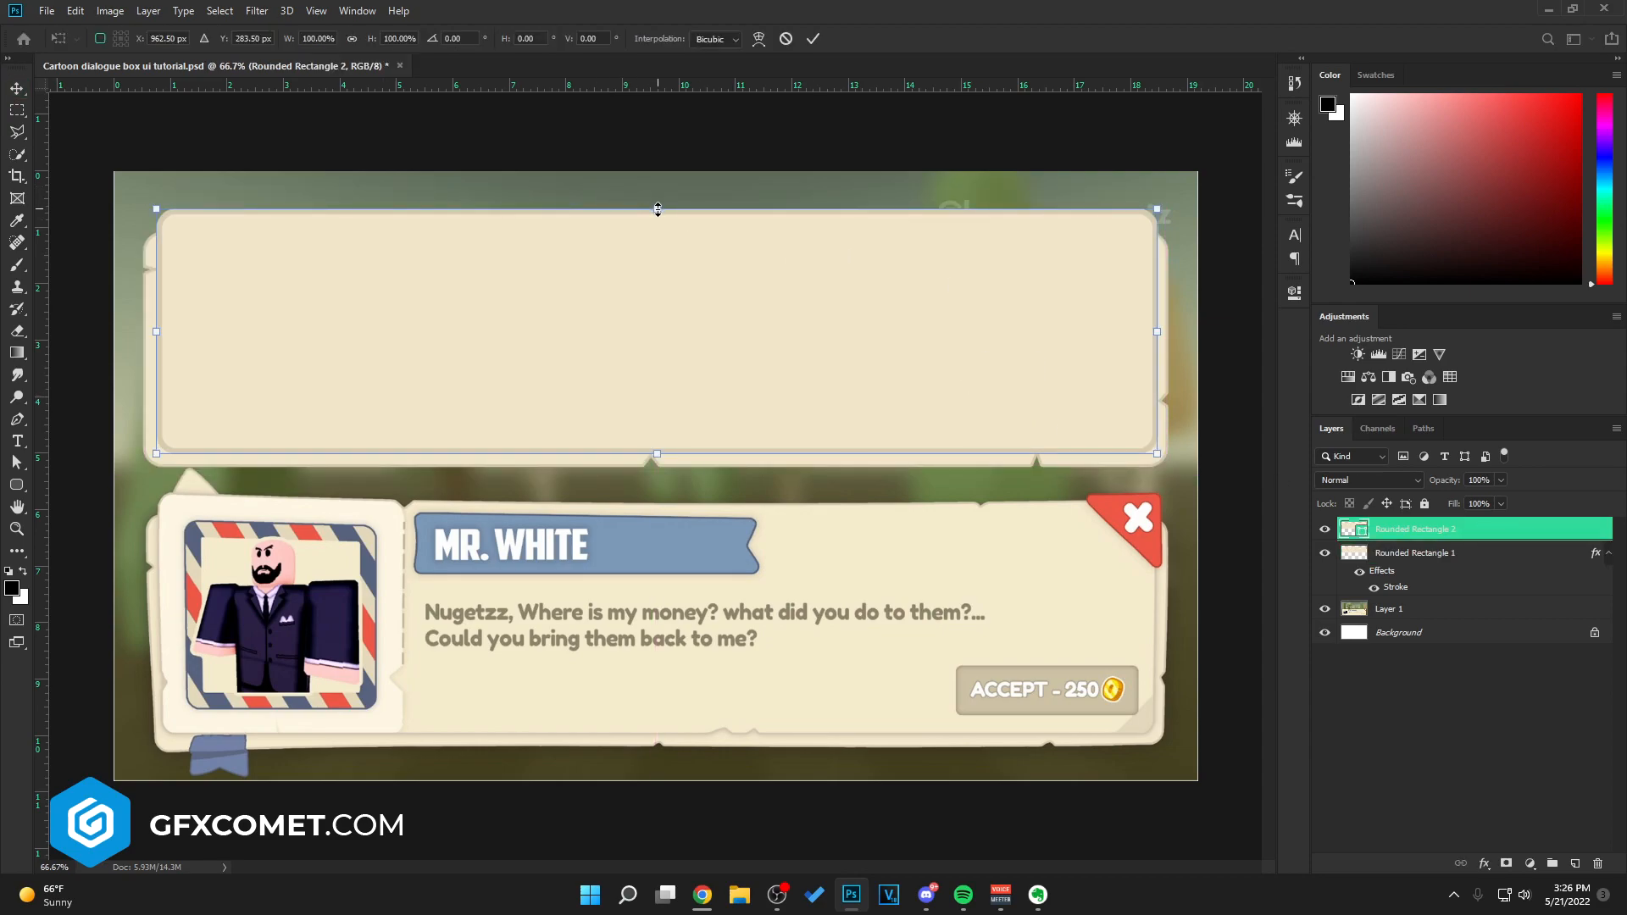
{"action": "left_click_drag", "start_coordinate": [655, 209], "coordinate": [663, 242]}
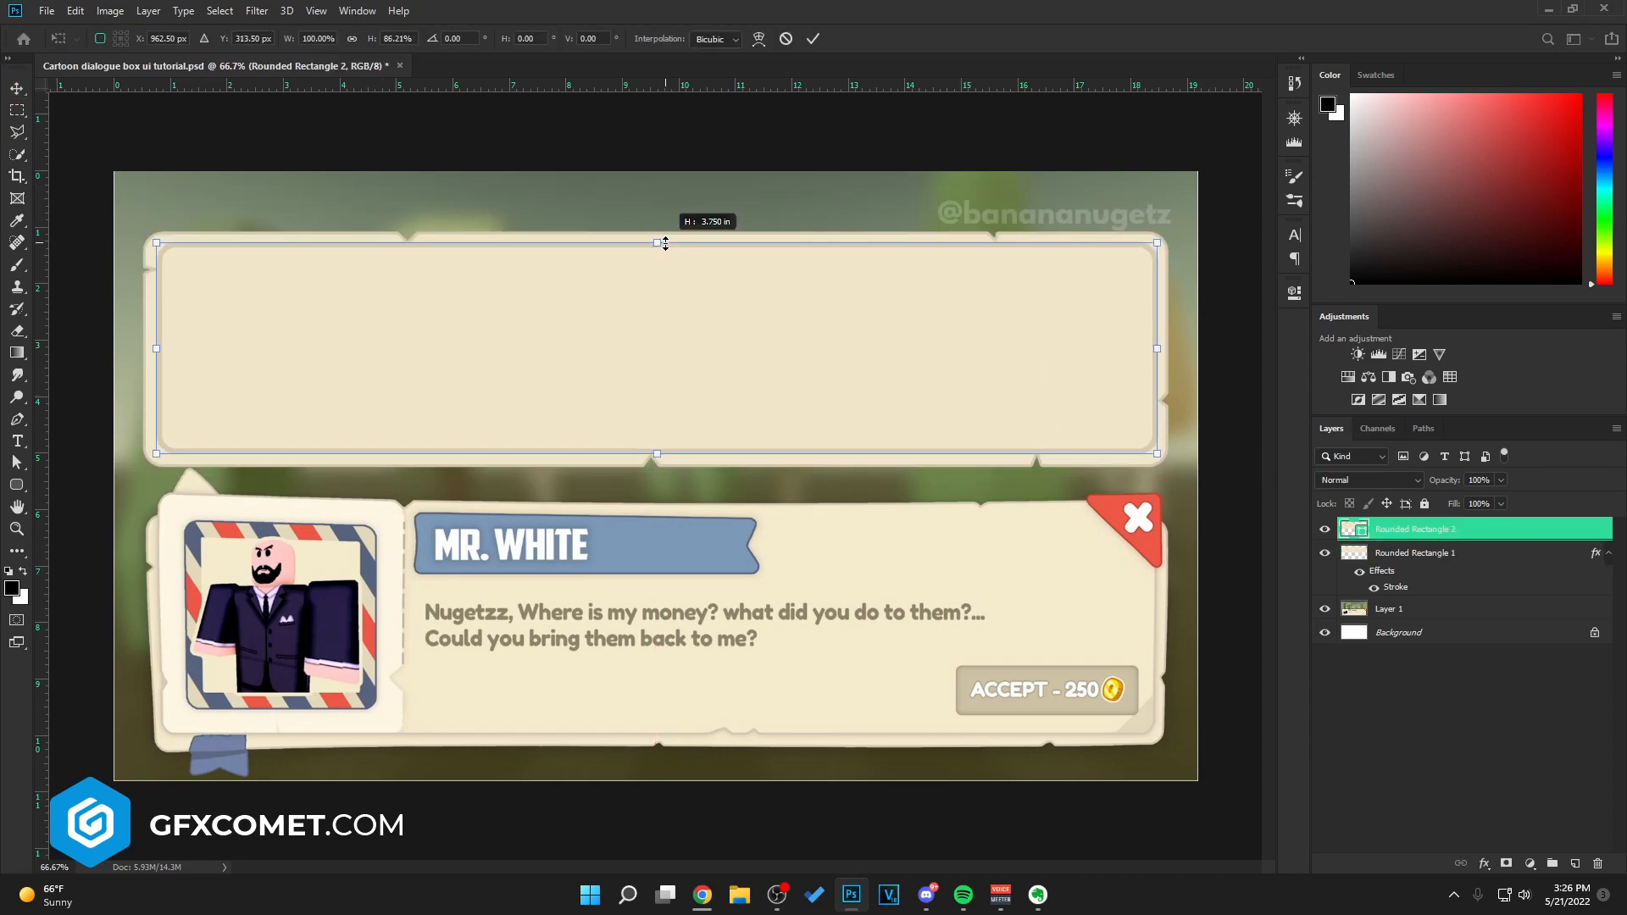
{"action": "left_click_drag", "start_coordinate": [665, 242], "coordinate": [681, 230]}
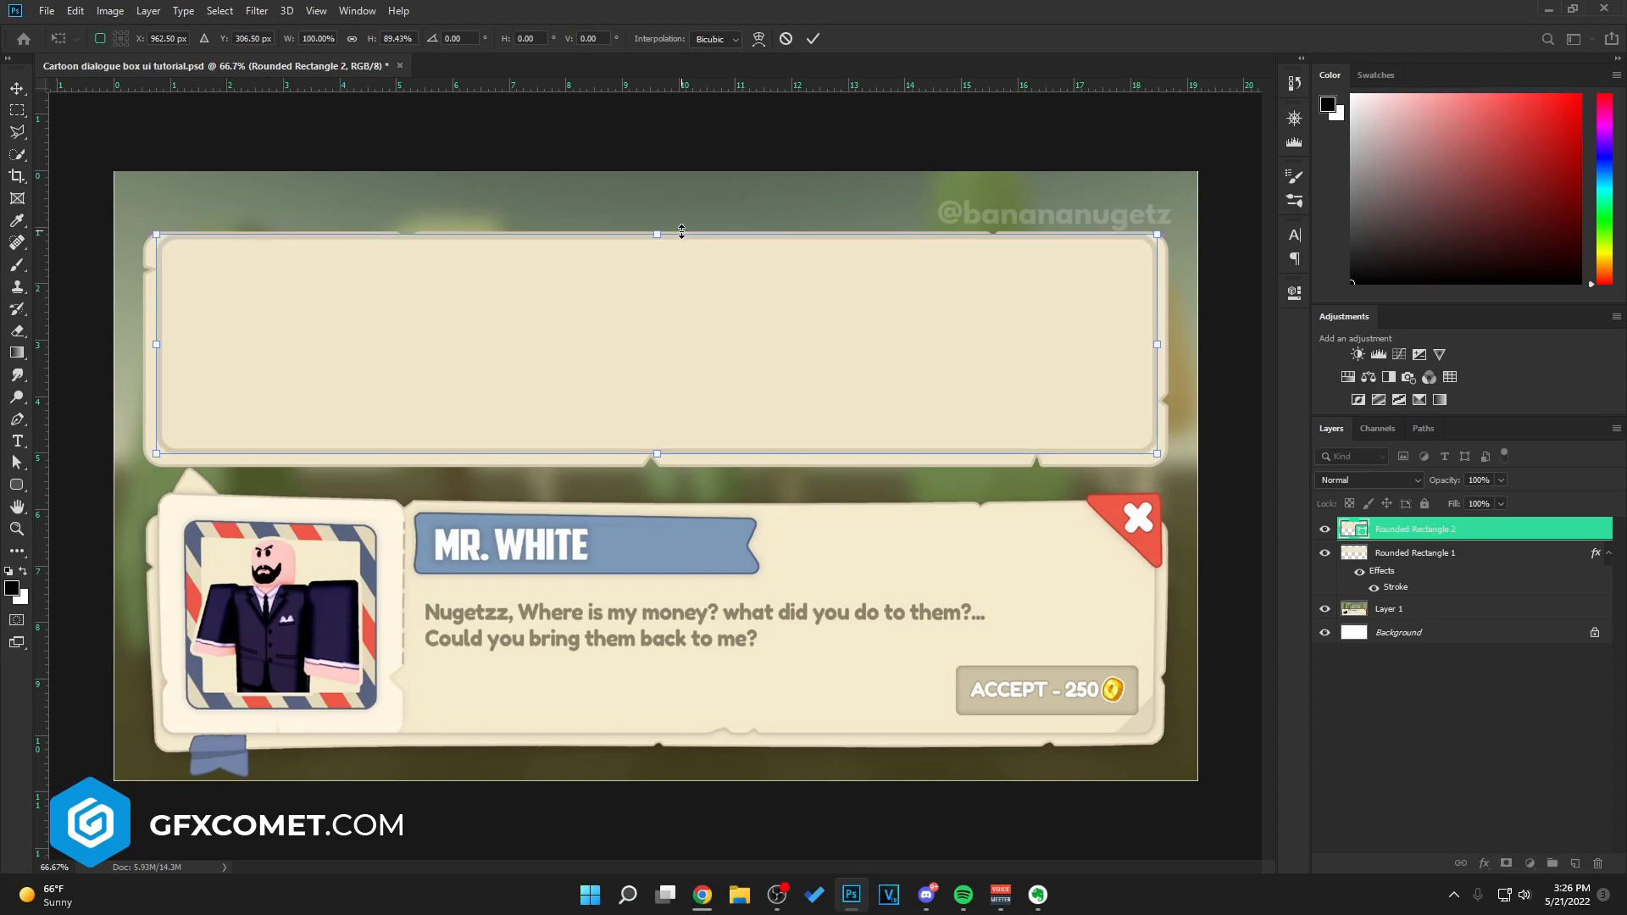
{"action": "left_click", "coordinate": [10, 85]}
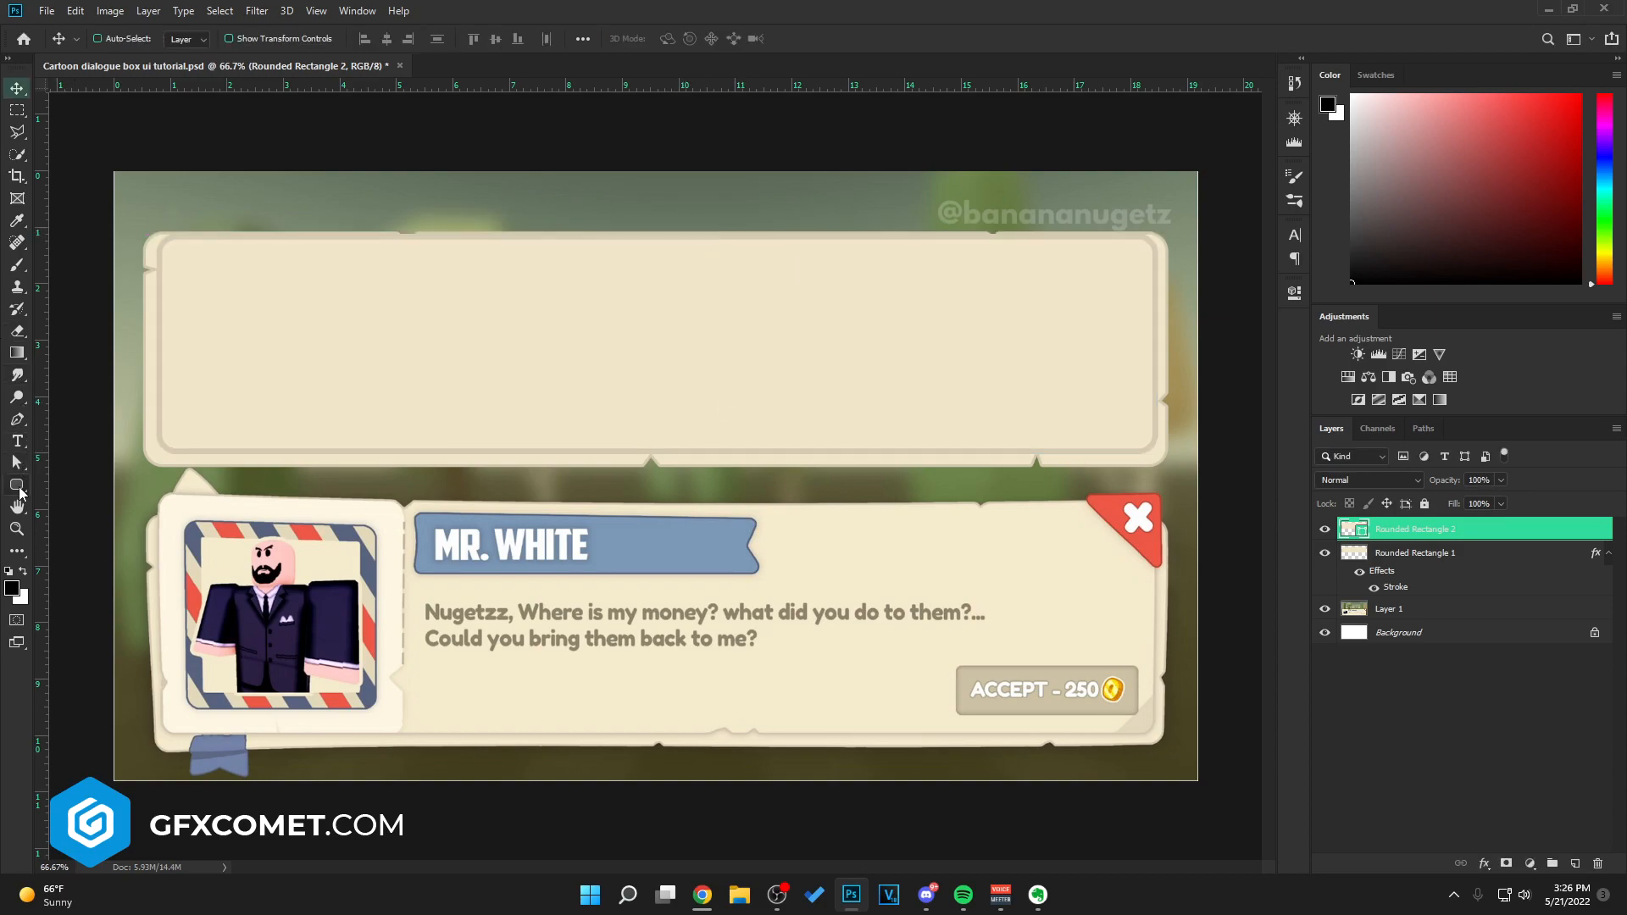
{"action": "left_click", "coordinate": [17, 485]}
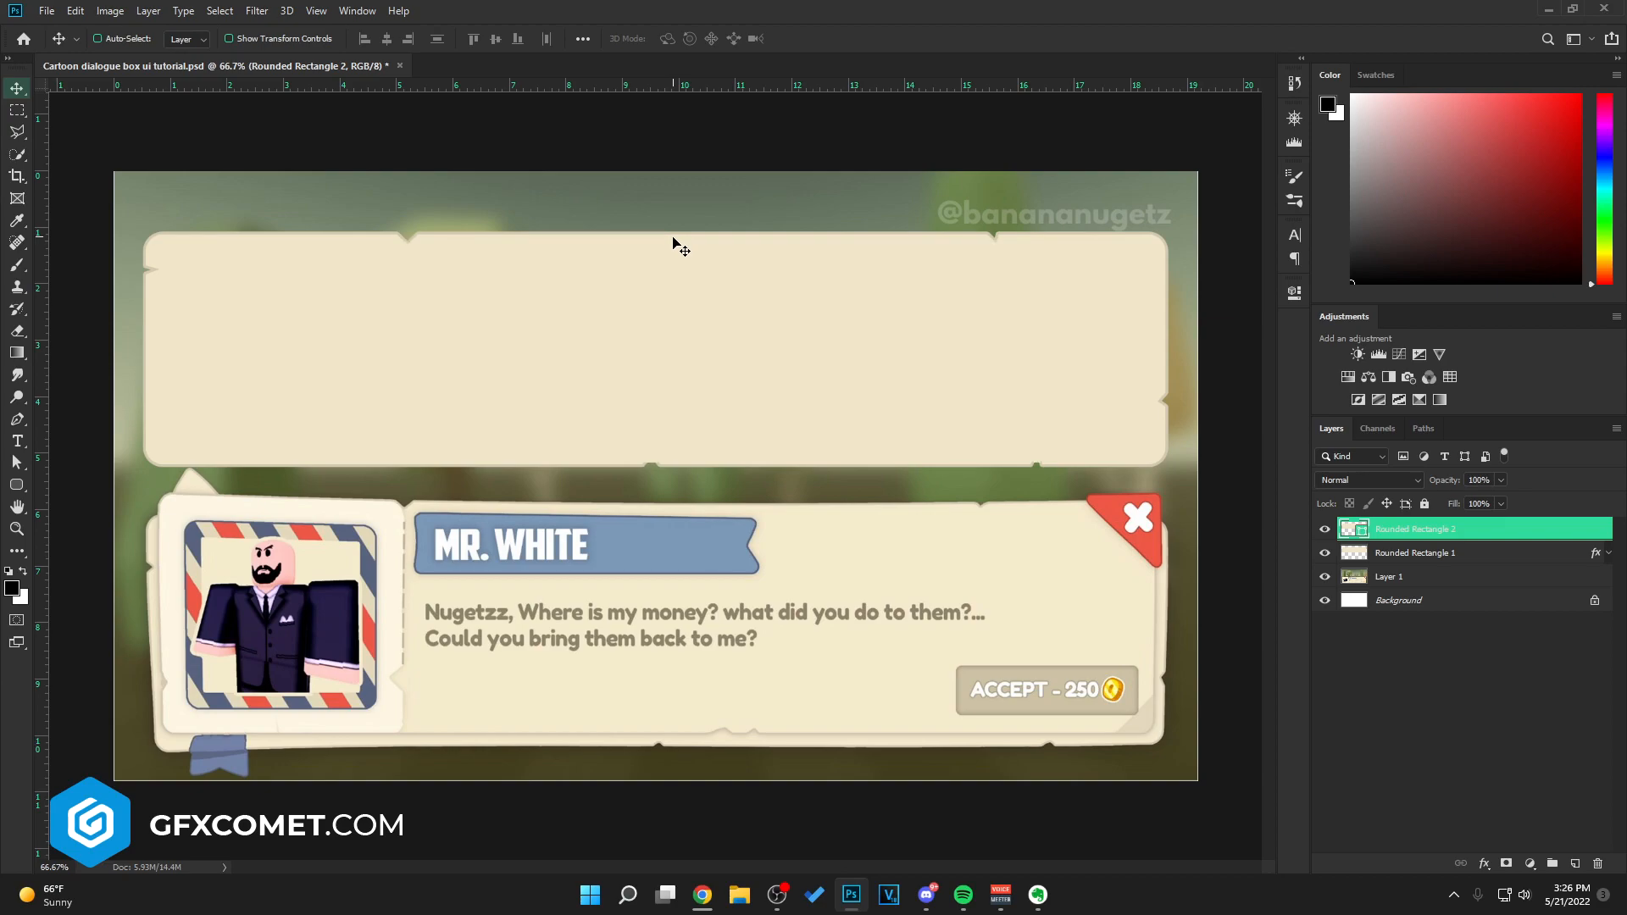
- Give Rounded Rectangle 2 a pale cream Drop Shadow with distance 6 and size 0
{"action": "key", "text": "Ctrl+t"}
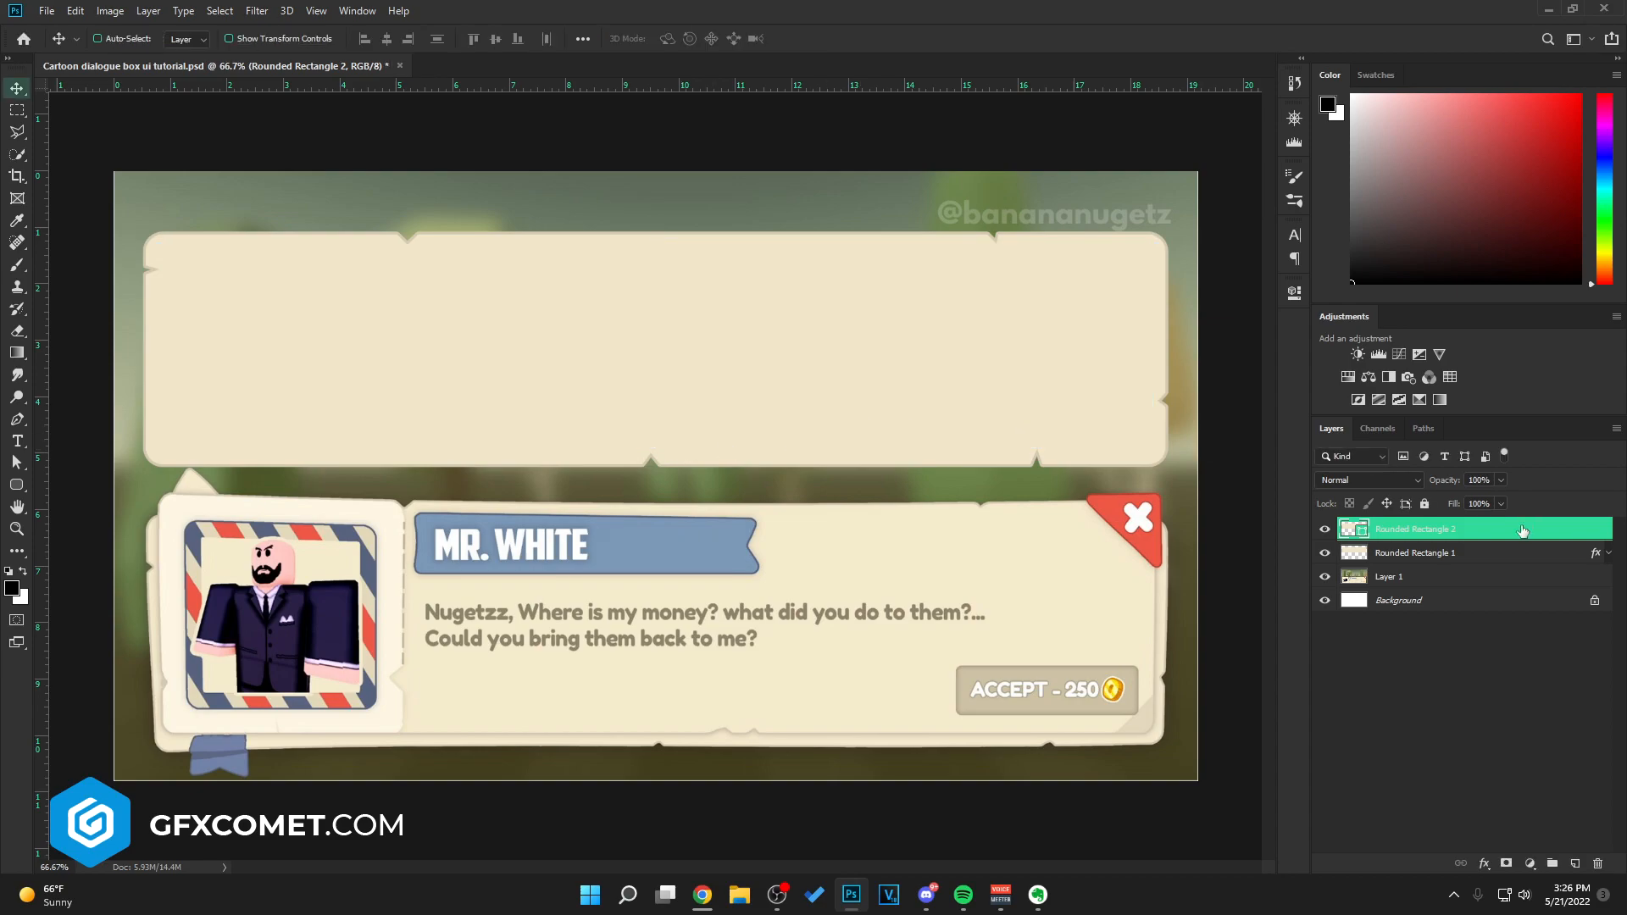
{"action": "double_click", "coordinate": [1354, 529]}
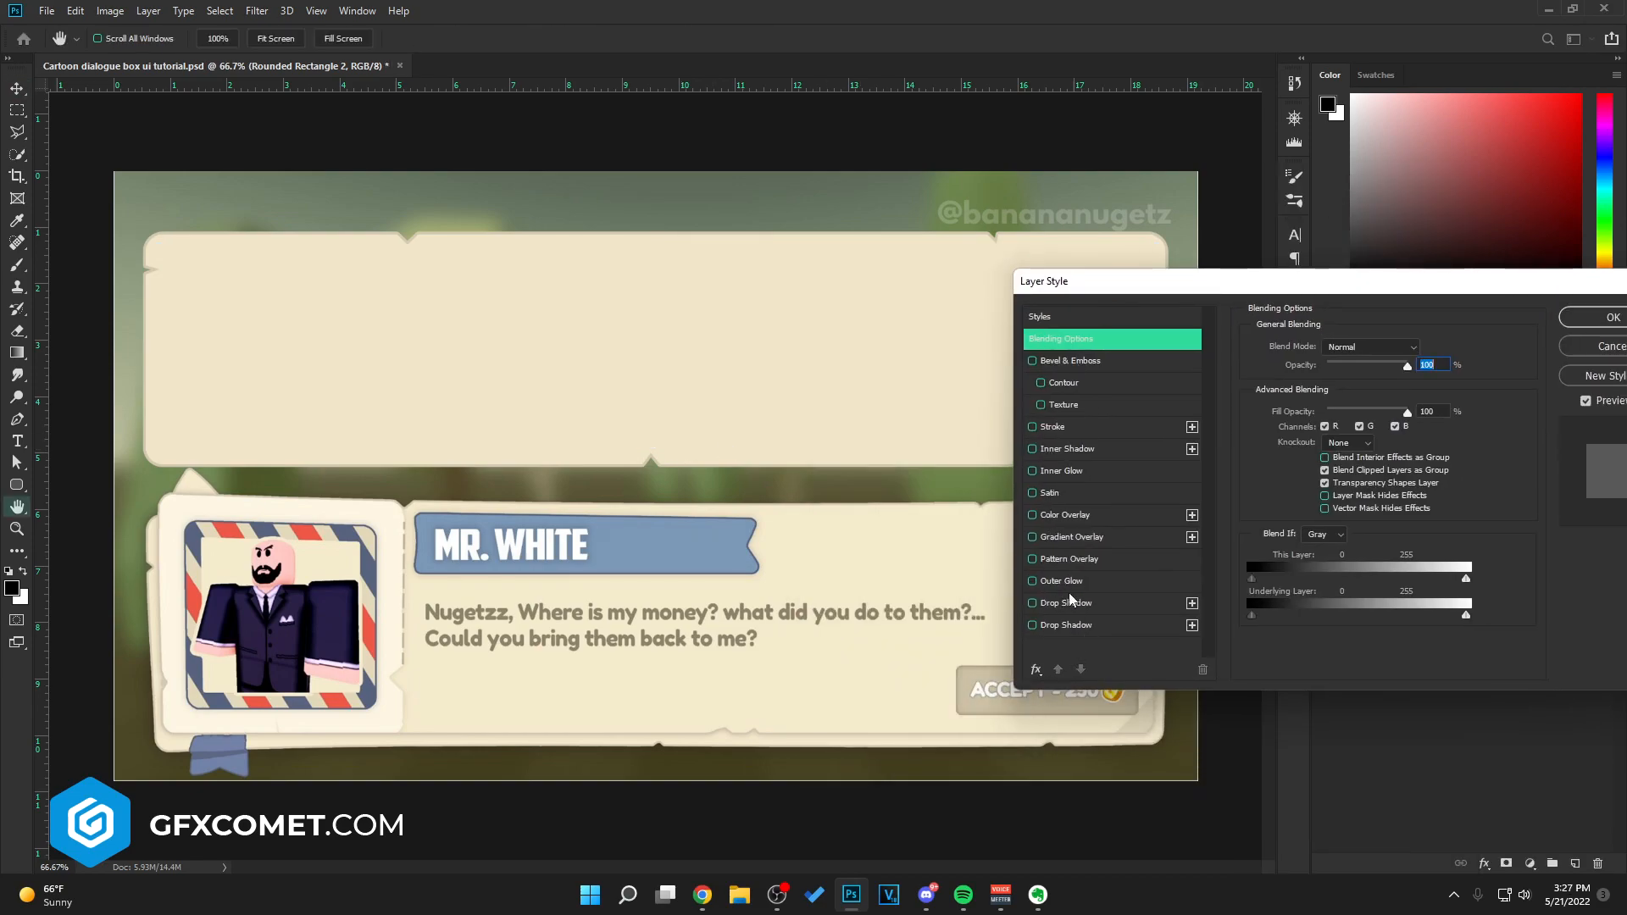
{"action": "left_click", "coordinate": [1424, 349]}
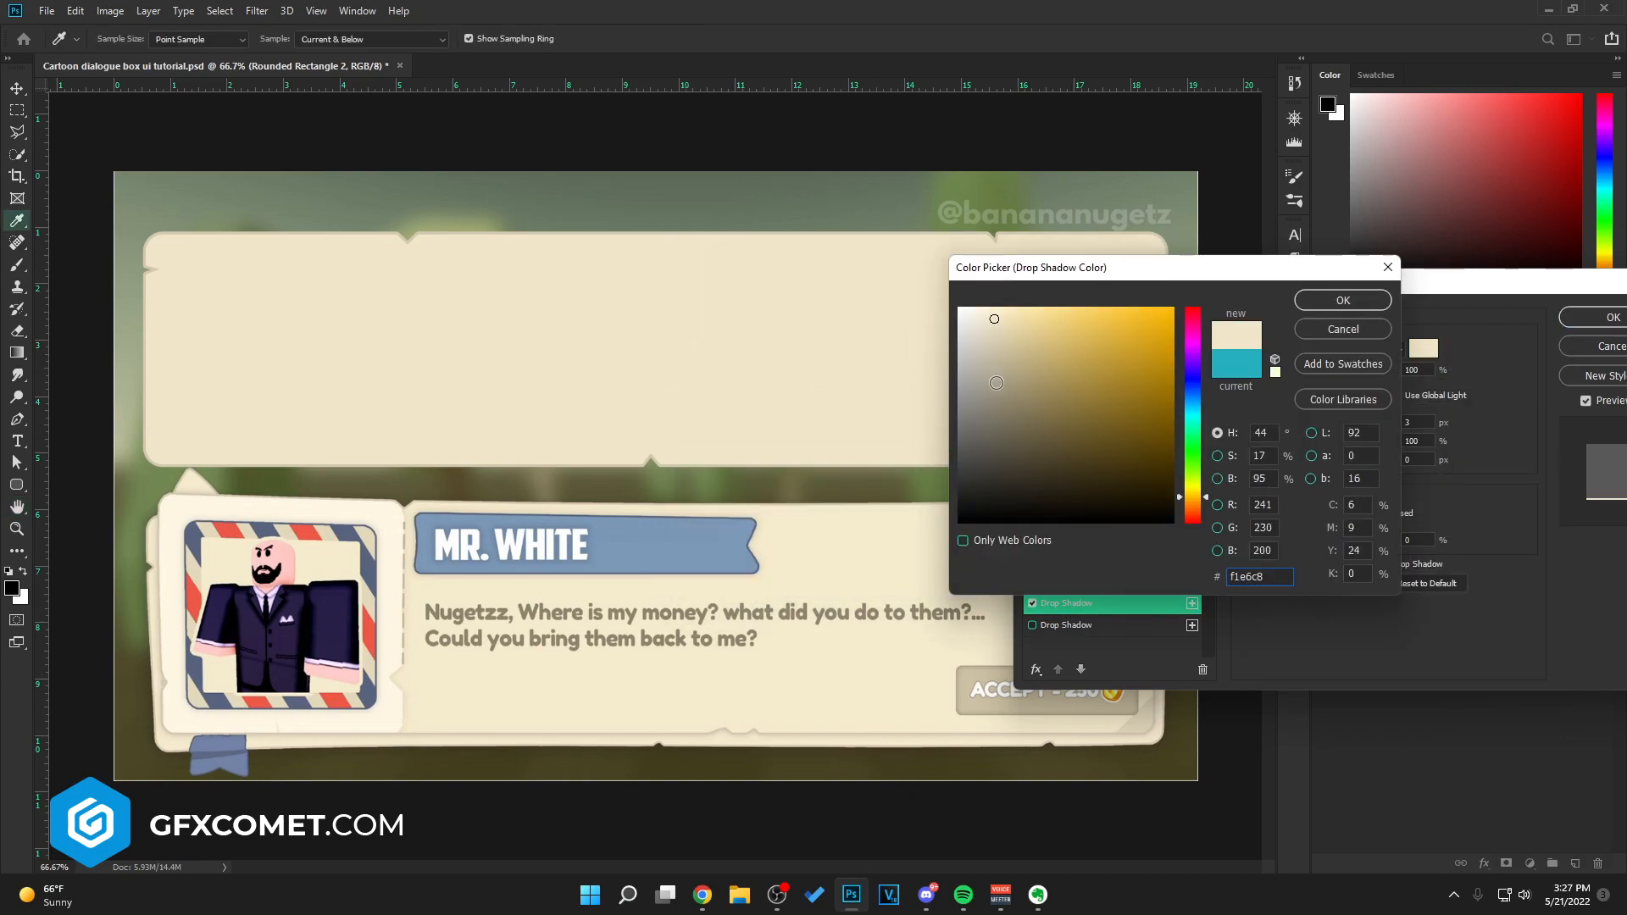
{"action": "left_click", "coordinate": [1342, 300]}
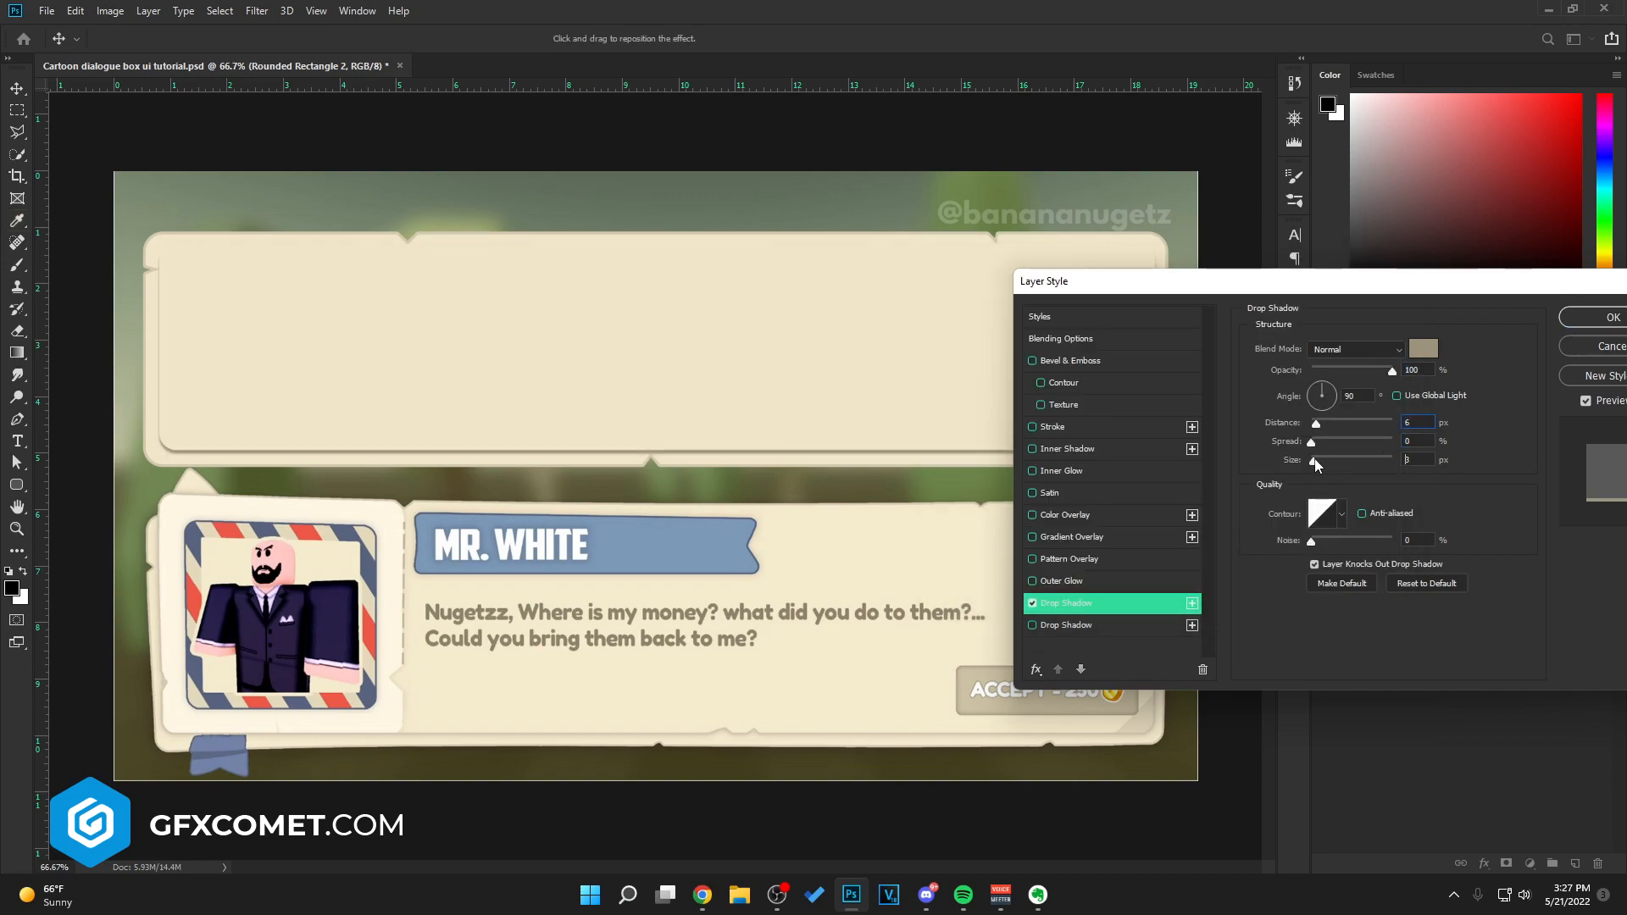
{"action": "left_click", "coordinate": [1597, 317]}
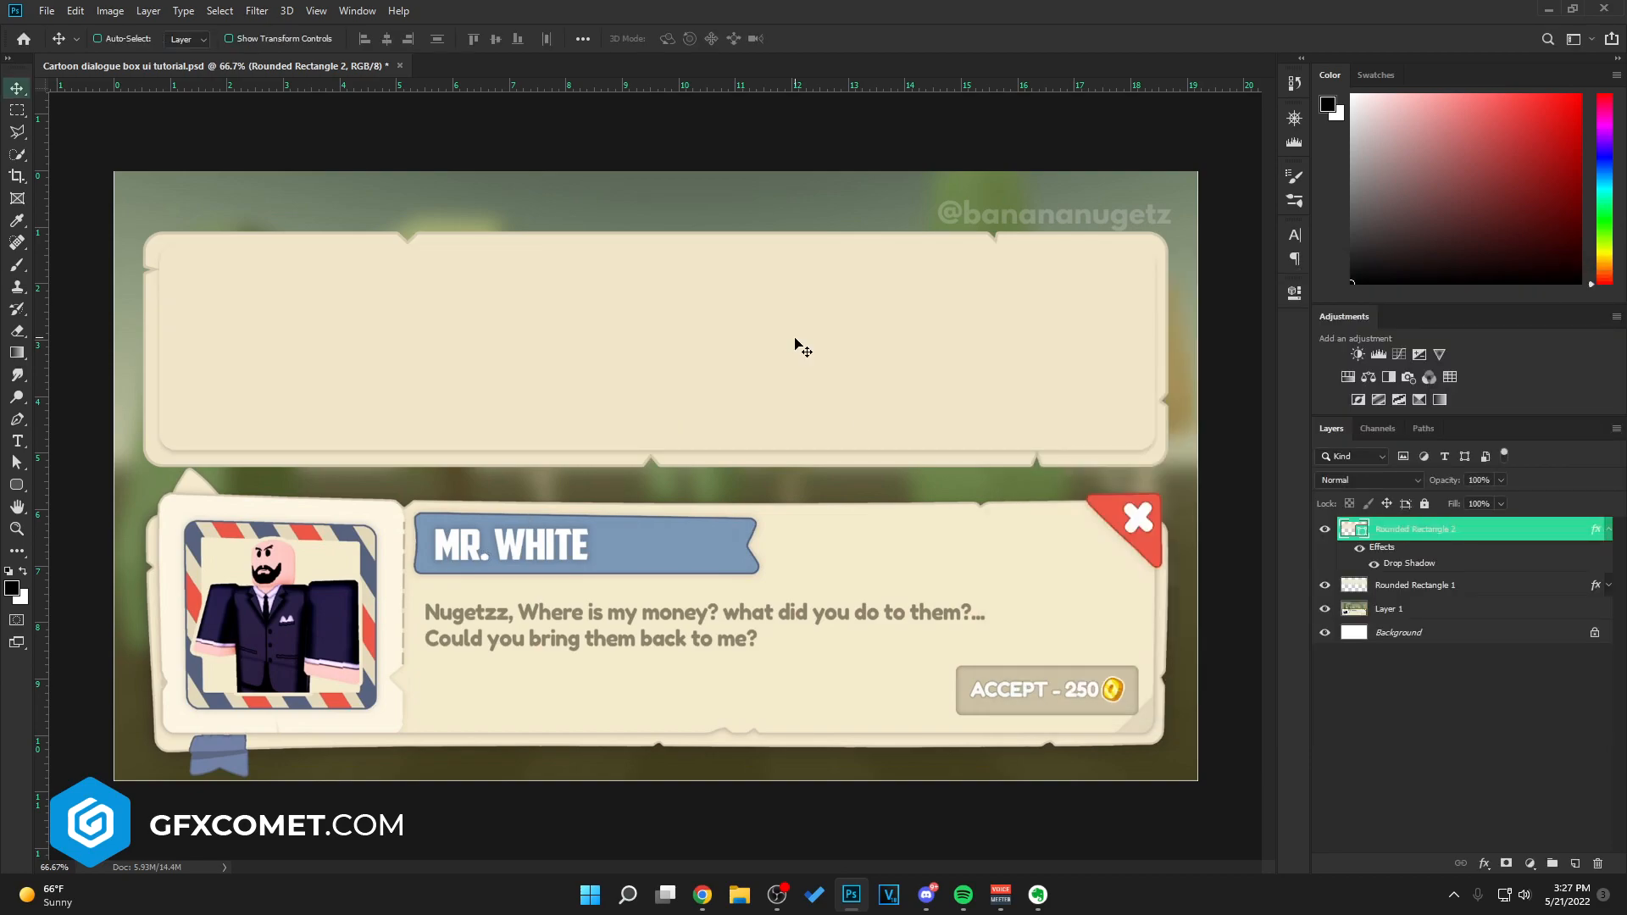
{"action": "mouse_move", "coordinate": [245, 561]}
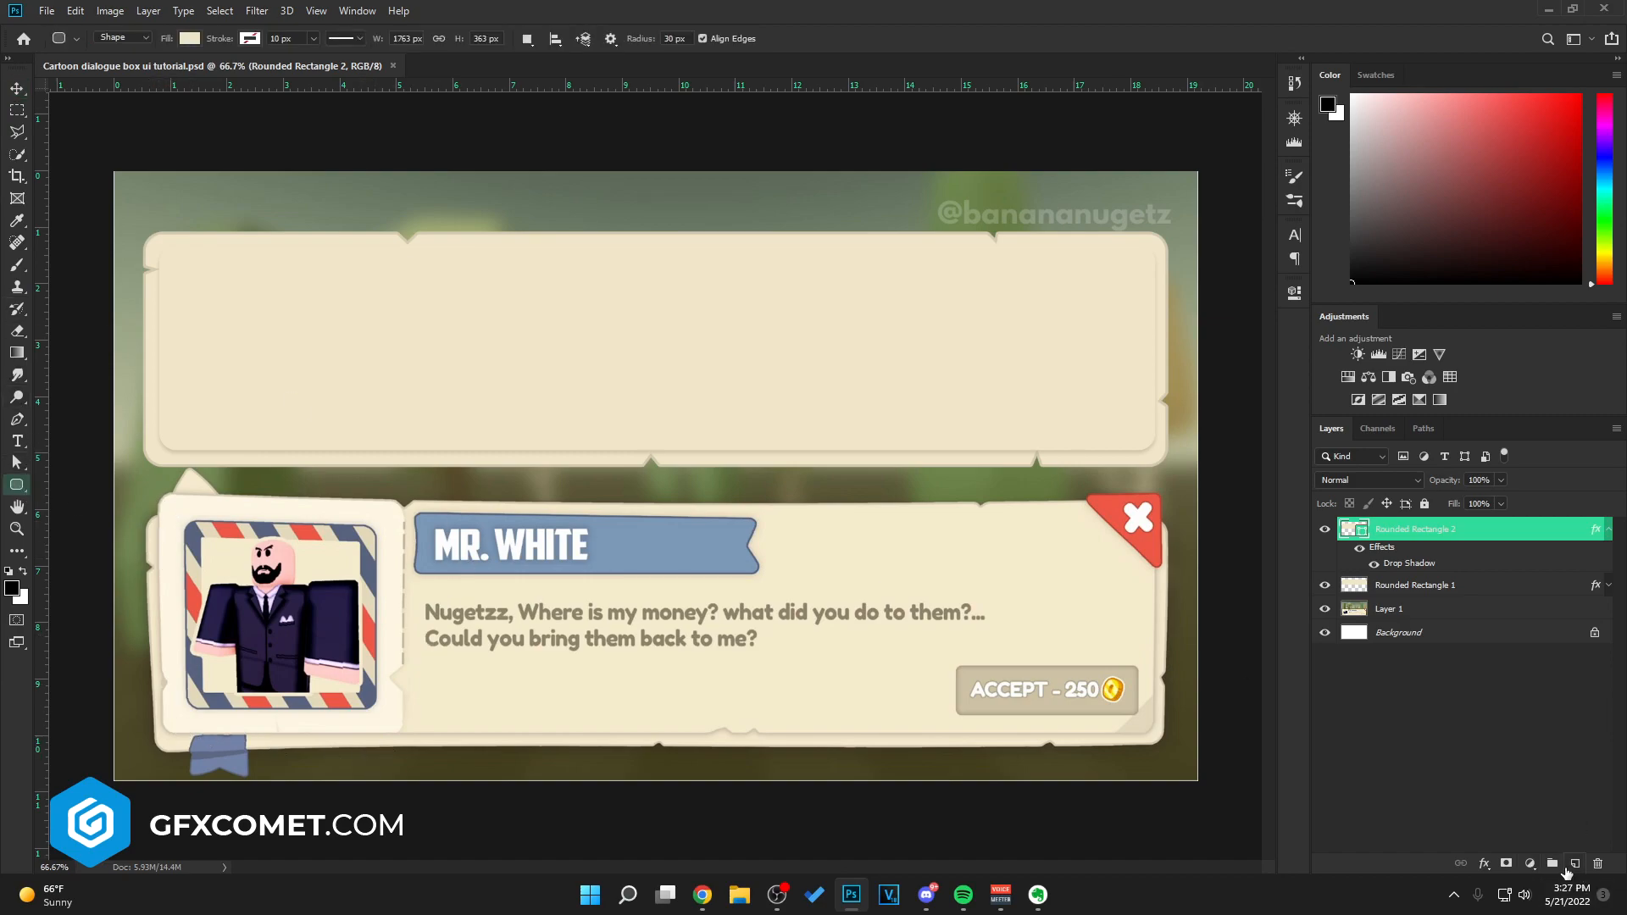
- On a new layer, draw a lighter cream rounded rectangle covering the inner panel's left end
{"action": "left_click", "coordinate": [1574, 862]}
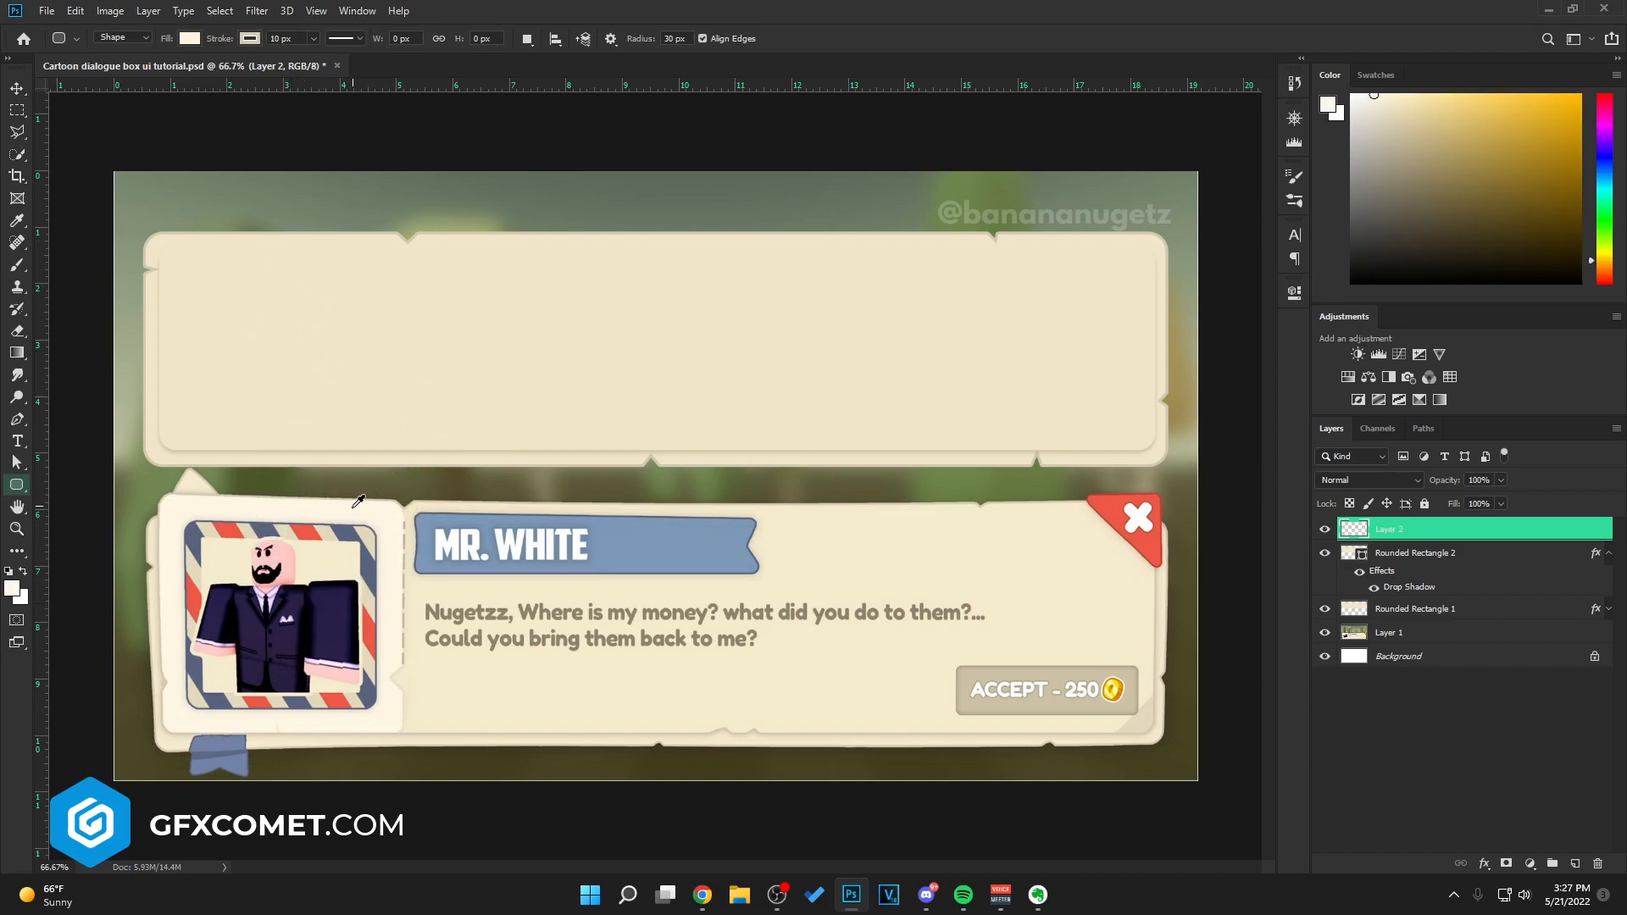
{"action": "mouse_move", "coordinate": [312, 318]}
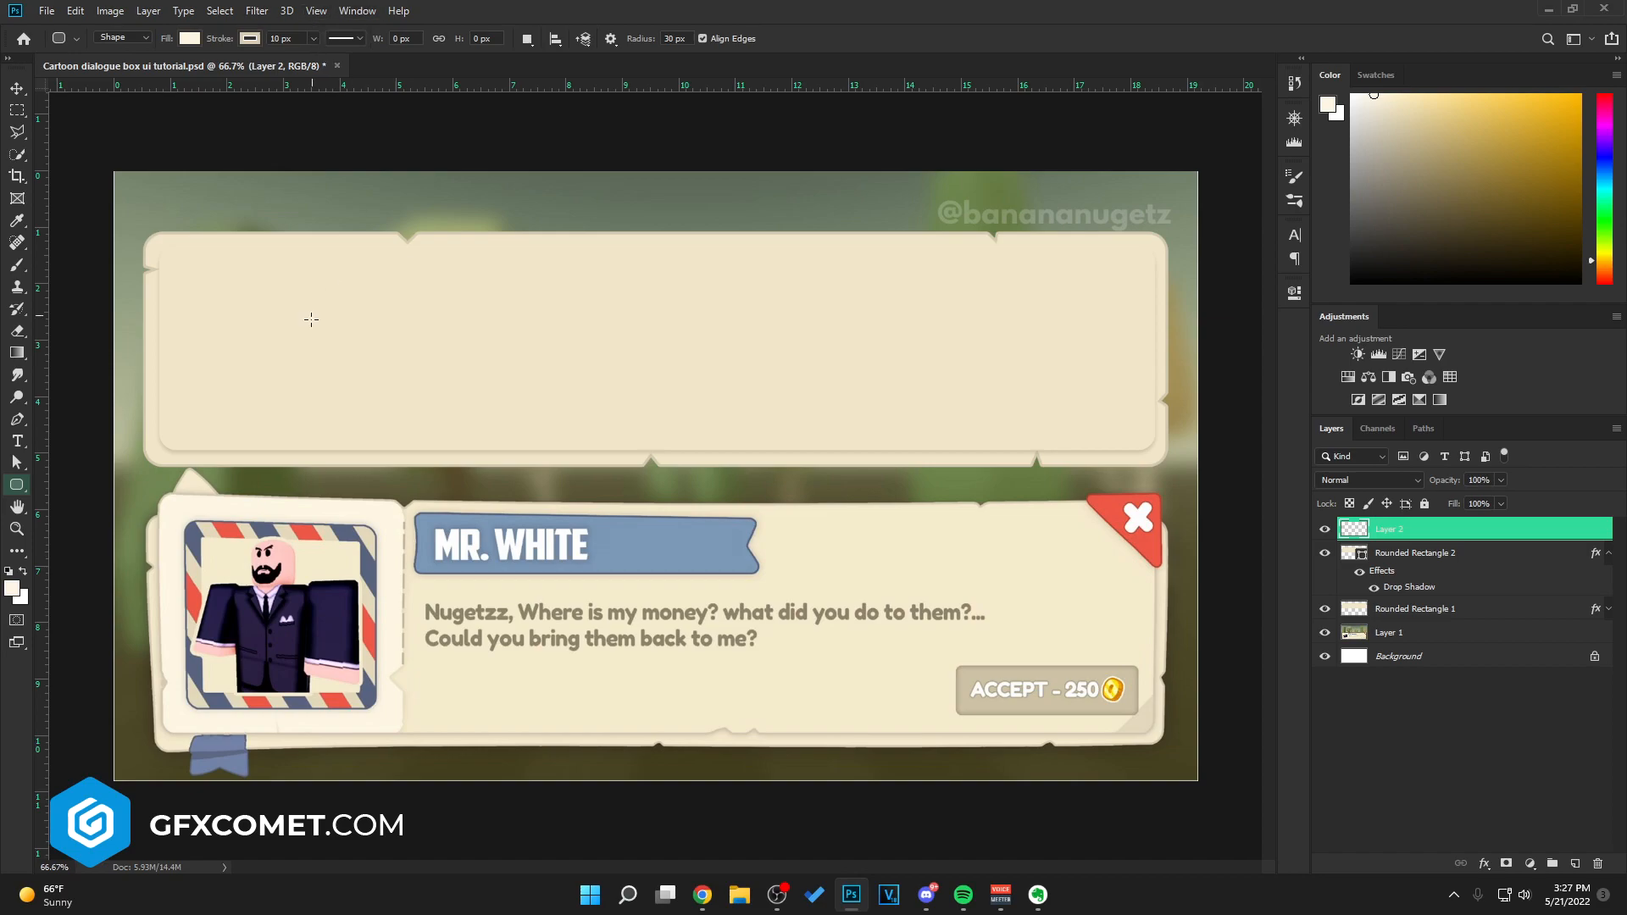
{"action": "left_click_drag", "start_coordinate": [258, 290], "coordinate": [400, 434]}
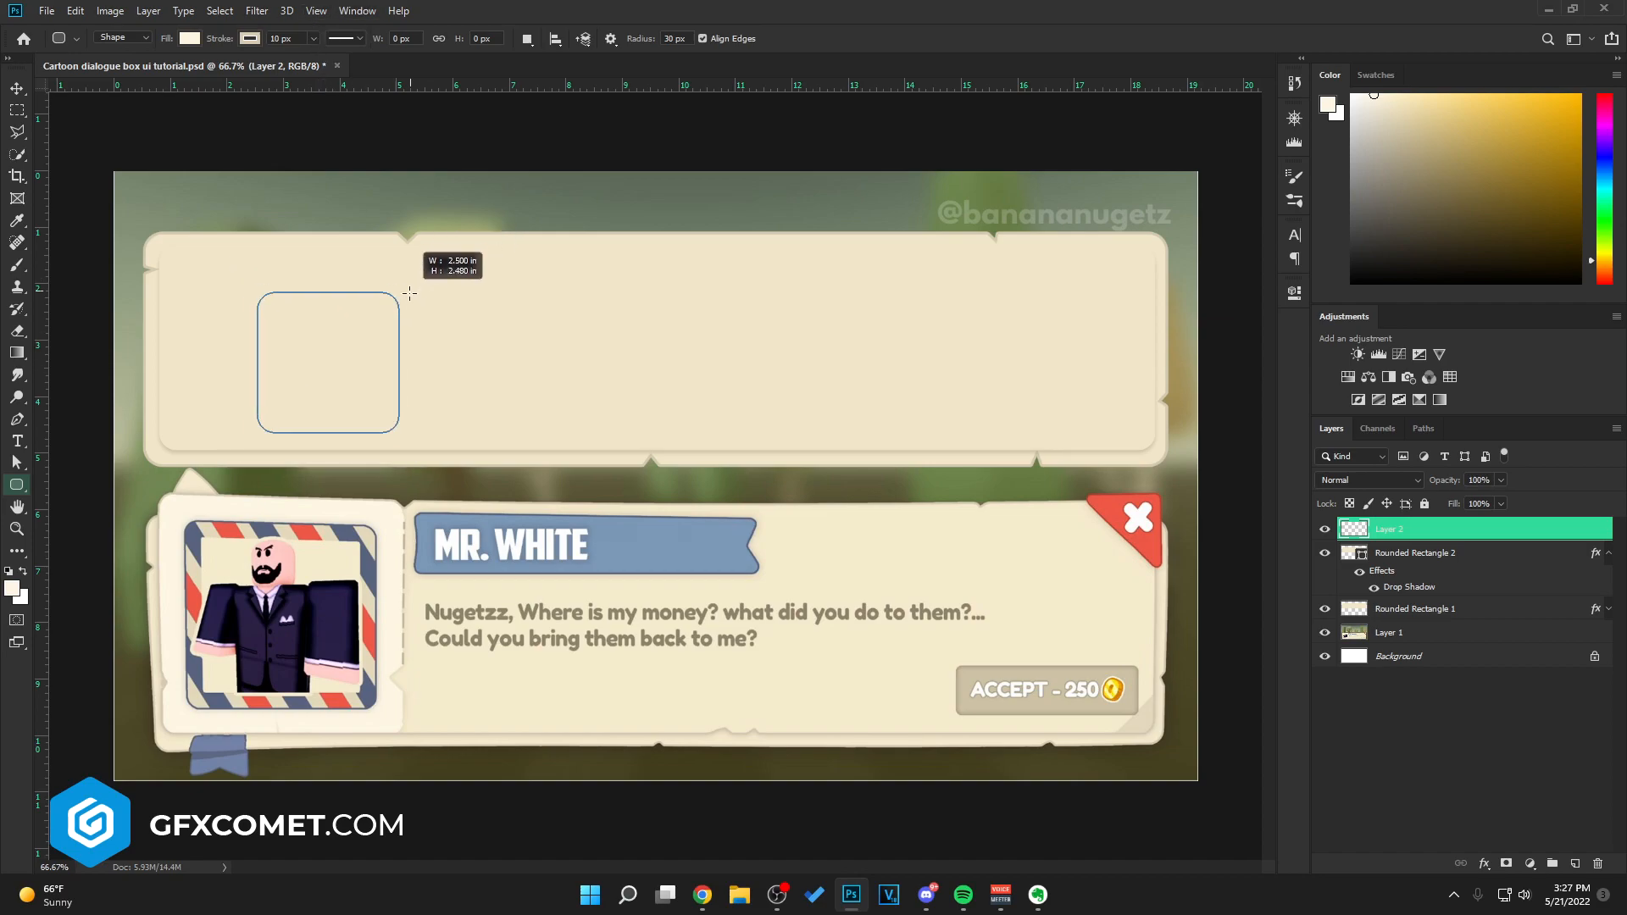
{"action": "left_click_drag", "start_coordinate": [410, 293], "coordinate": [467, 252]}
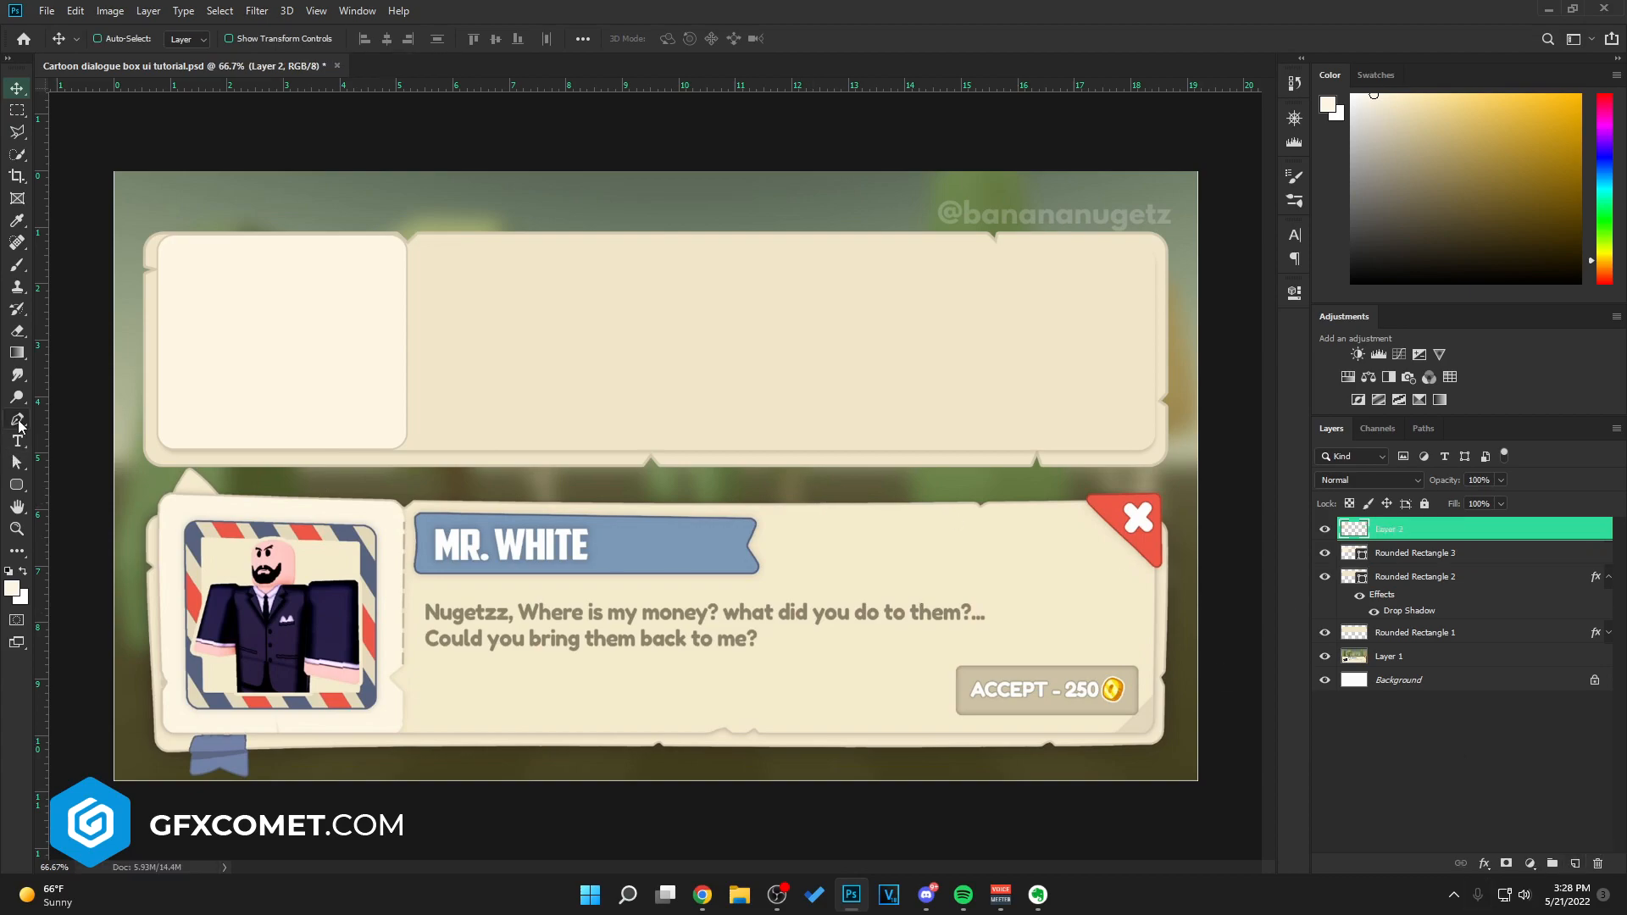
- Draw a divider path beside the portrait box and make its stroke dashed, 5 px wide
{"action": "left_click", "coordinate": [17, 419]}
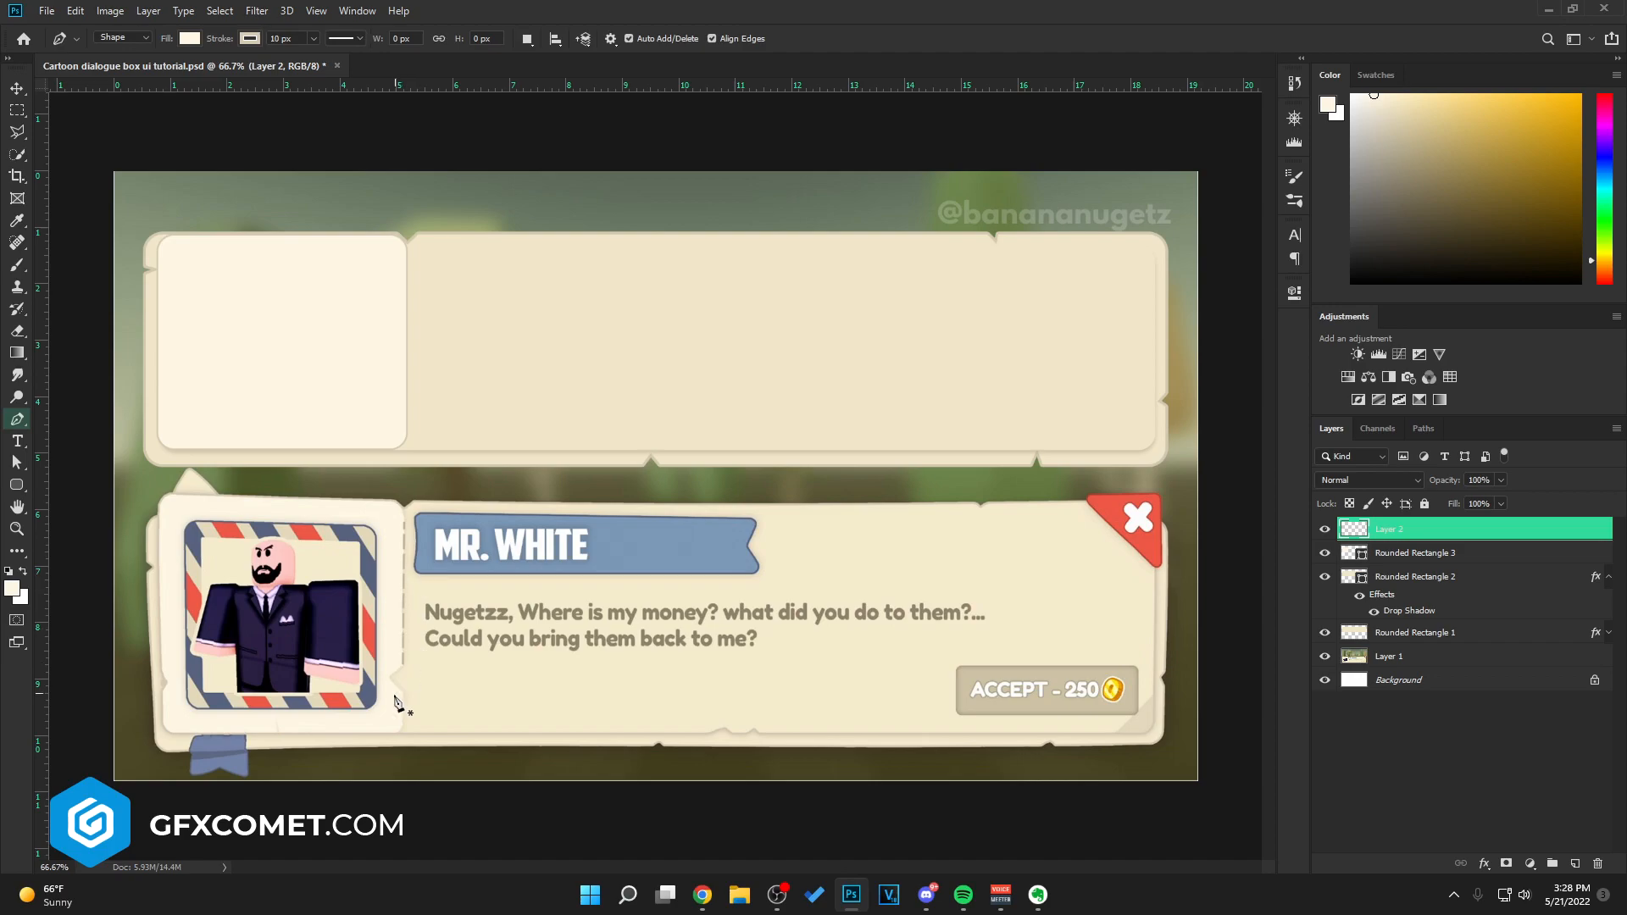
{"action": "mouse_move", "coordinate": [404, 636]}
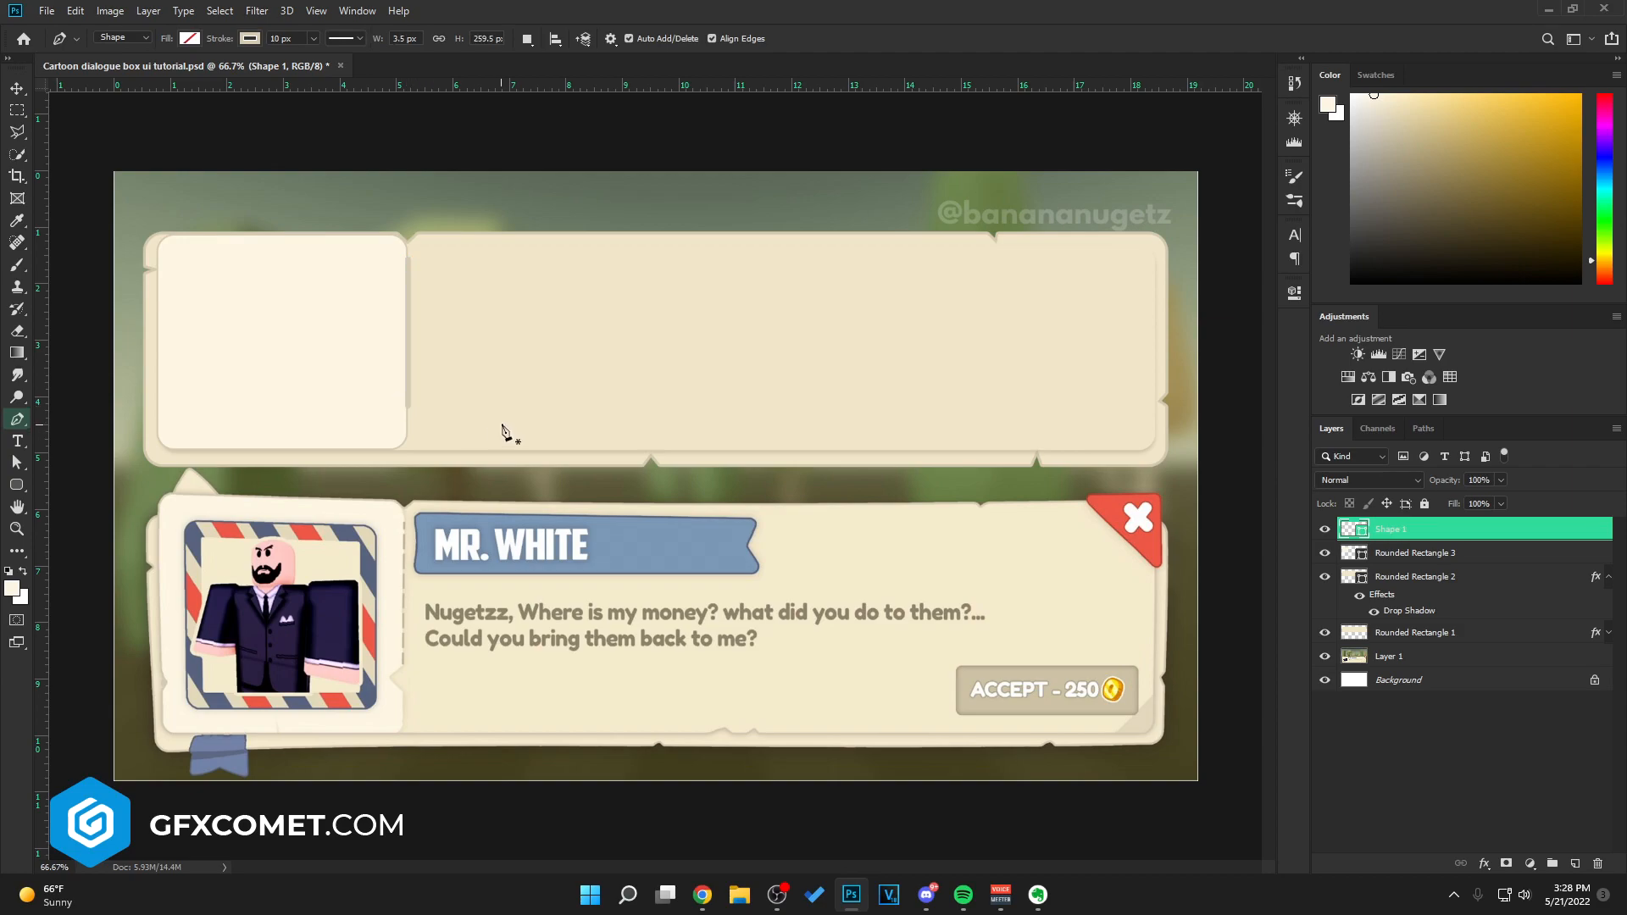
{"action": "mouse_move", "coordinate": [183, 139]}
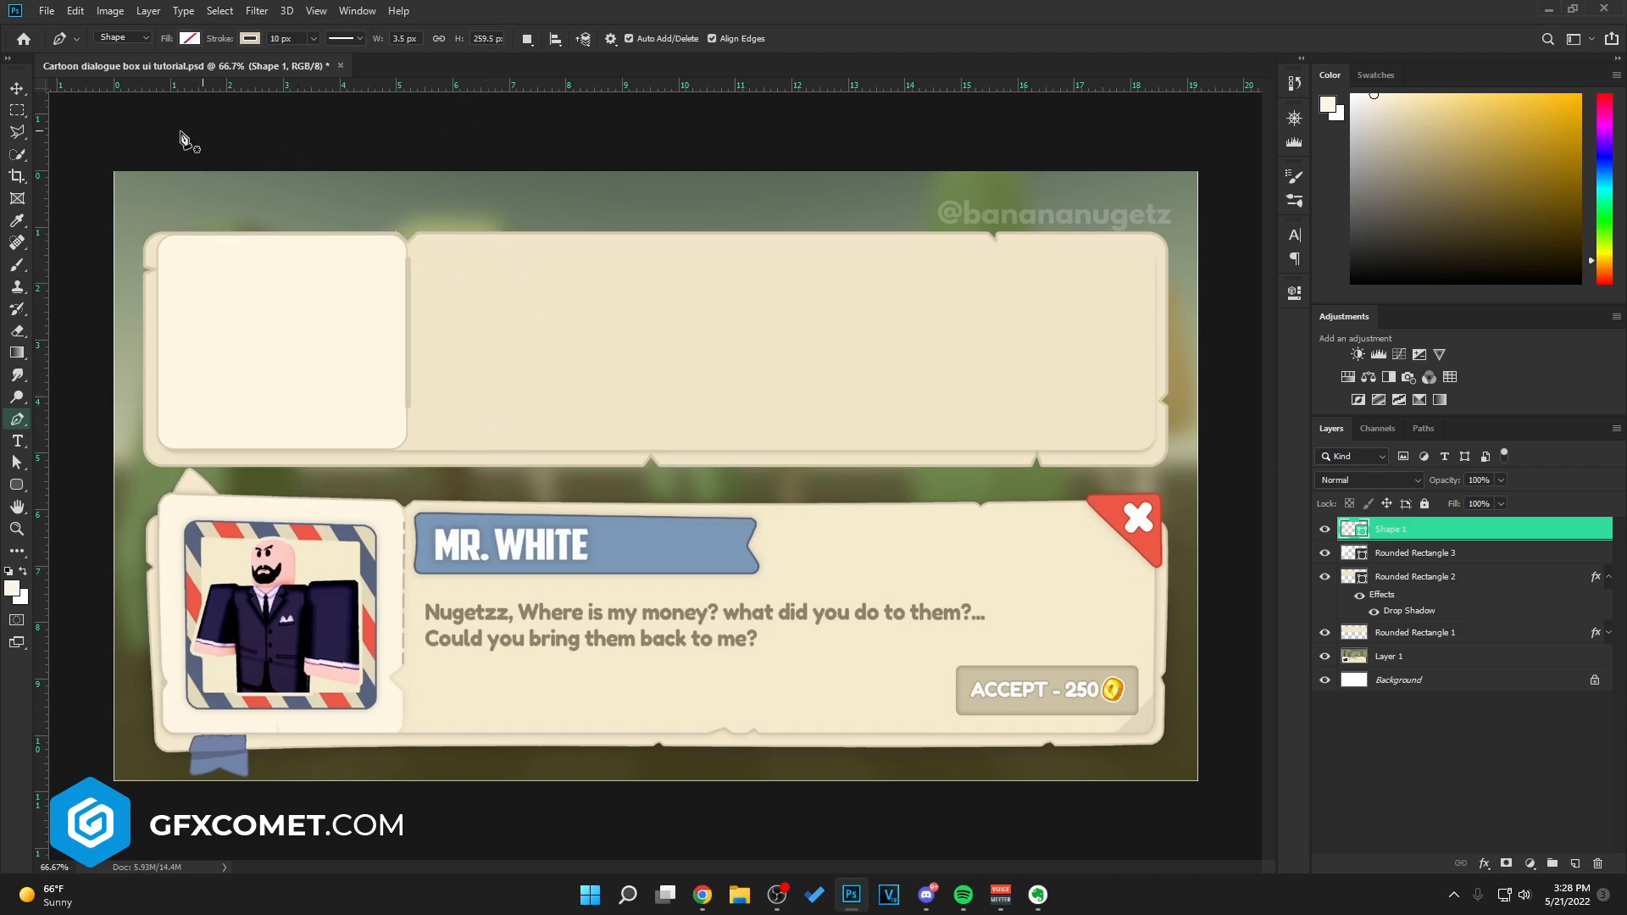
{"action": "mouse_move", "coordinate": [3, 374]}
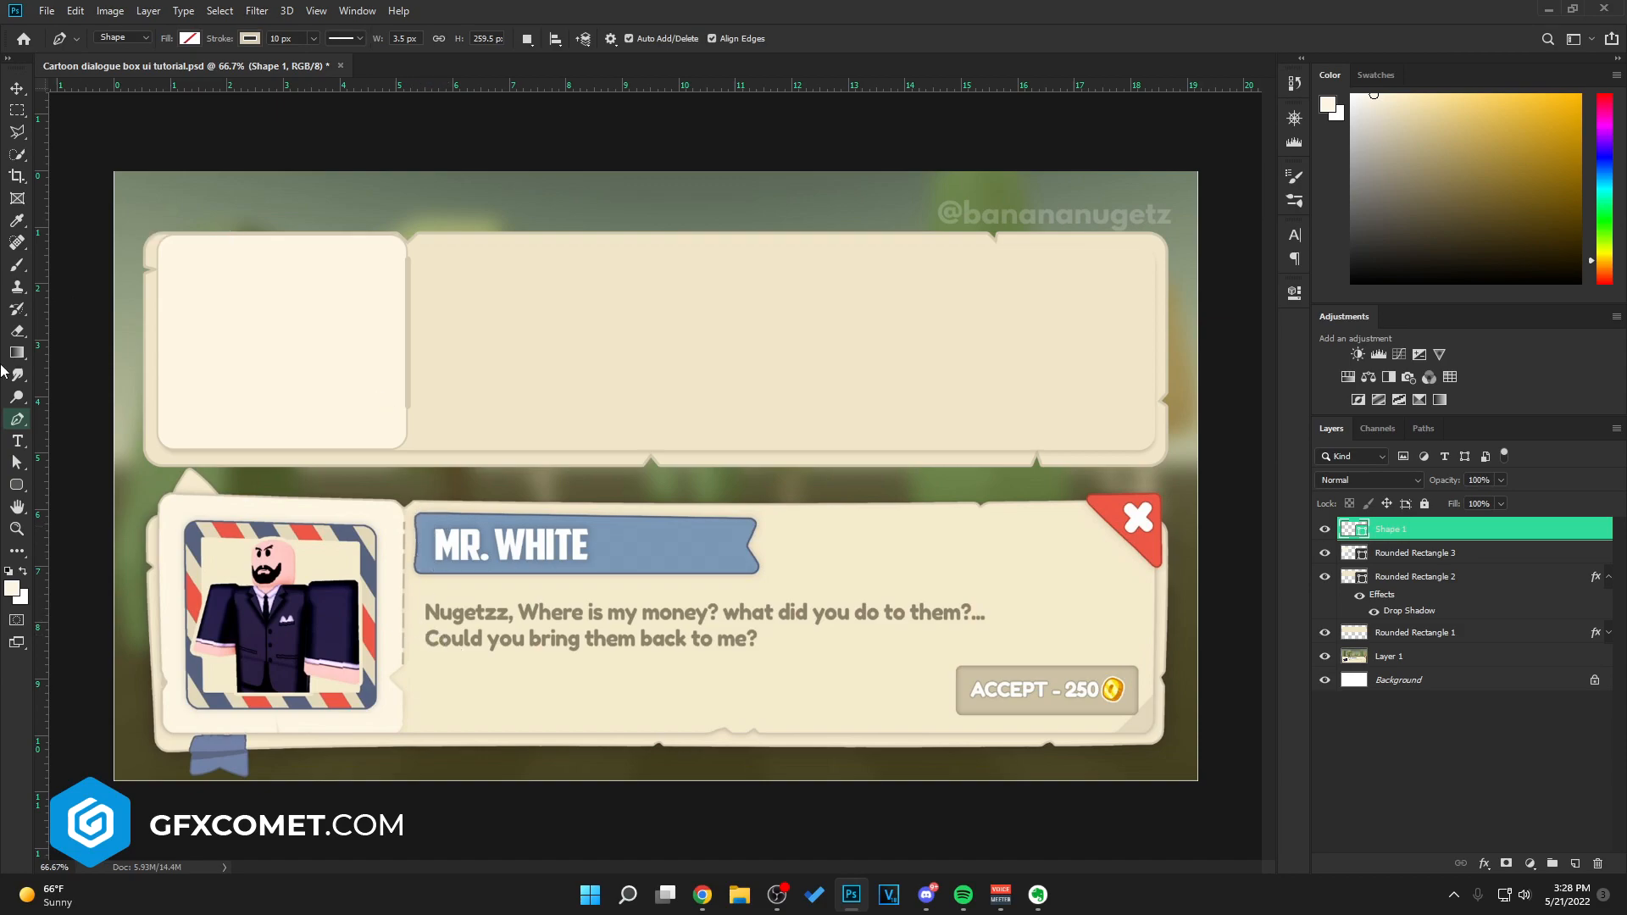
{"action": "left_click", "coordinate": [346, 37]}
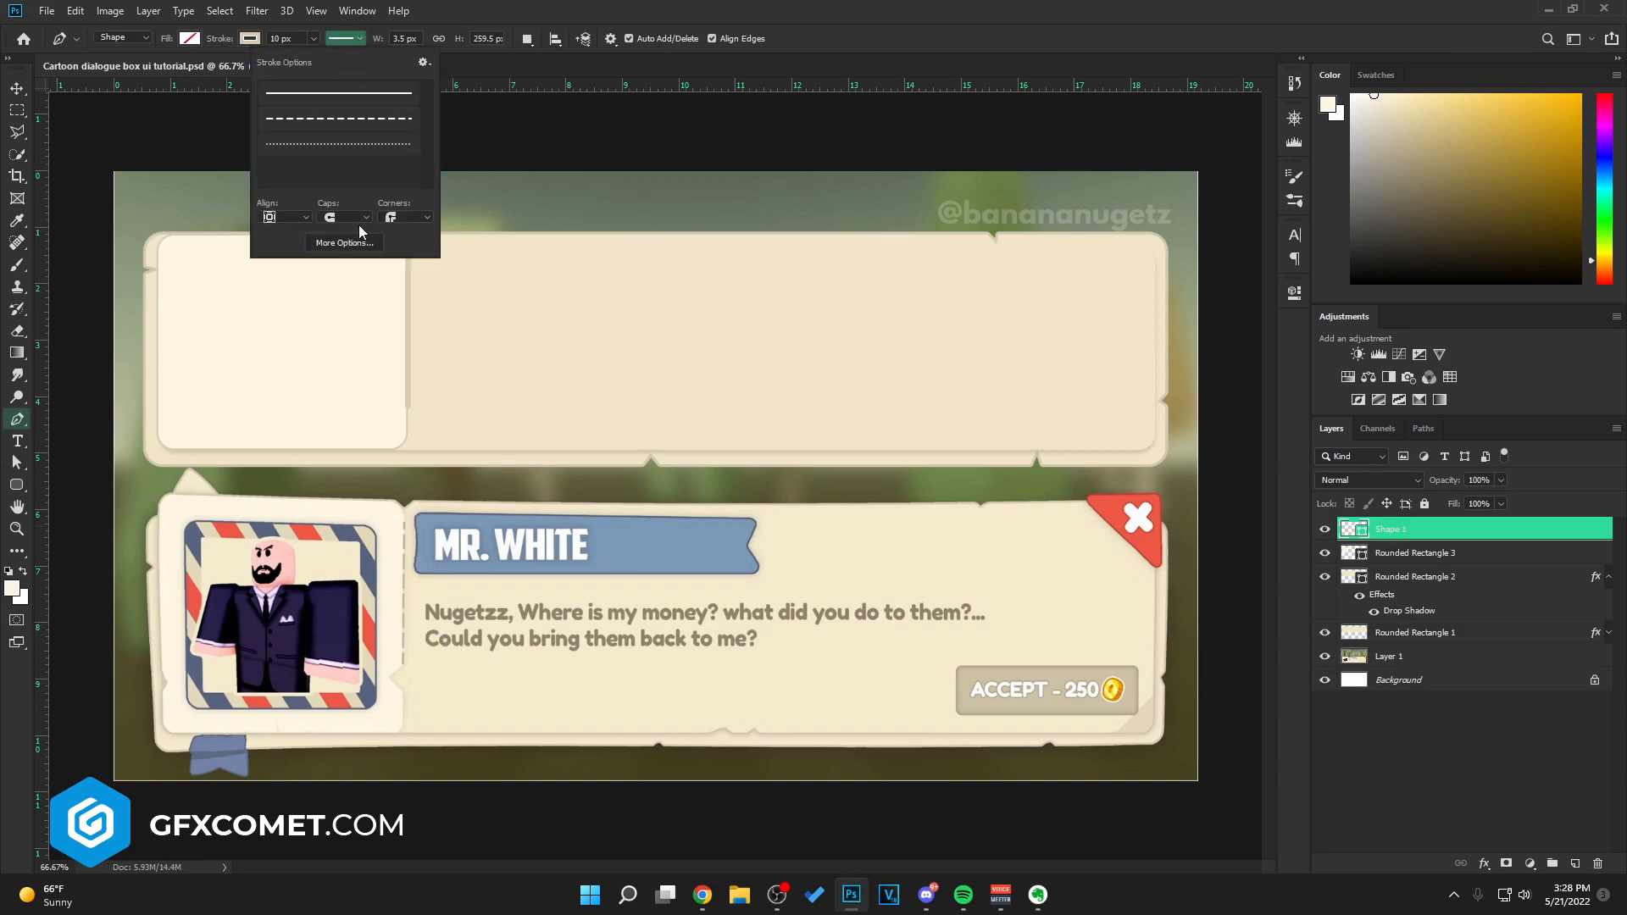
{"action": "left_click", "coordinate": [337, 118]}
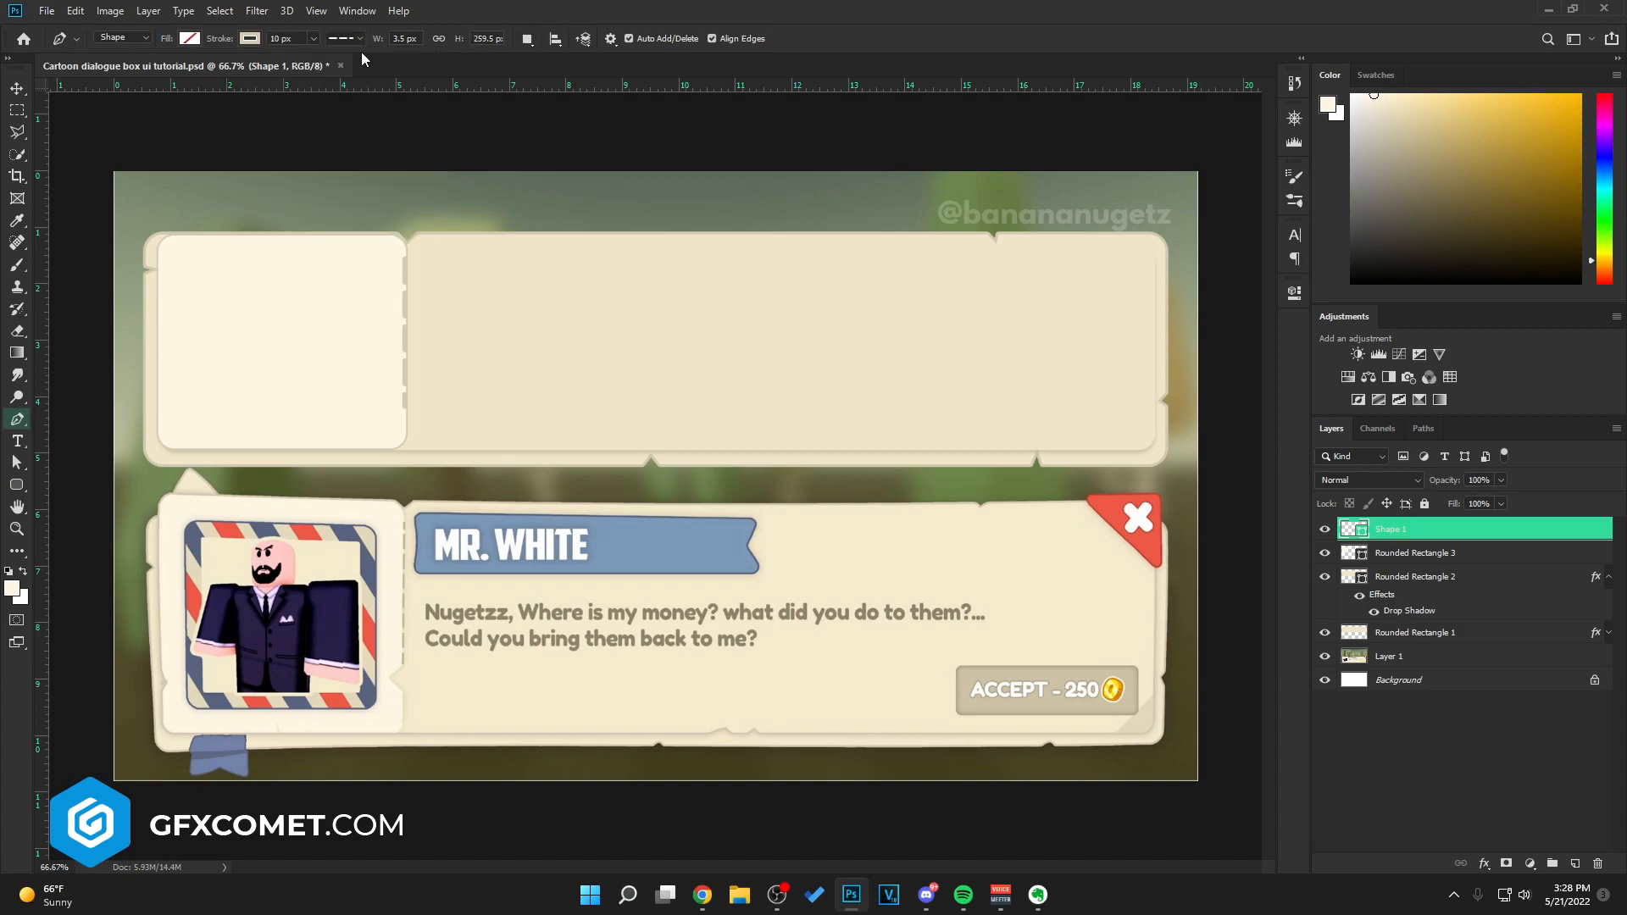
{"action": "left_click", "coordinate": [292, 38]}
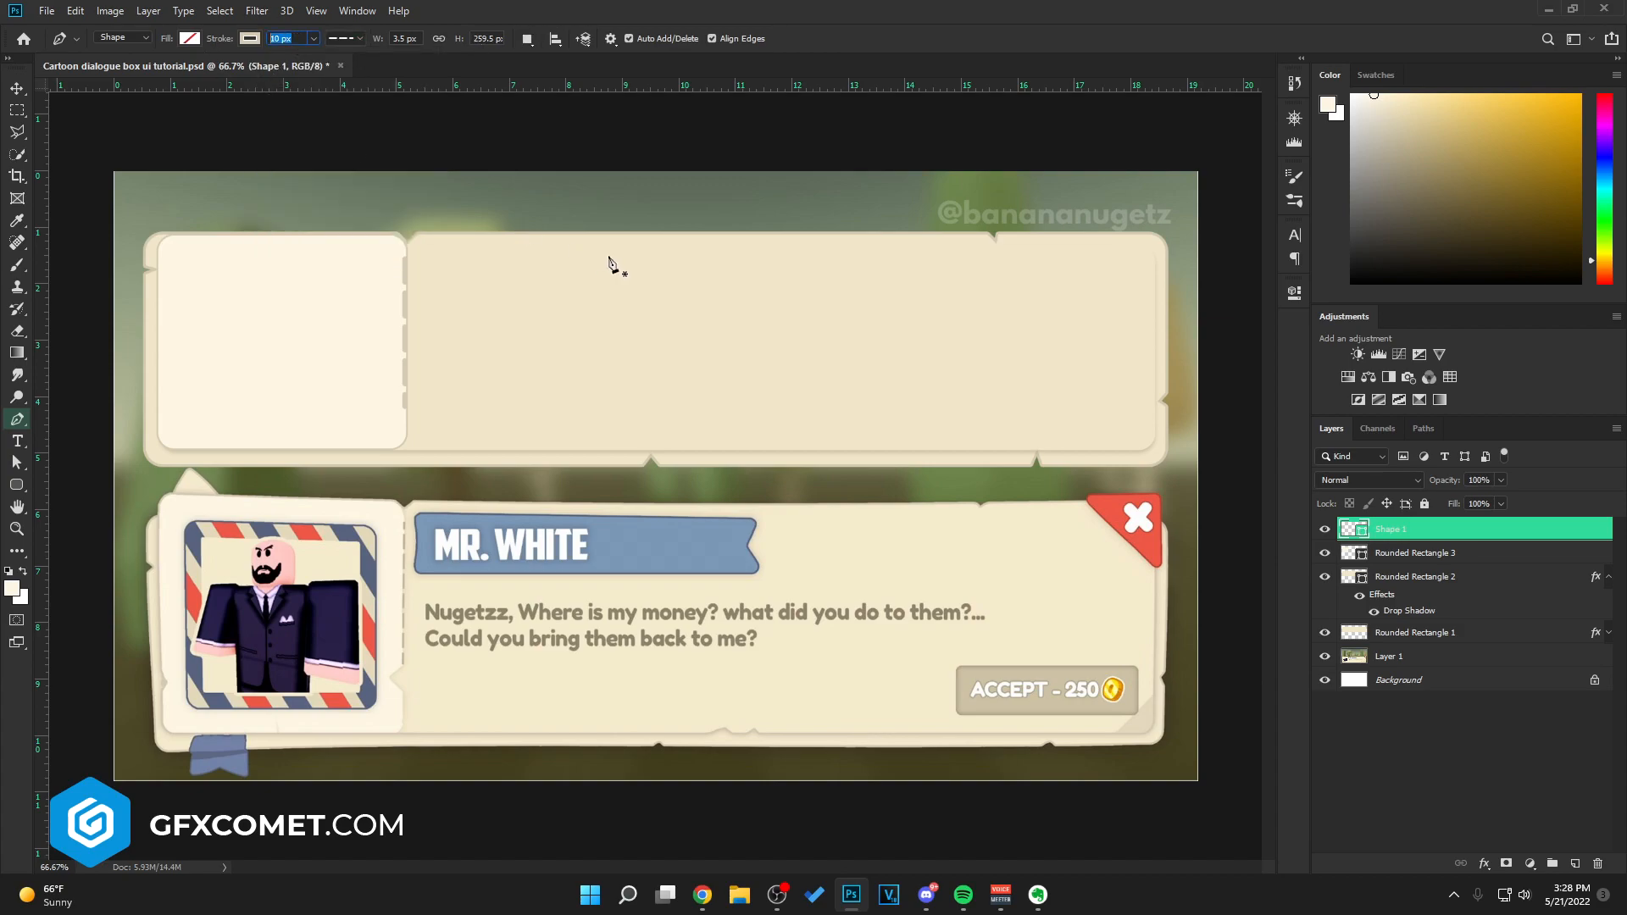
{"action": "type", "text": "5 px"}
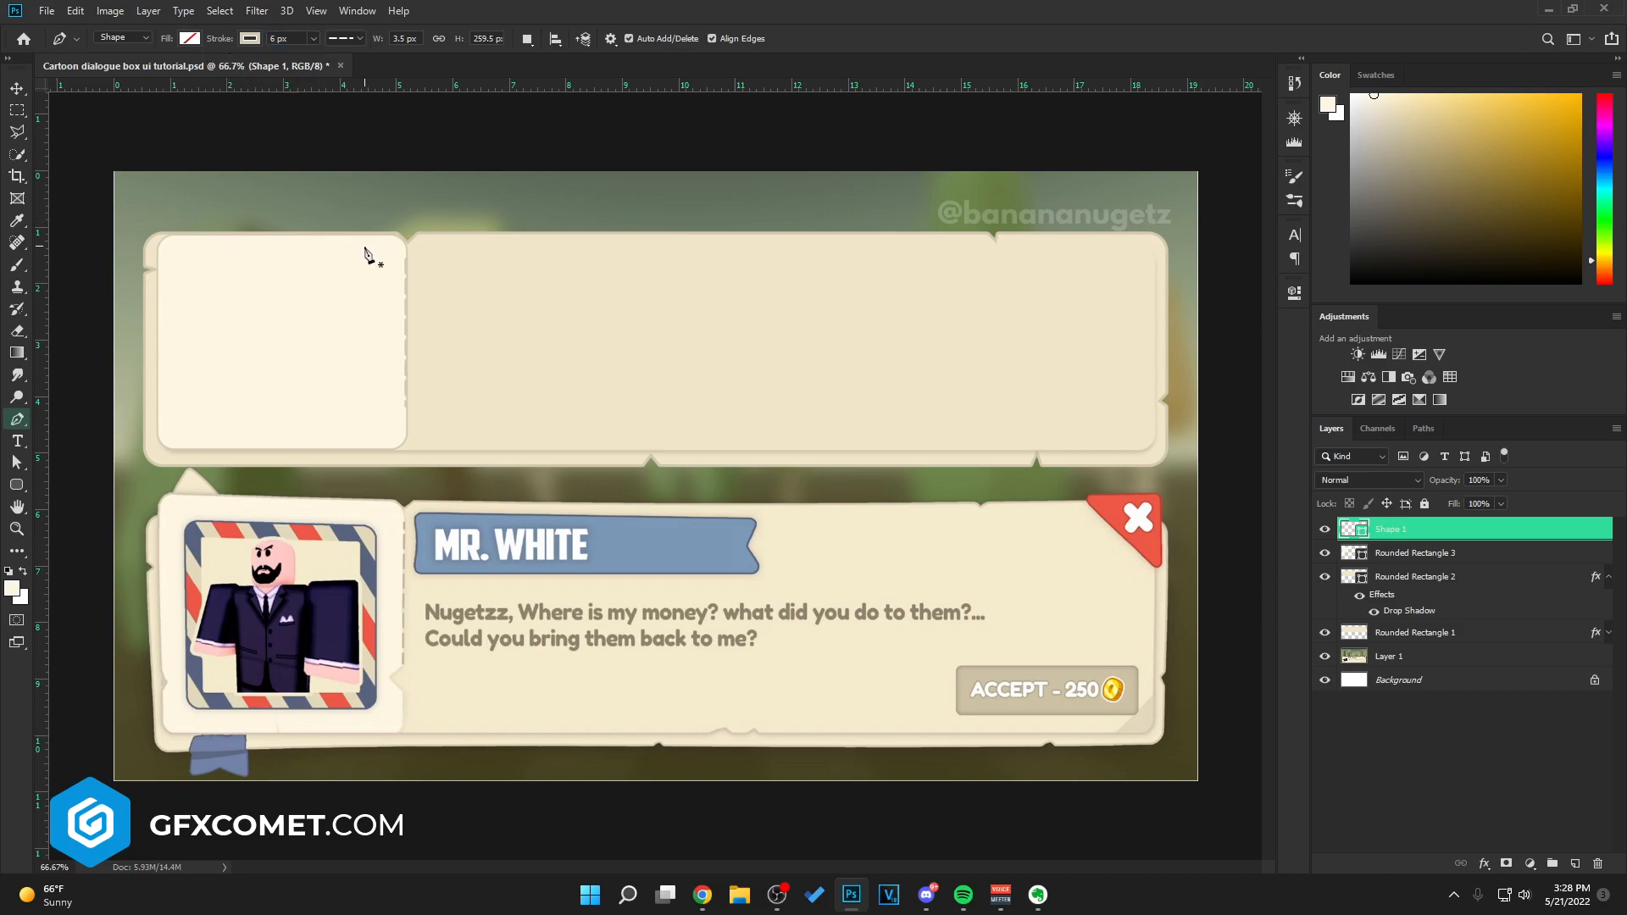
{"action": "left_click", "coordinate": [14, 88]}
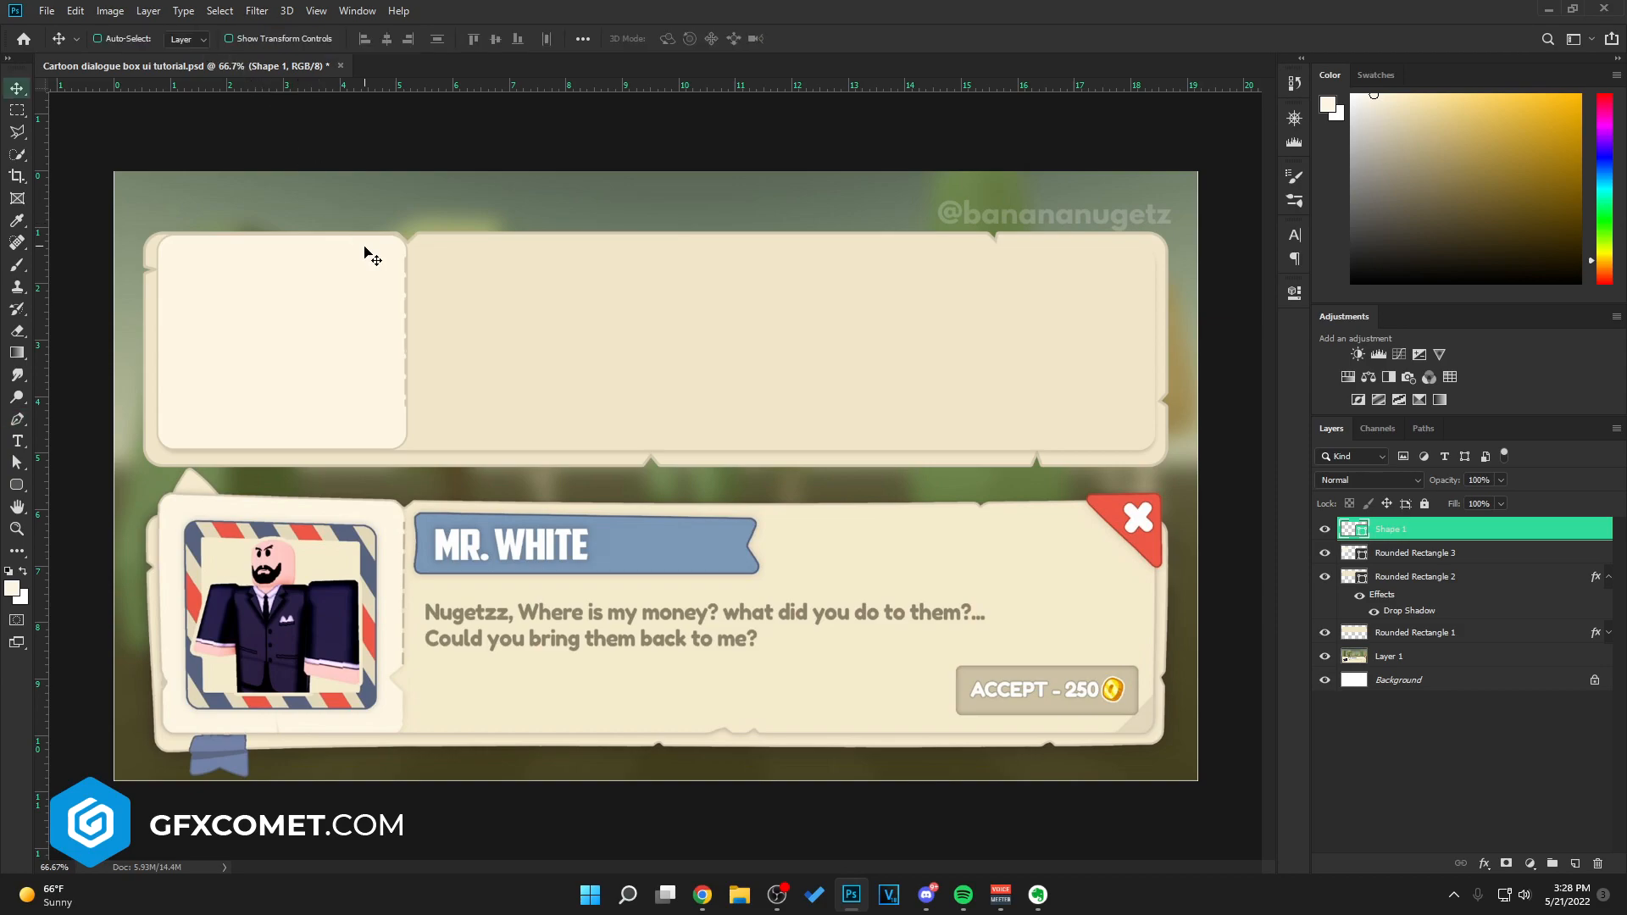
- Set the divider's stroke colour to custom tan ab9f87
{"action": "left_click", "coordinate": [244, 39]}
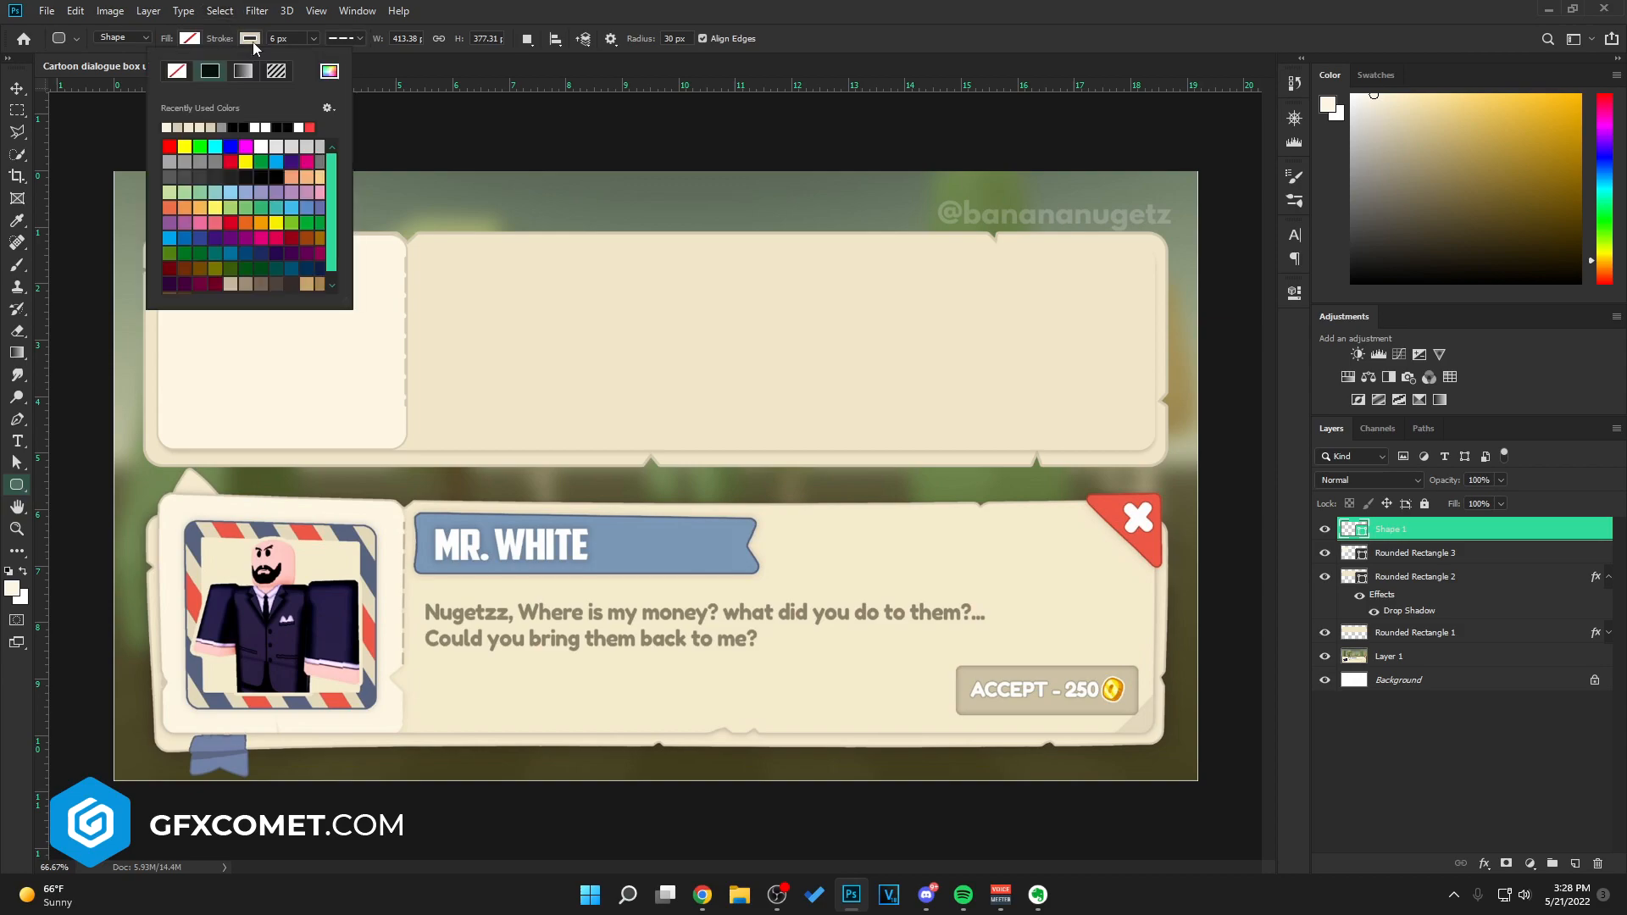
{"action": "left_click", "coordinate": [329, 71]}
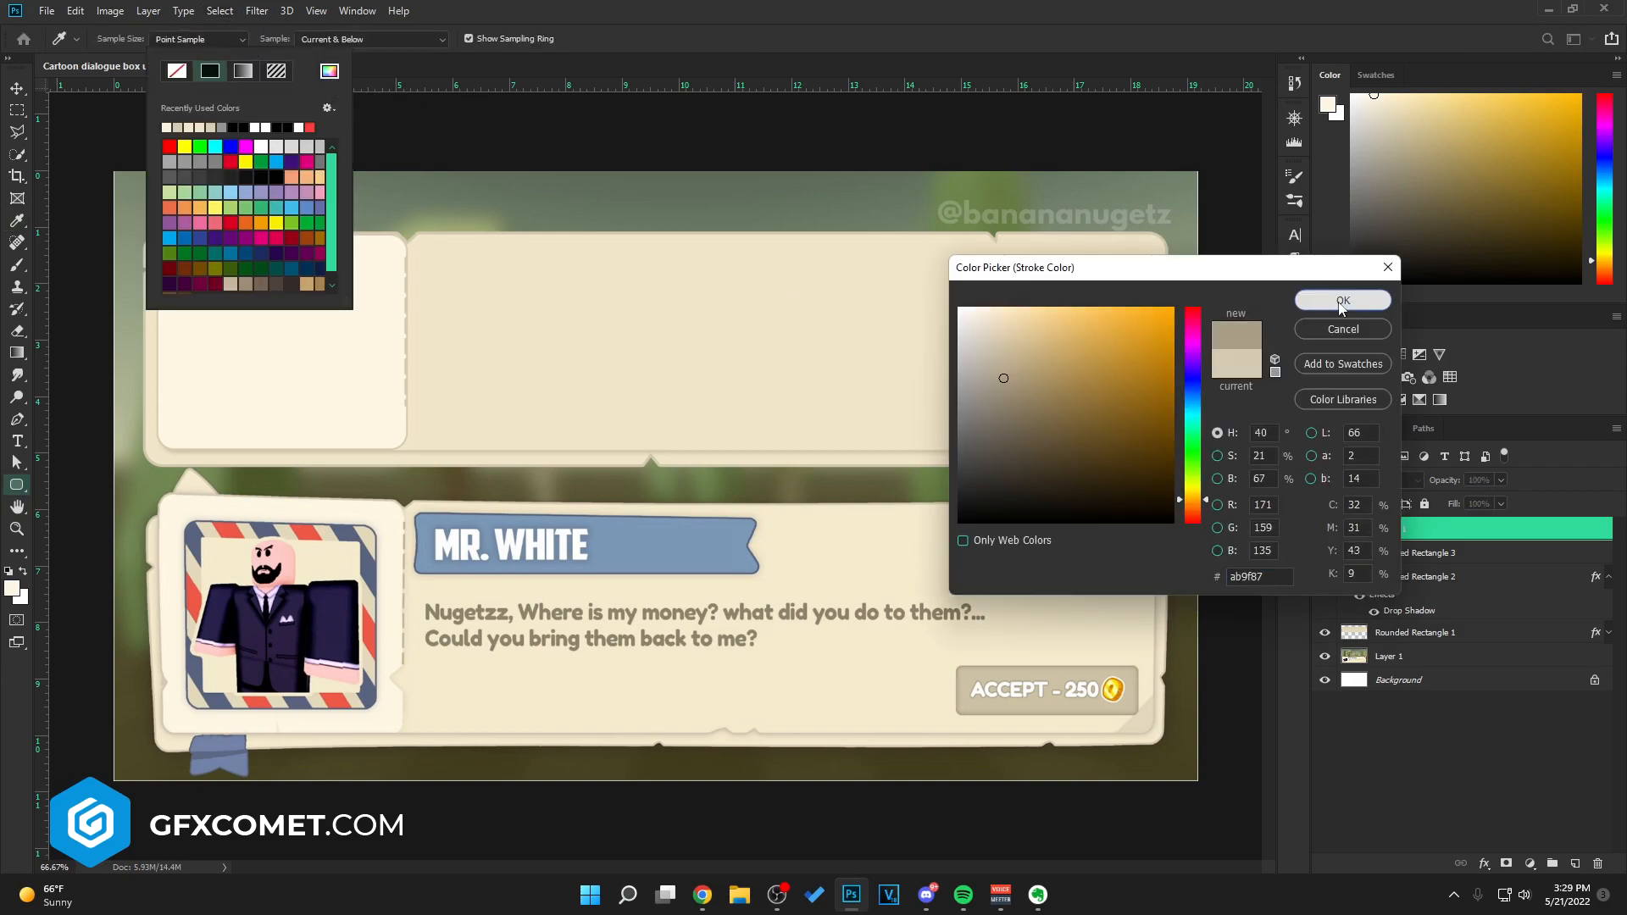
{"action": "left_click", "coordinate": [1343, 300]}
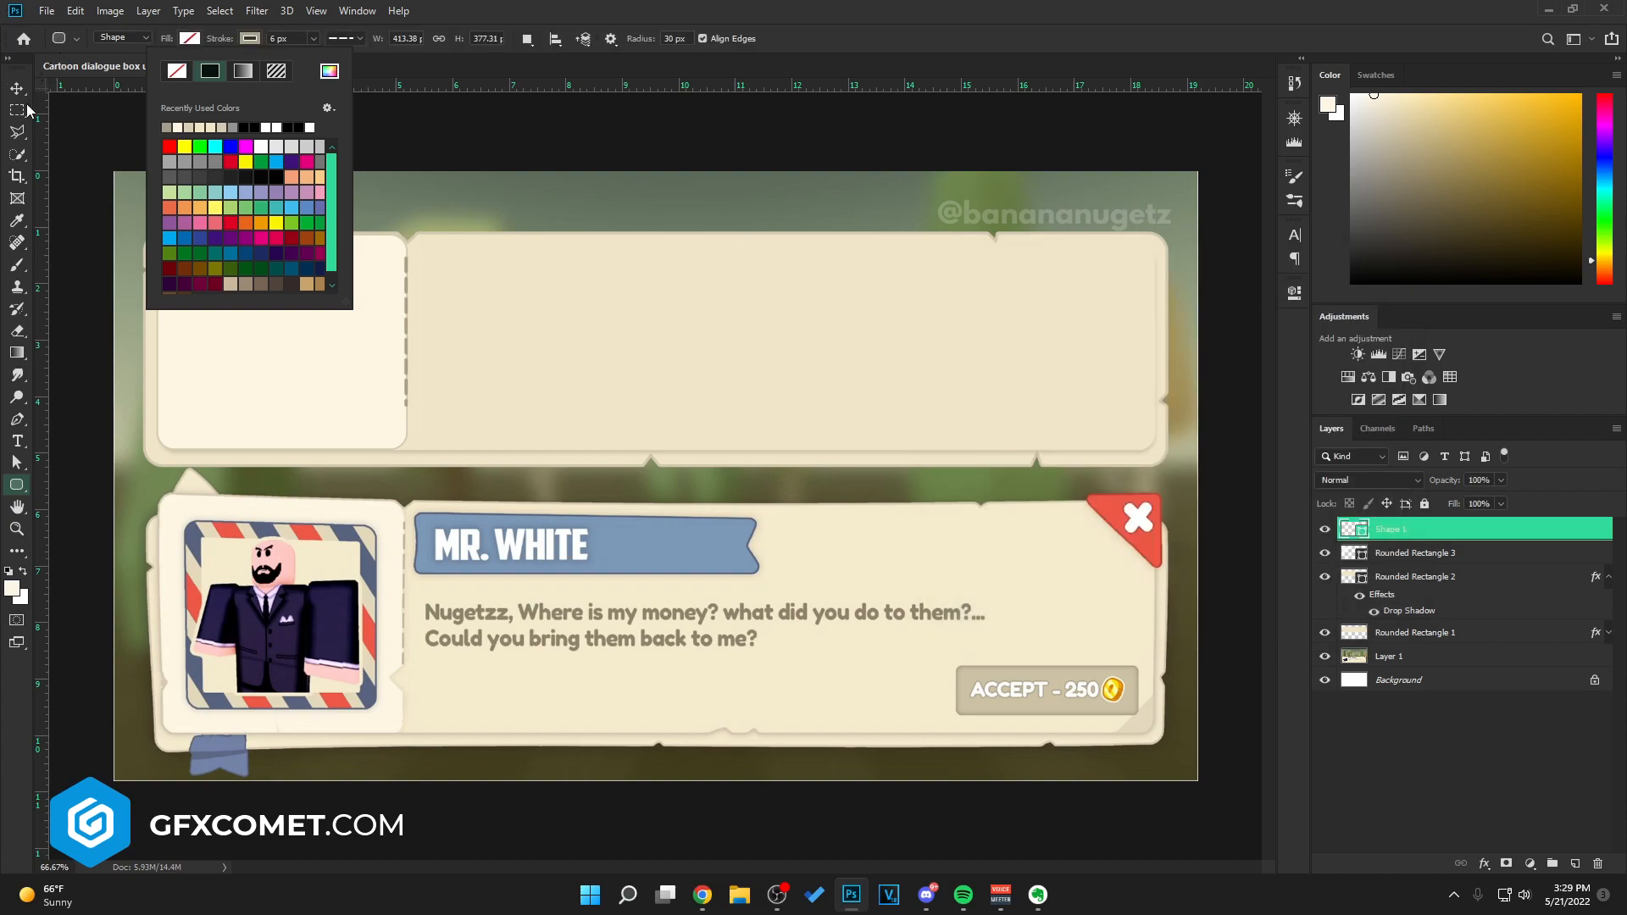
{"action": "left_click", "coordinate": [10, 88]}
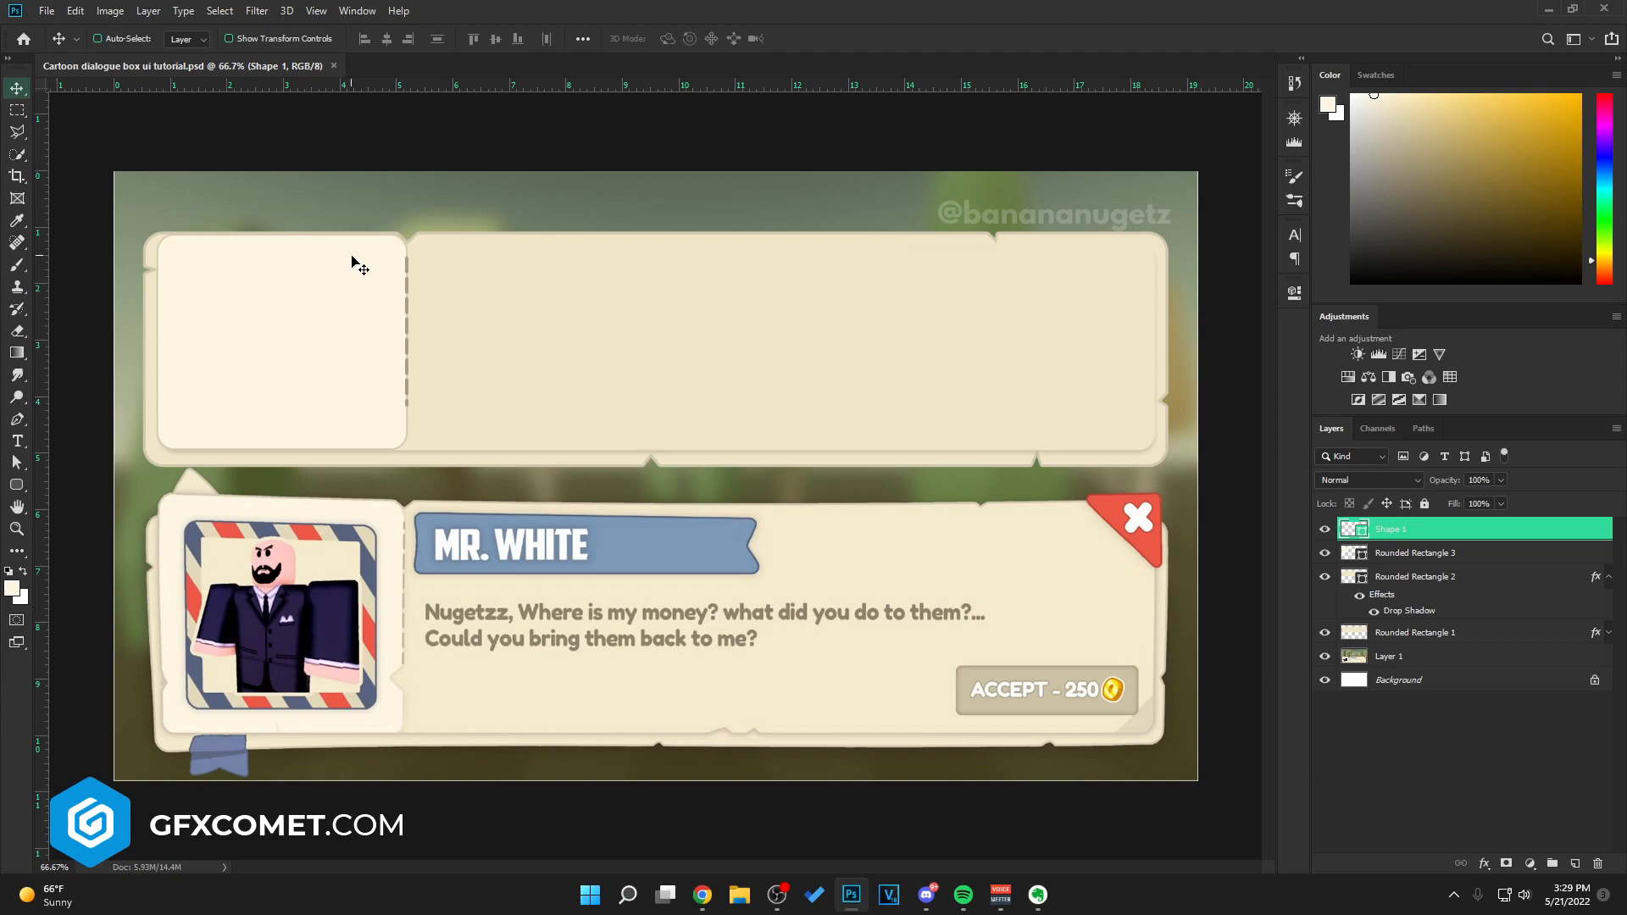
{"action": "mouse_move", "coordinate": [1159, 659]}
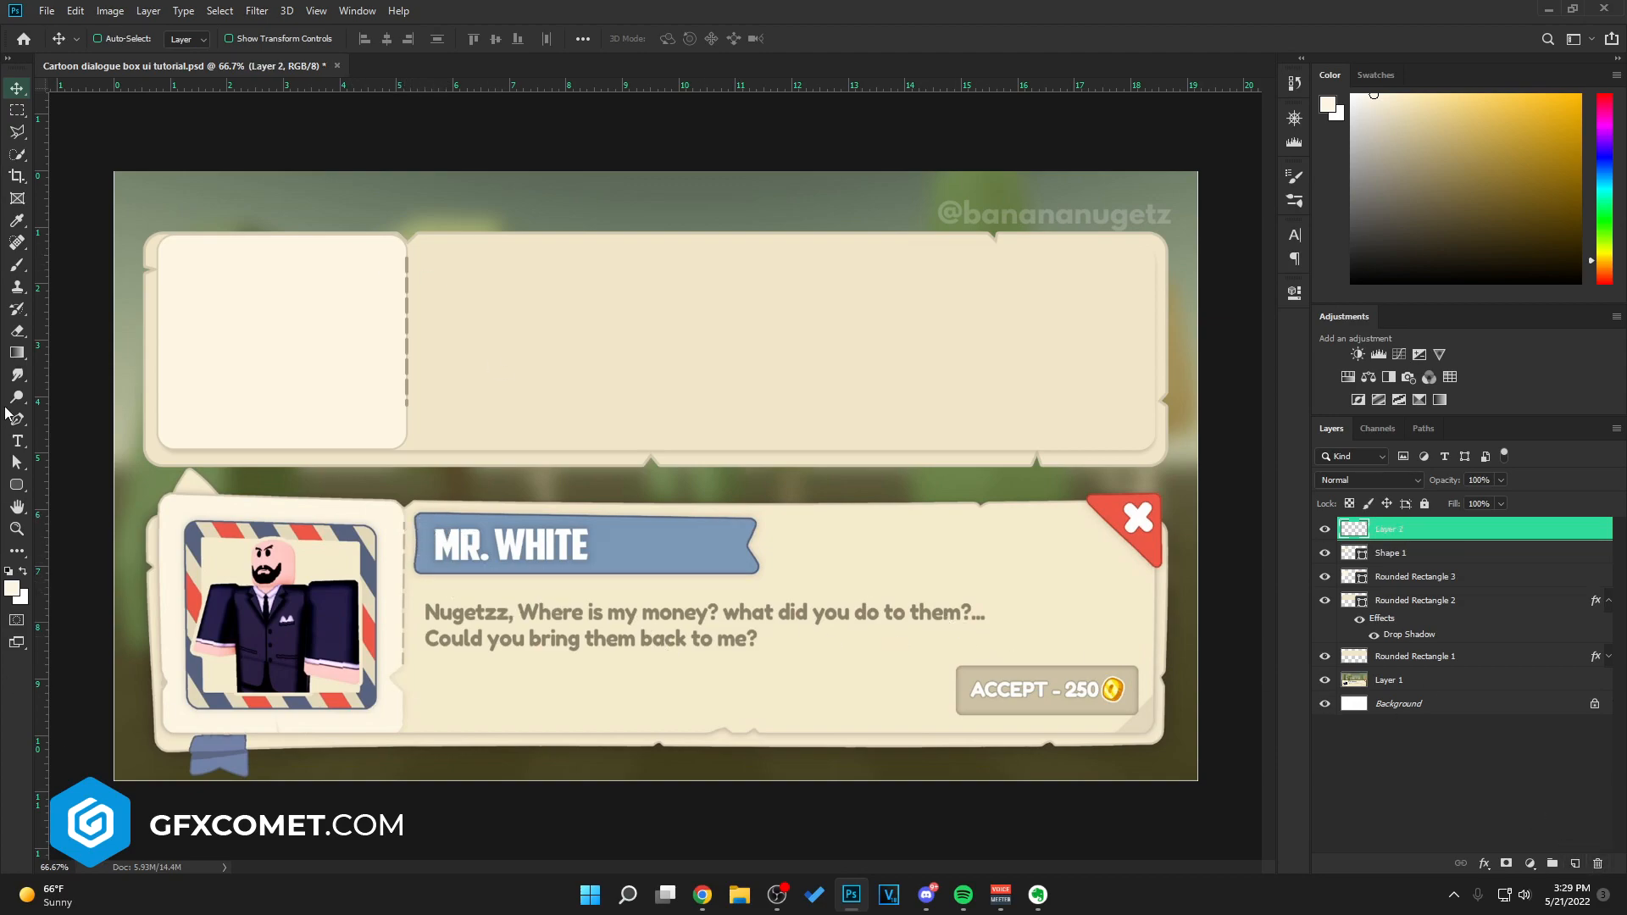
- Draw the Pen-tool ribbon tag with stroke 5a6782 and fill 7c99b7, shaping its notched right end
{"action": "left_click", "coordinate": [17, 418]}
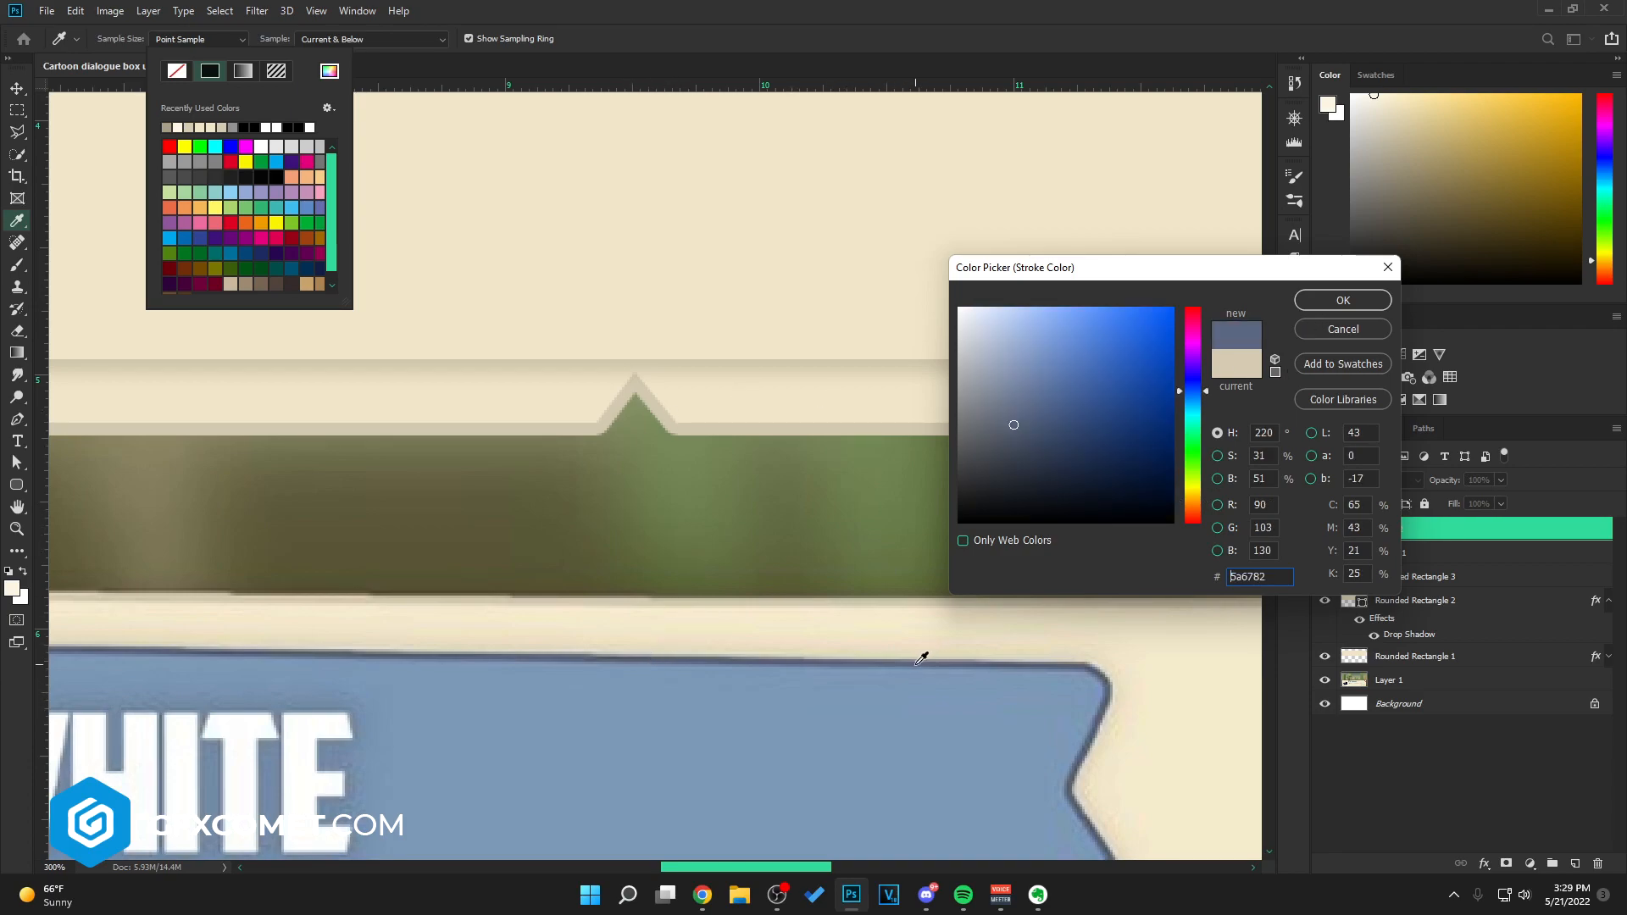
{"action": "left_click", "coordinate": [1342, 300]}
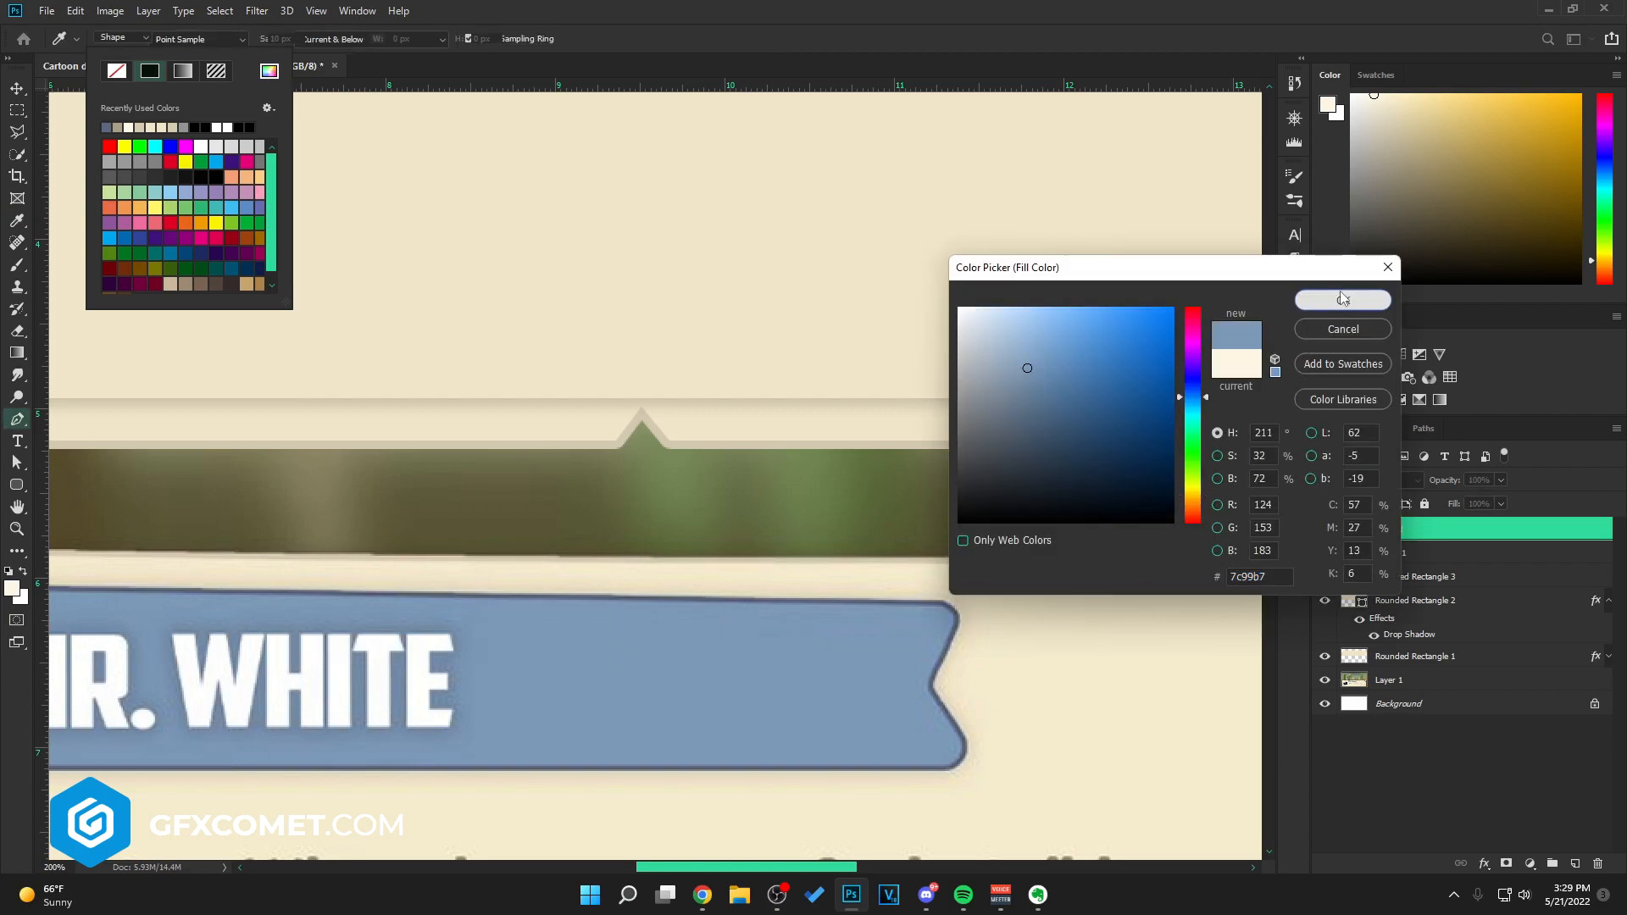
{"action": "left_click", "coordinate": [1342, 298]}
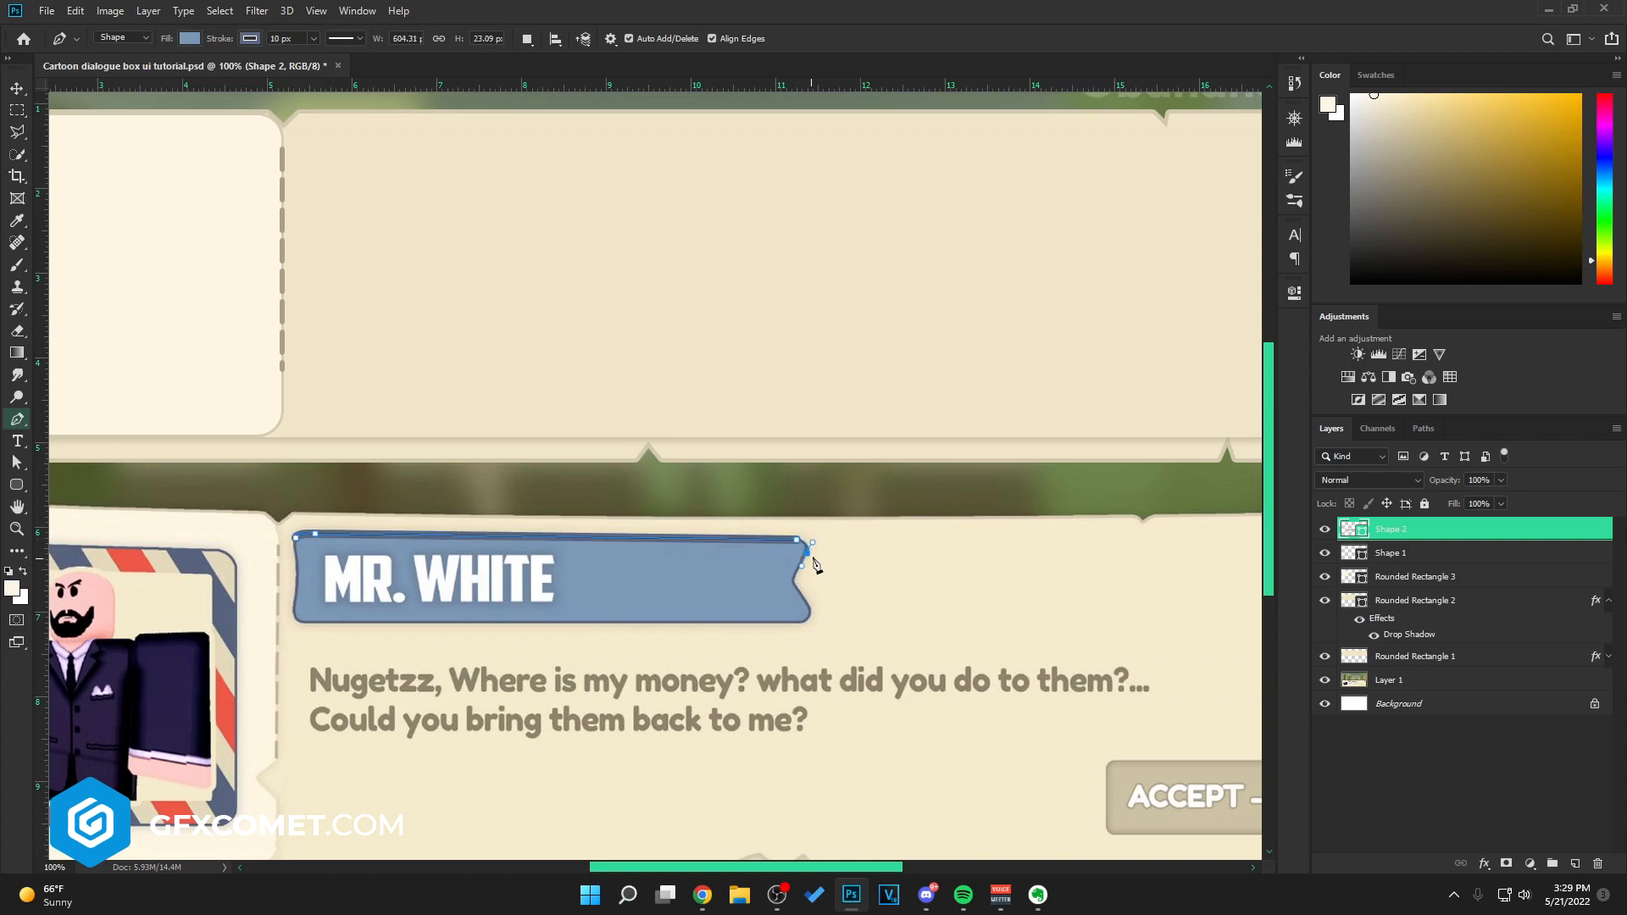
{"action": "left_click_drag", "start_coordinate": [810, 561], "coordinate": [796, 591]}
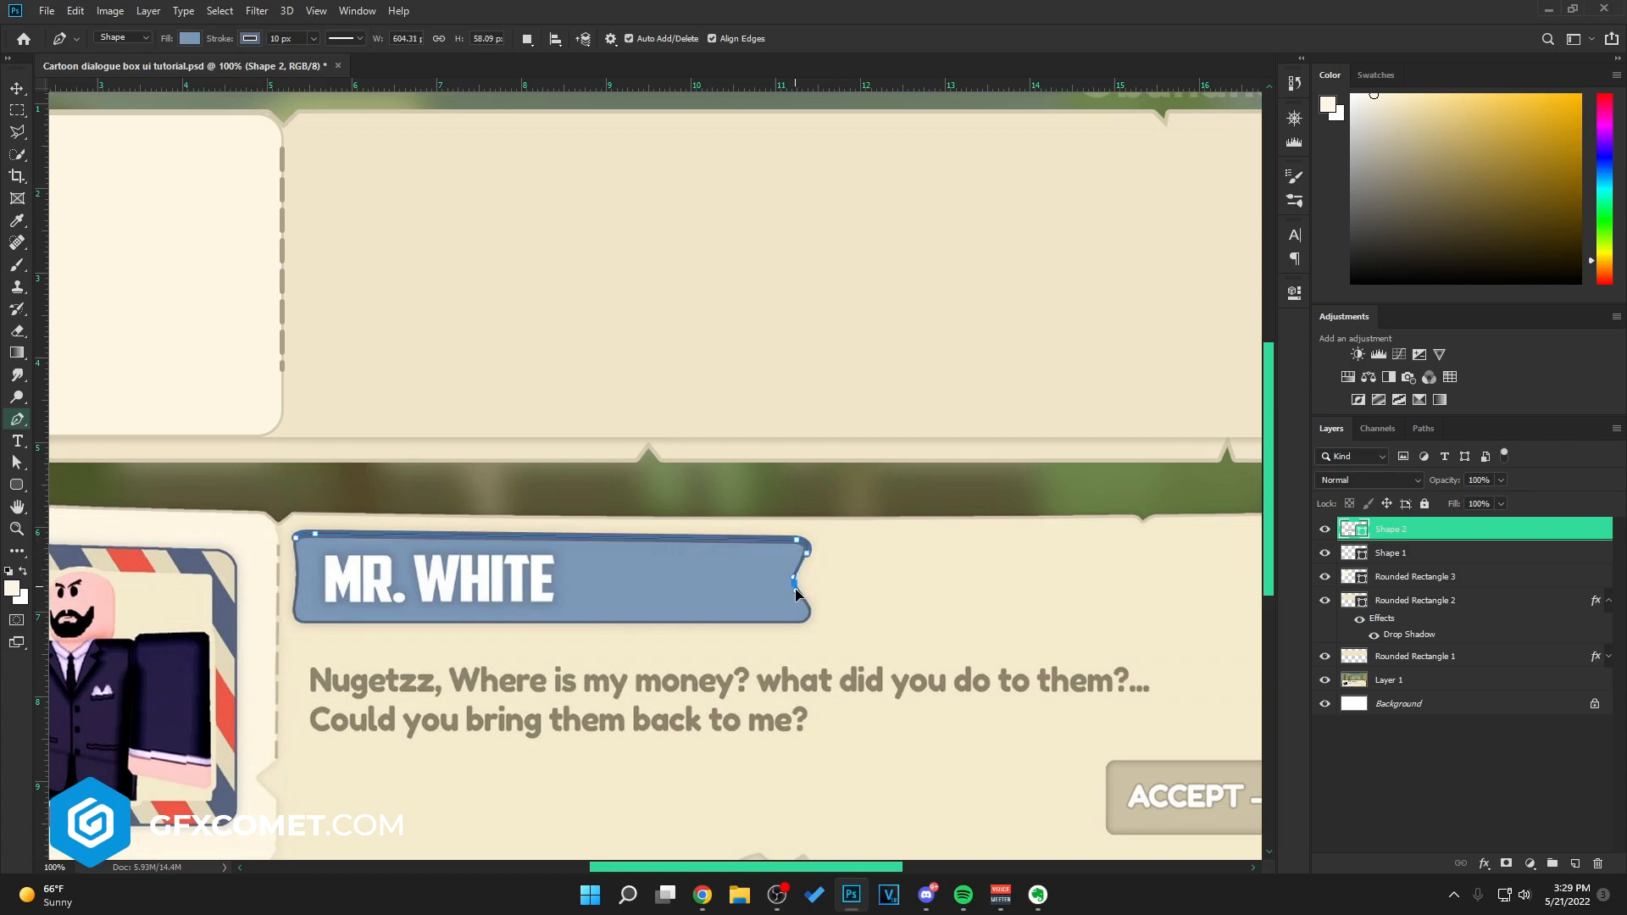
{"action": "left_click_drag", "start_coordinate": [793, 579], "coordinate": [778, 625]}
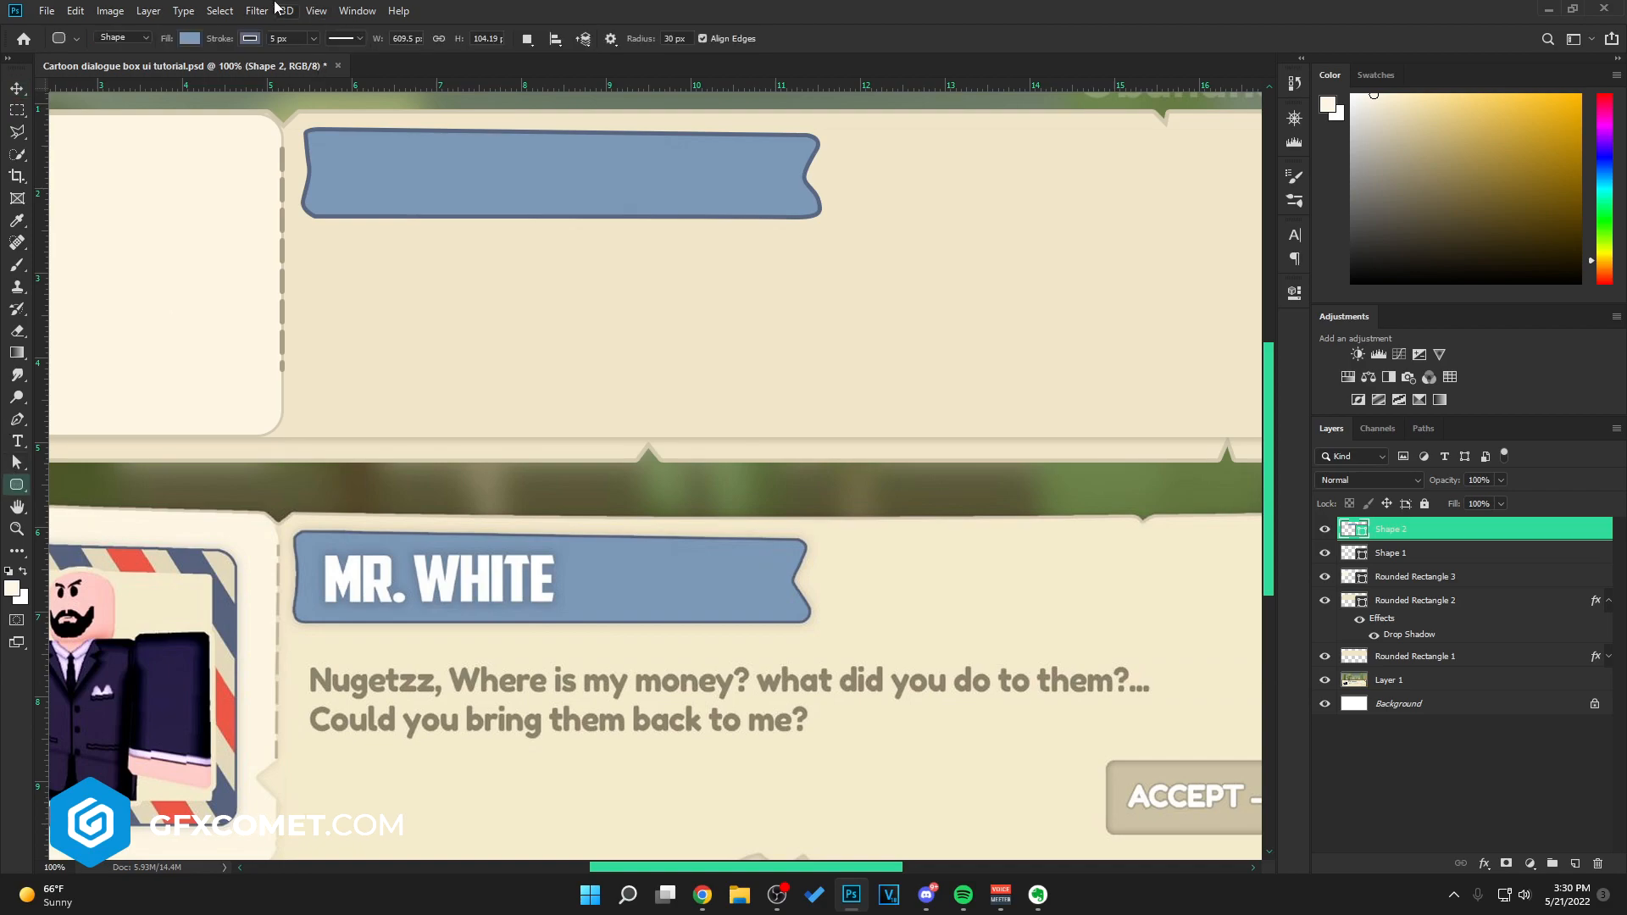
{"action": "left_click", "coordinate": [10, 88]}
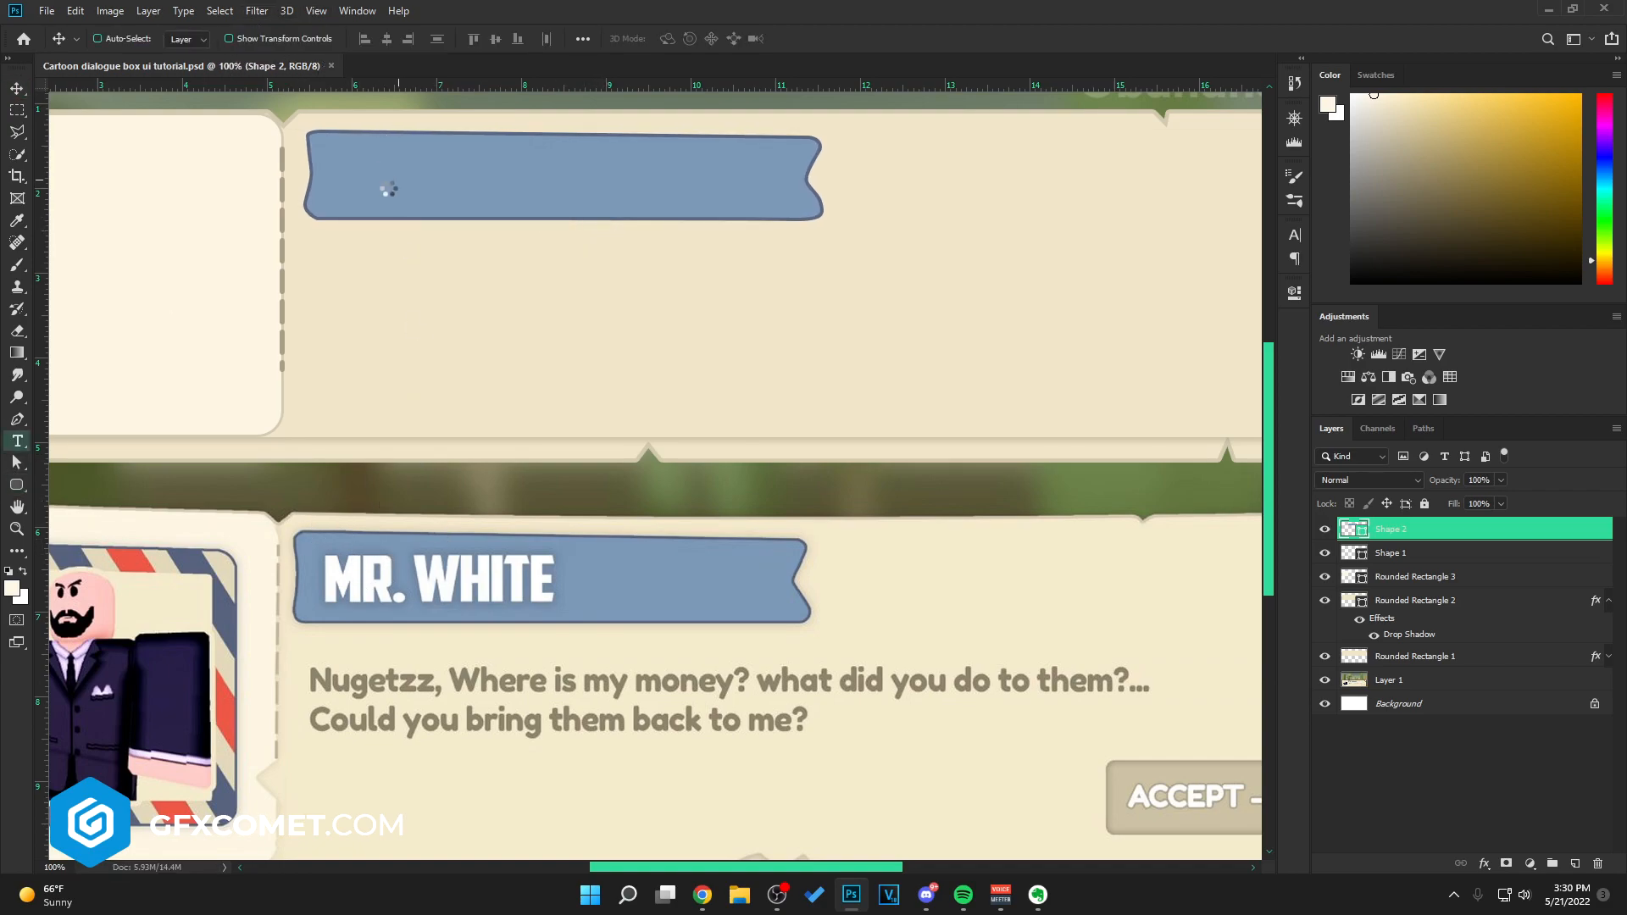
- Add white 'MR WHITE' text on the ribbon with a black drop shadow, distance 0 and larger size
{"action": "left_click", "coordinate": [388, 188]}
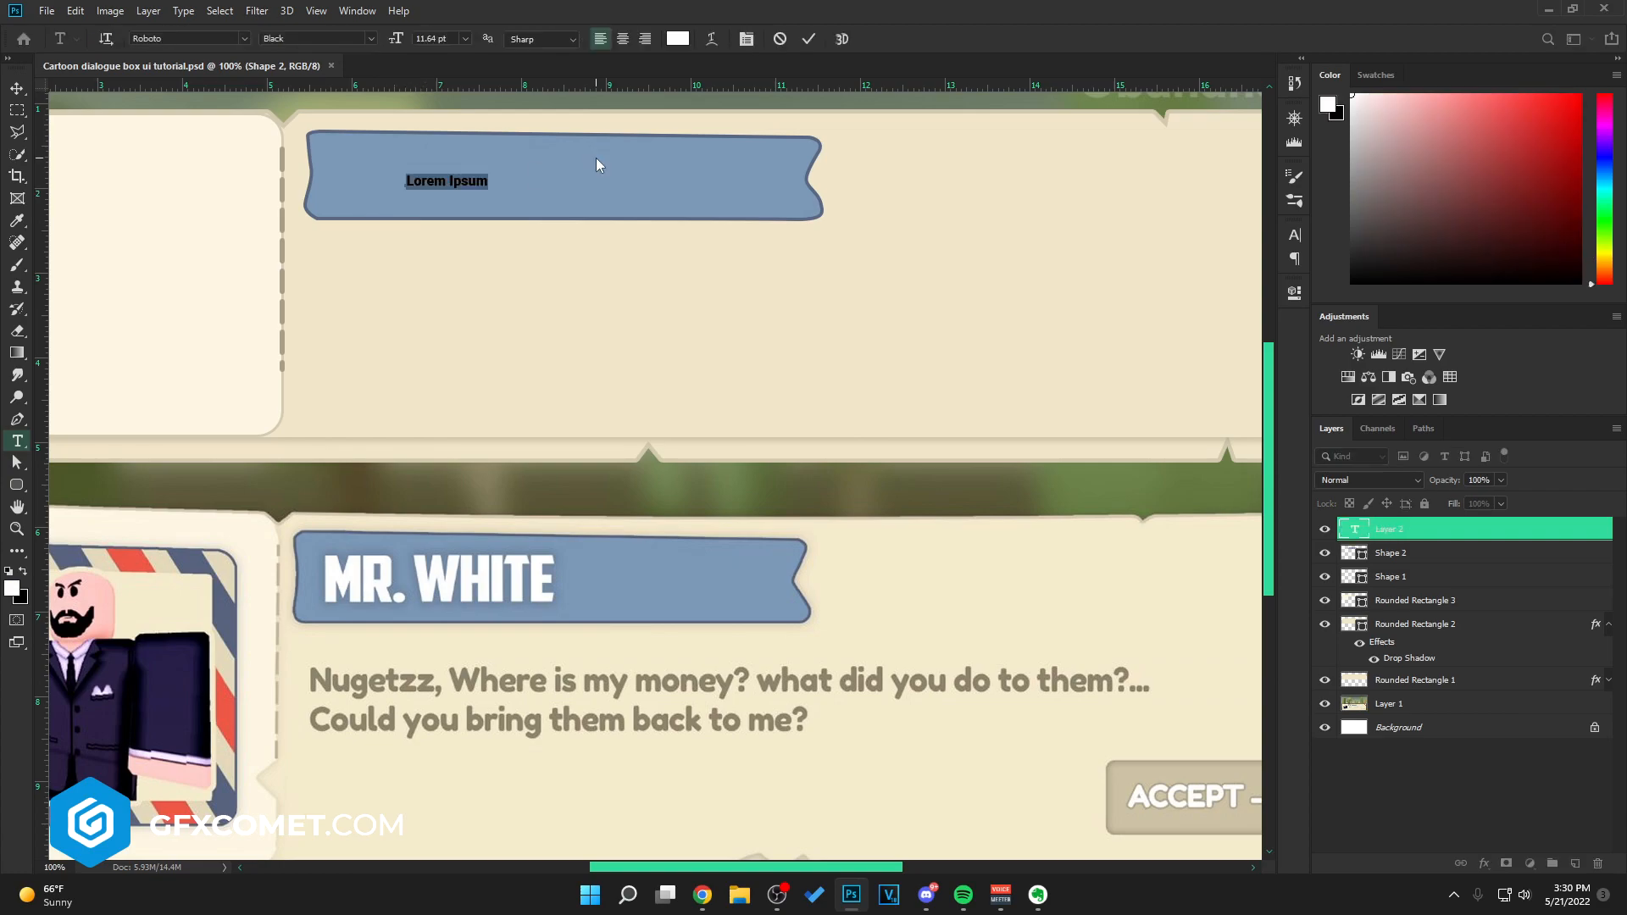
{"action": "type", "text": "MR WHITE"}
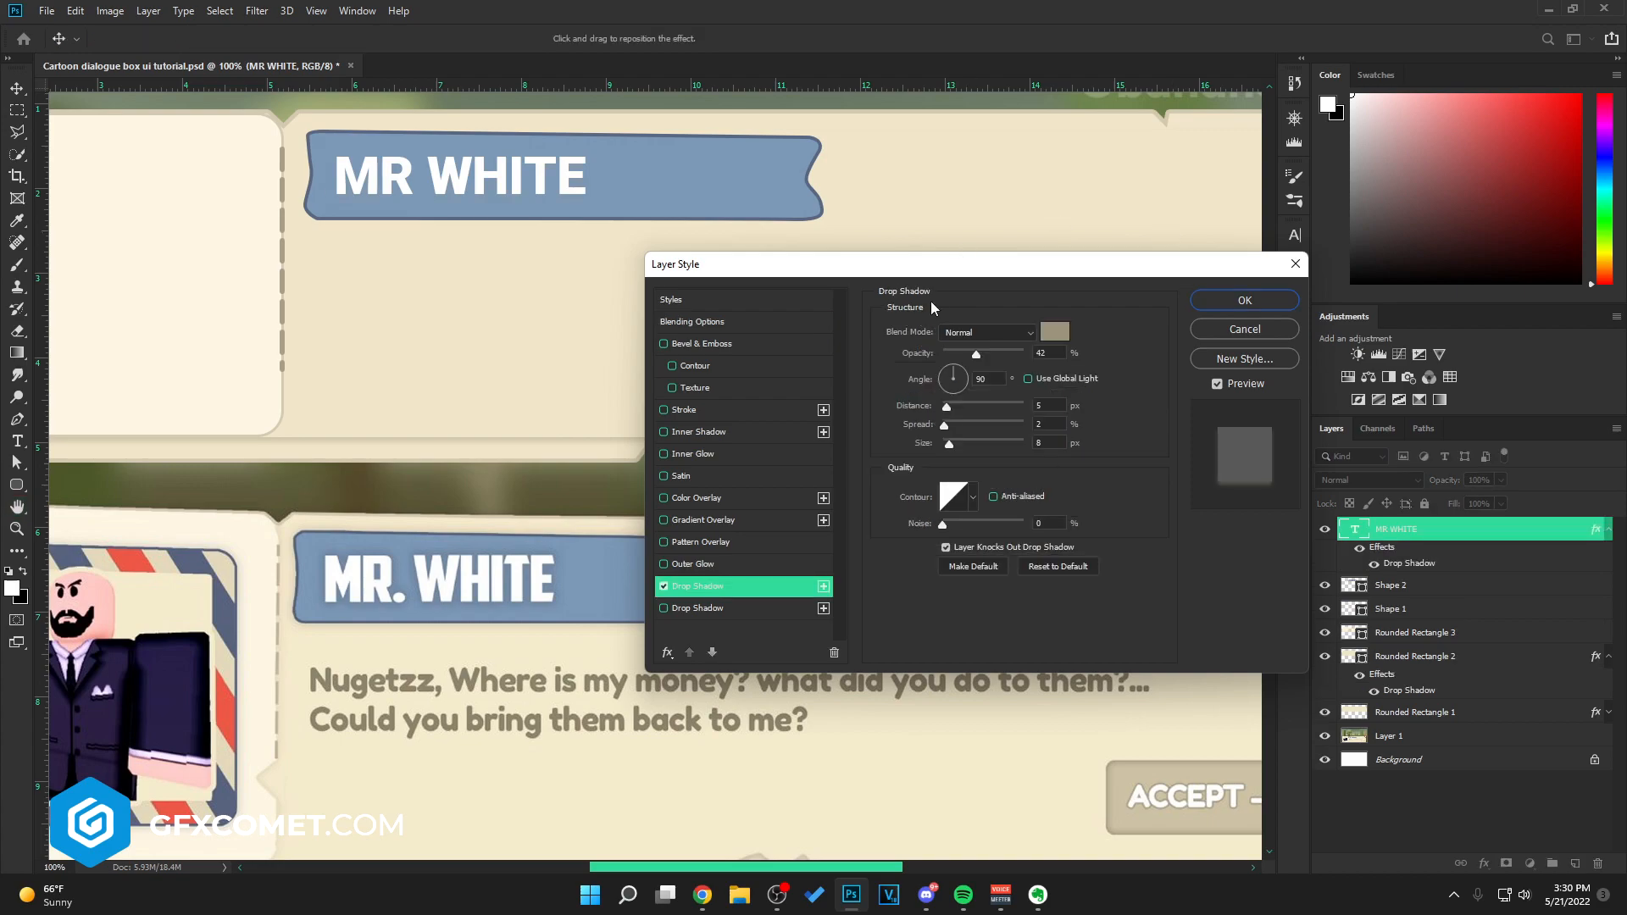
{"action": "left_click", "coordinate": [1054, 332]}
{"action": "type", "text": "16"}
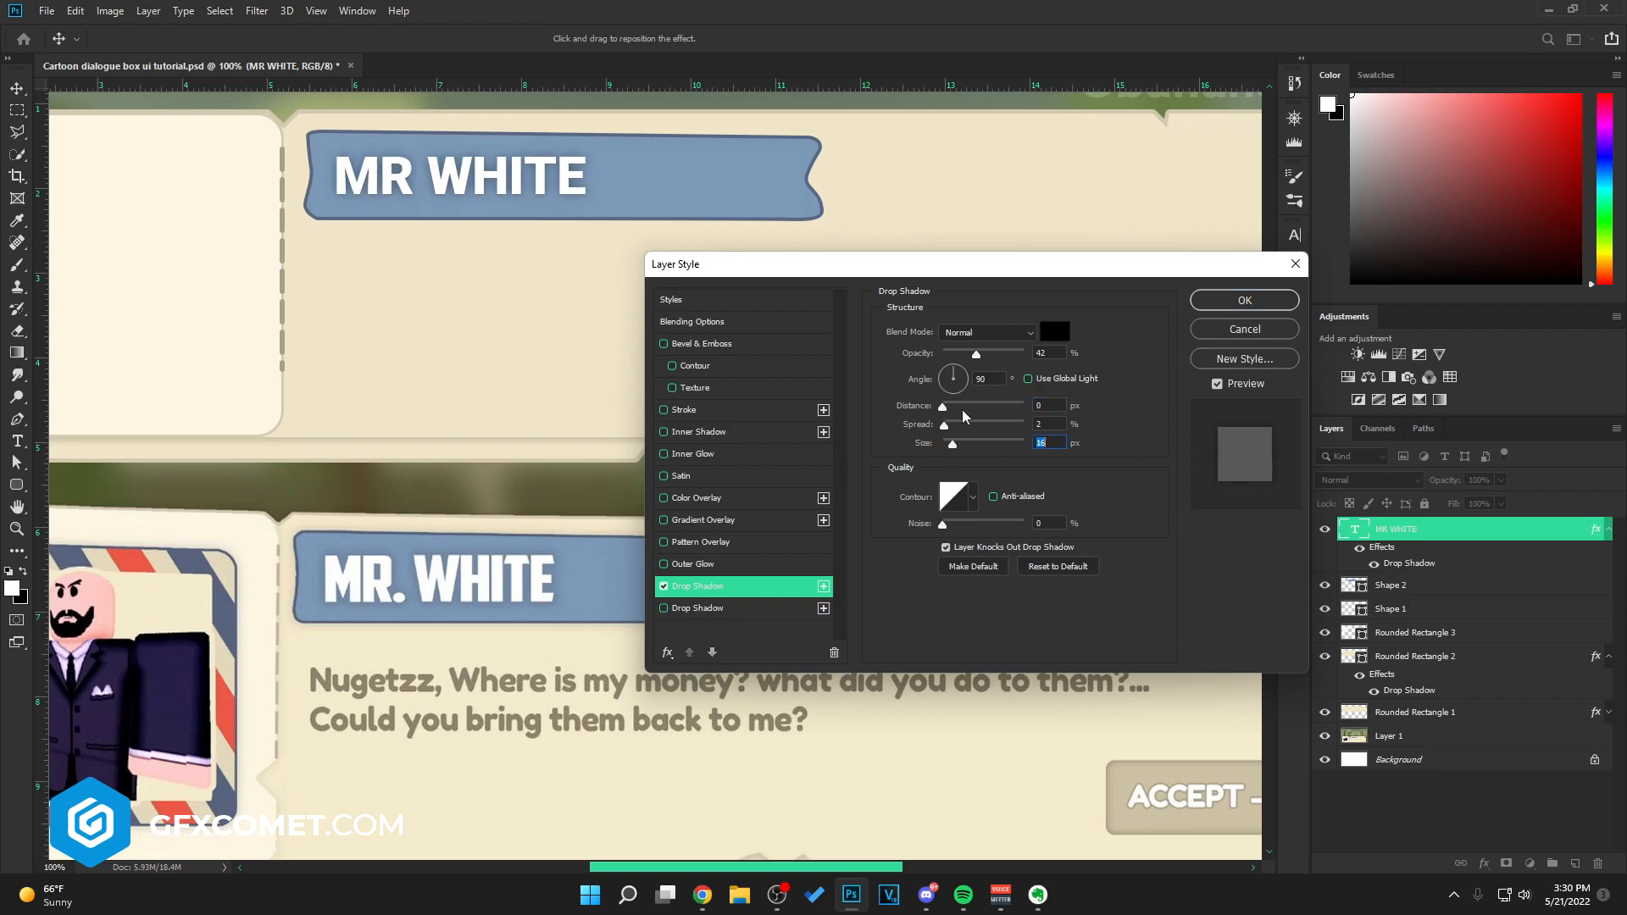
{"action": "left_click_drag", "start_coordinate": [975, 352], "coordinate": [969, 352]}
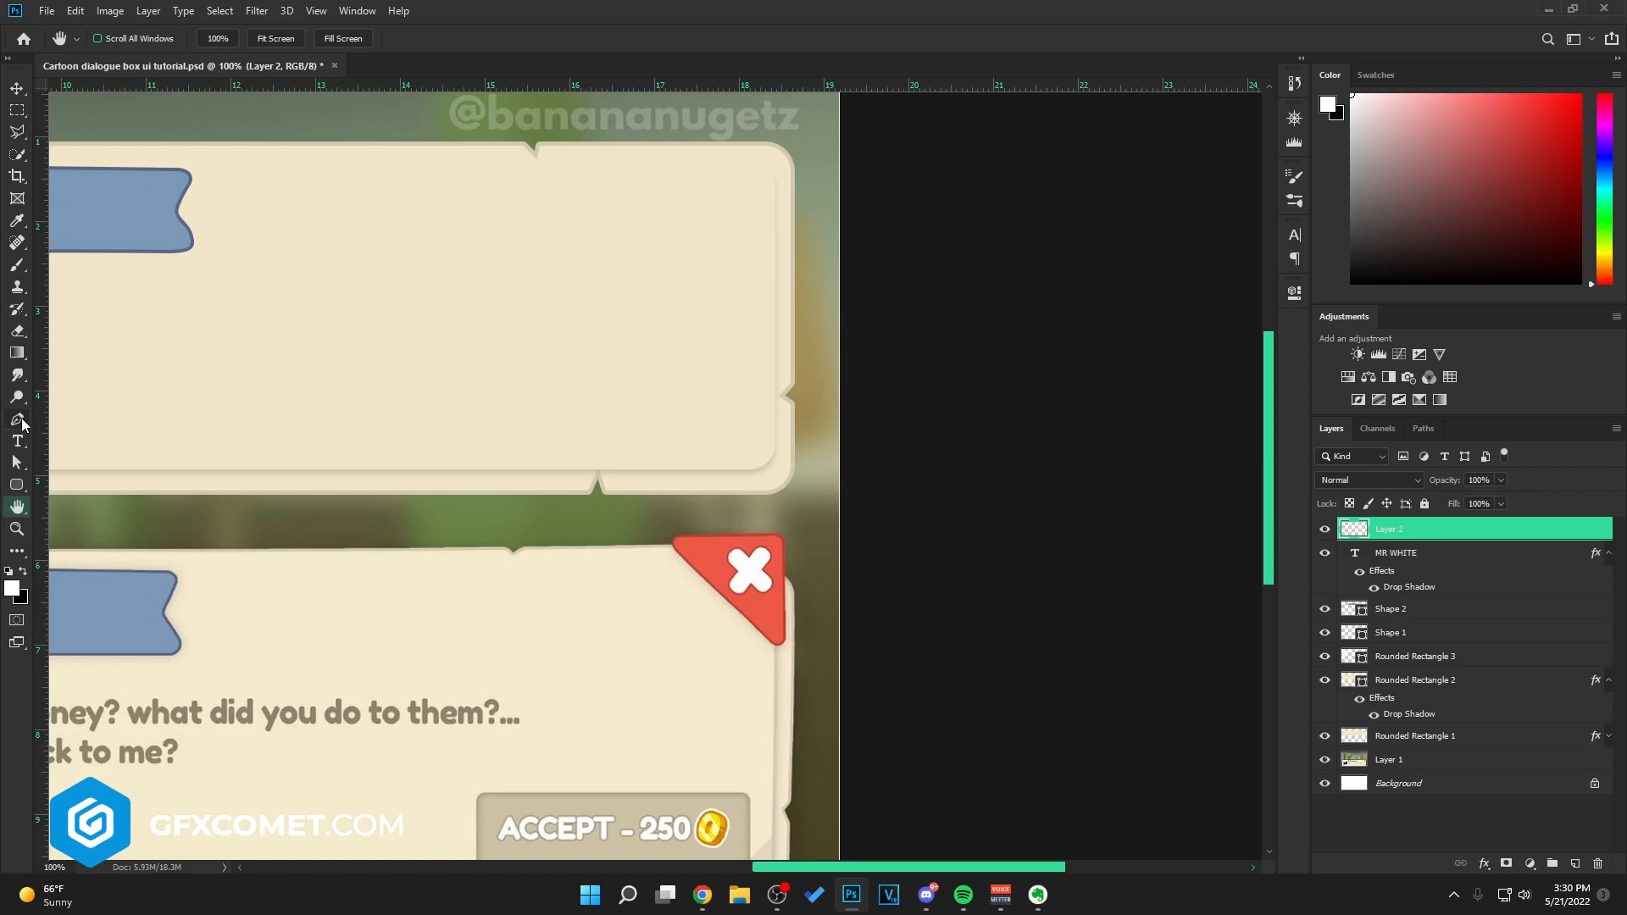
- Draw a Pen-tool triangle filled ee5847 and place it on the panel's top-right corner
{"action": "left_click", "coordinate": [17, 420]}
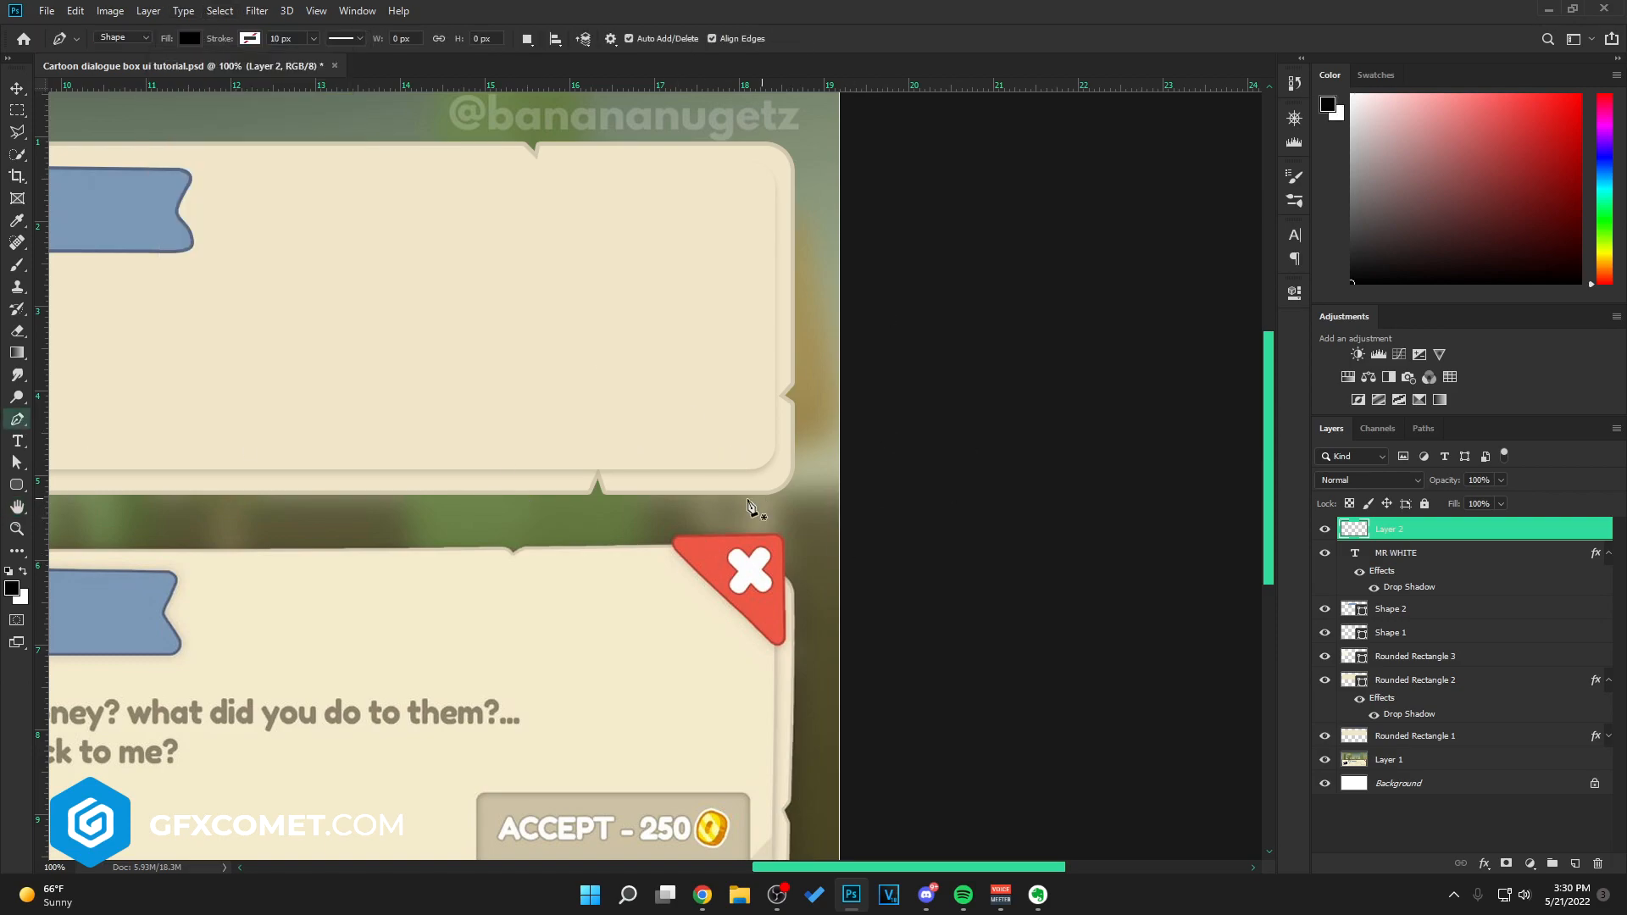
{"action": "mouse_move", "coordinate": [9, 505]}
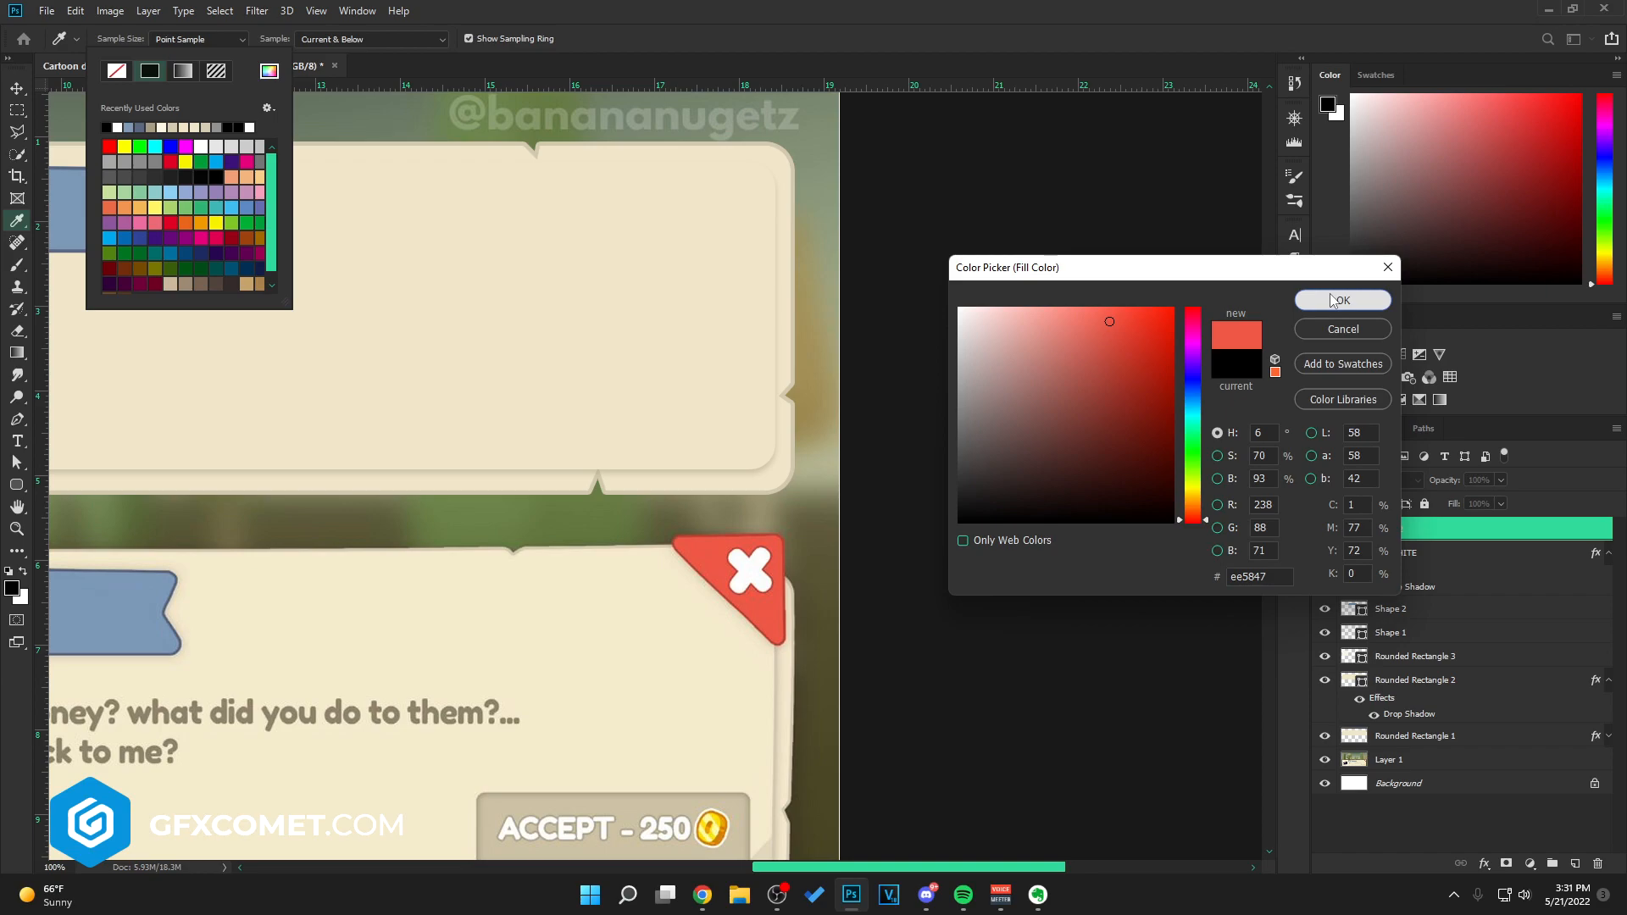
{"action": "left_click", "coordinate": [1342, 300]}
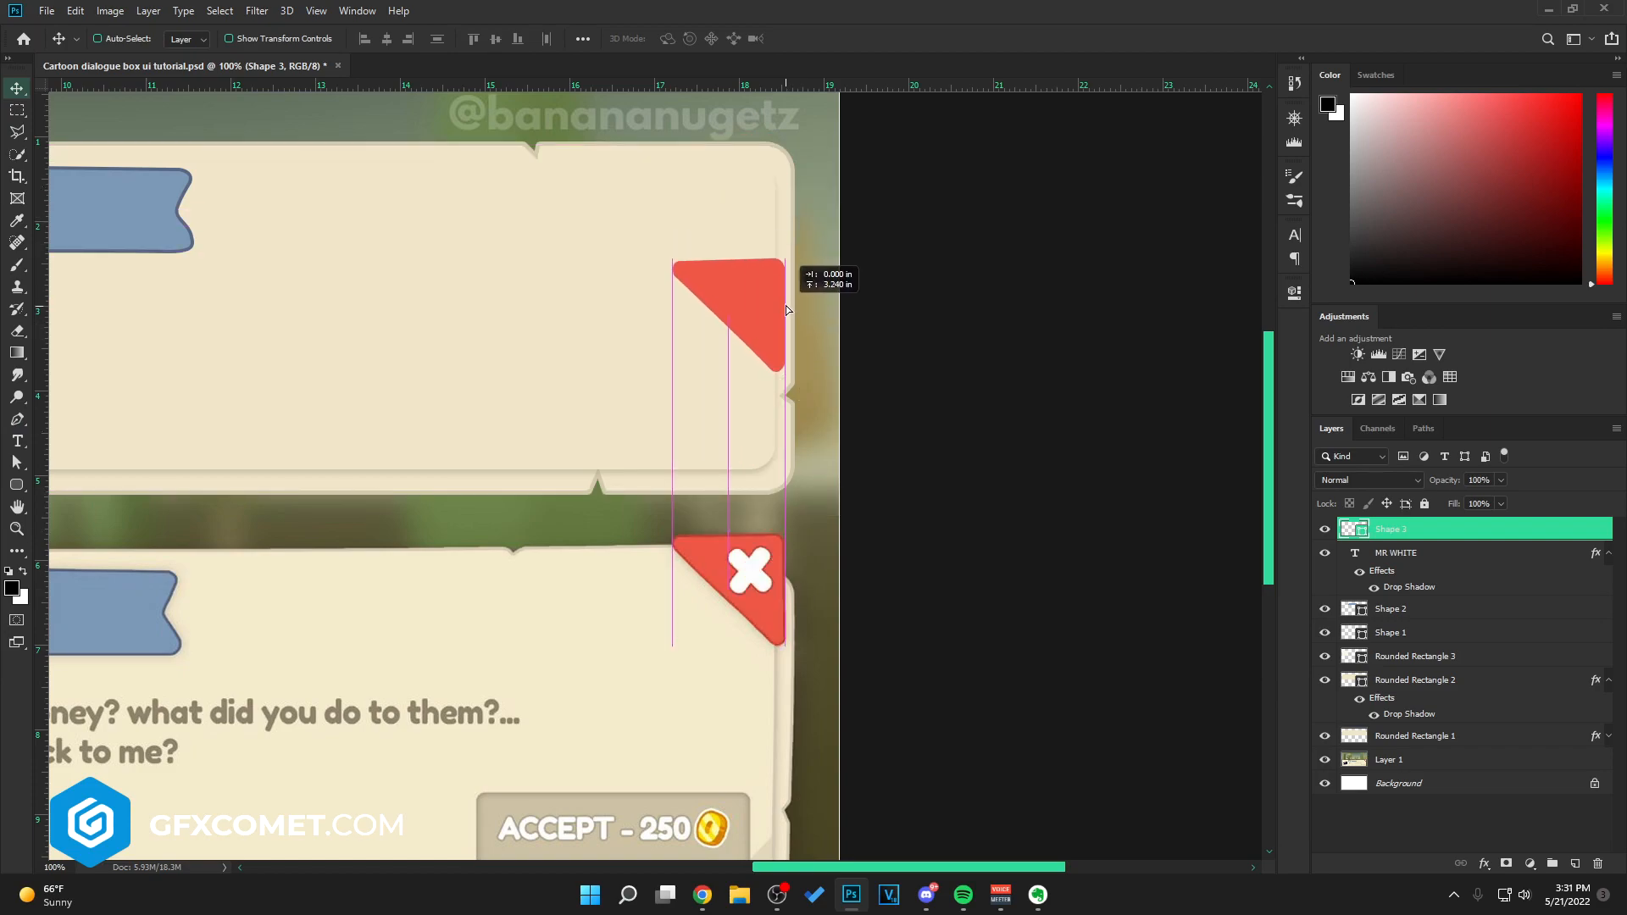
{"action": "left_click", "coordinate": [17, 440]}
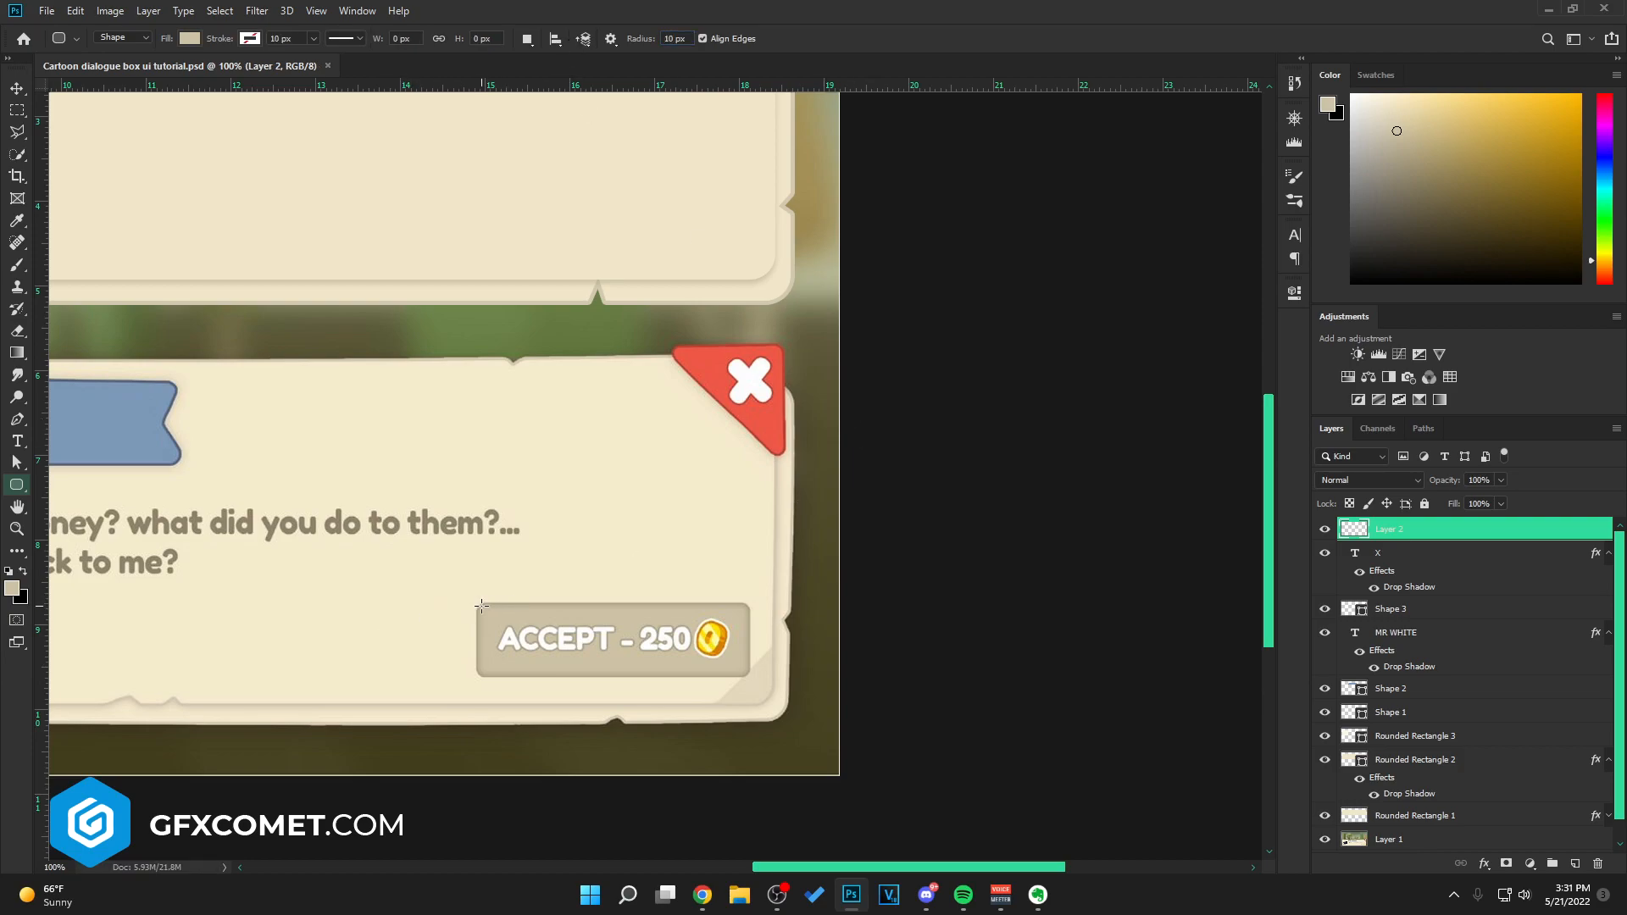
- Add a tan rounded button labelled 'ACCEPT - 250C' with a layer style effect applied
{"action": "left_click_drag", "start_coordinate": [480, 606], "coordinate": [747, 674]}
{"action": "type", "text": "ACCEPT - 2"}
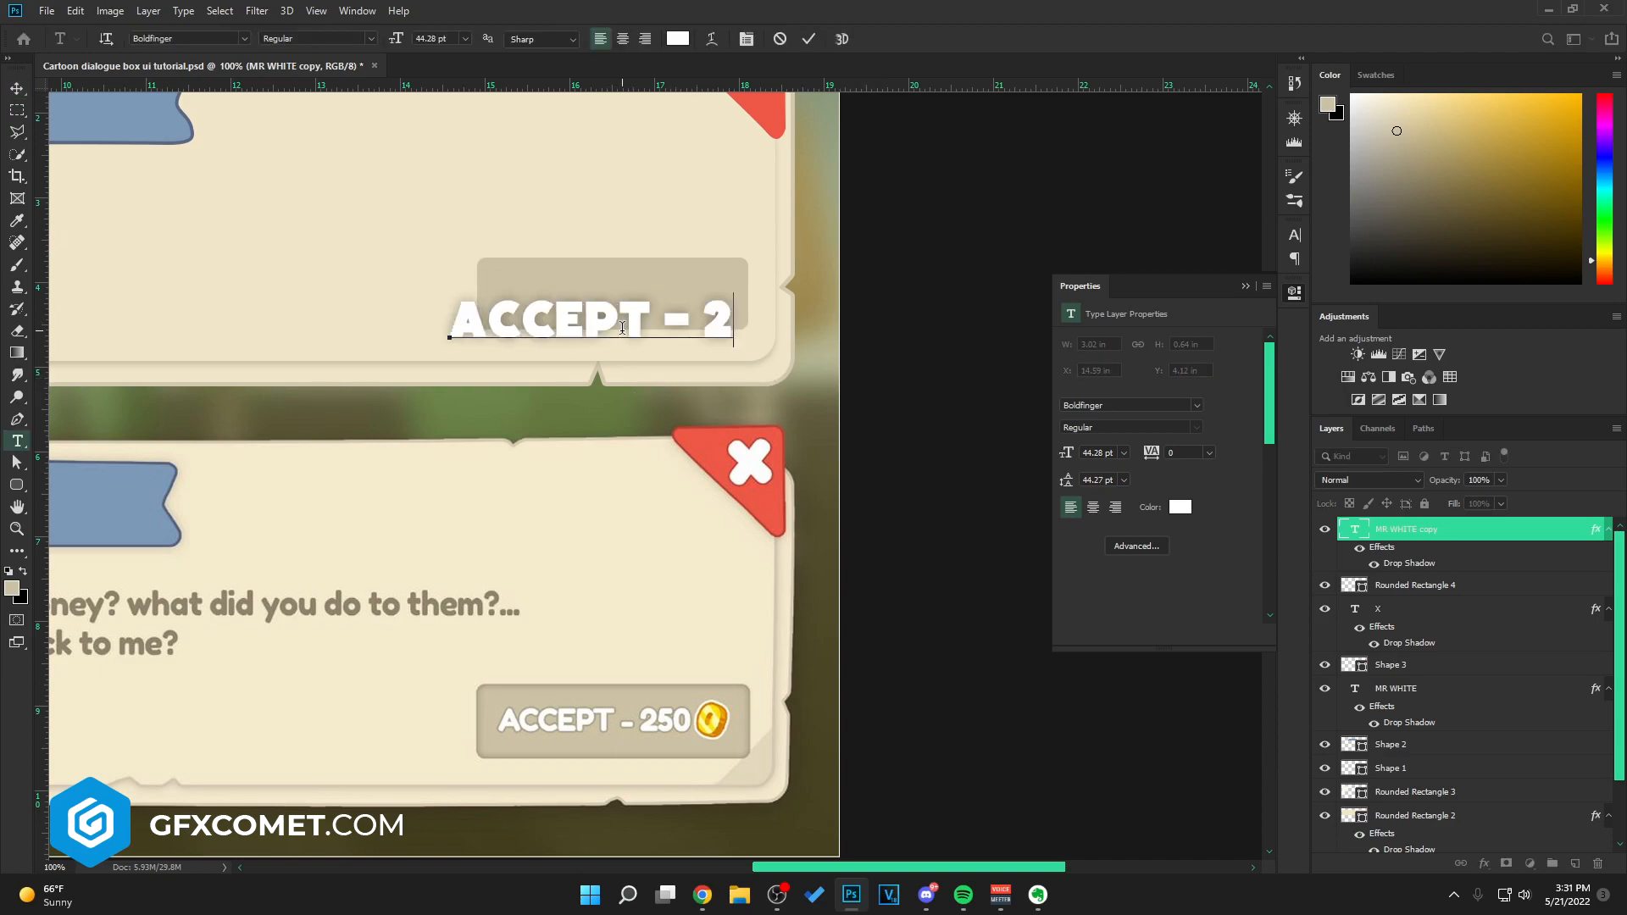
{"action": "type", "text": "50C"}
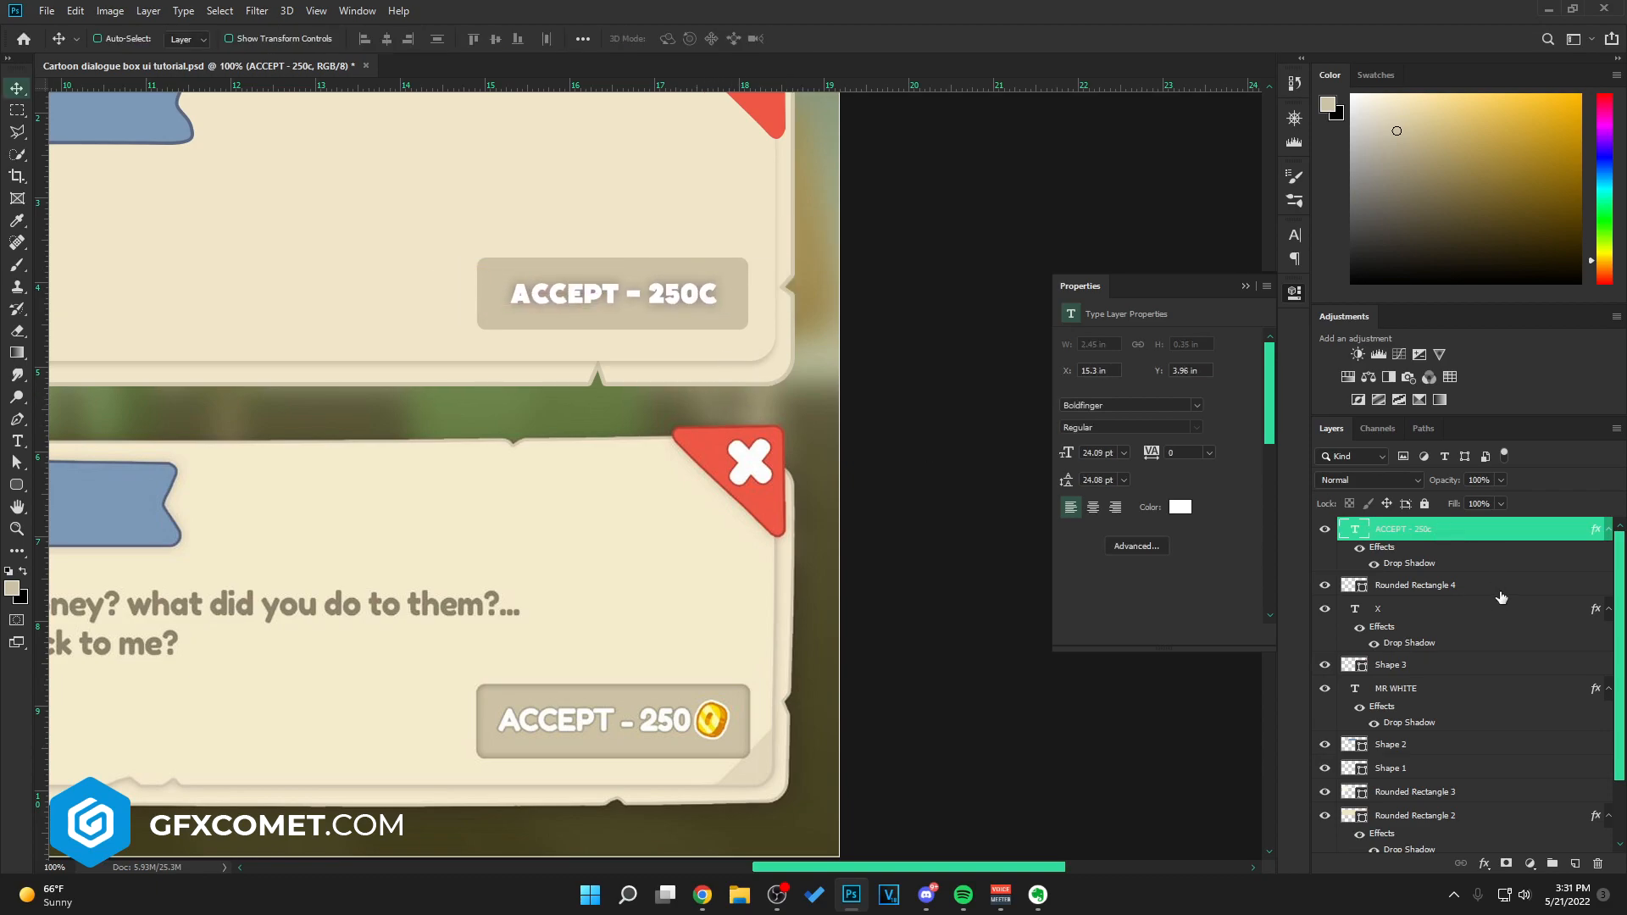
{"action": "left_click", "coordinate": [1415, 585]}
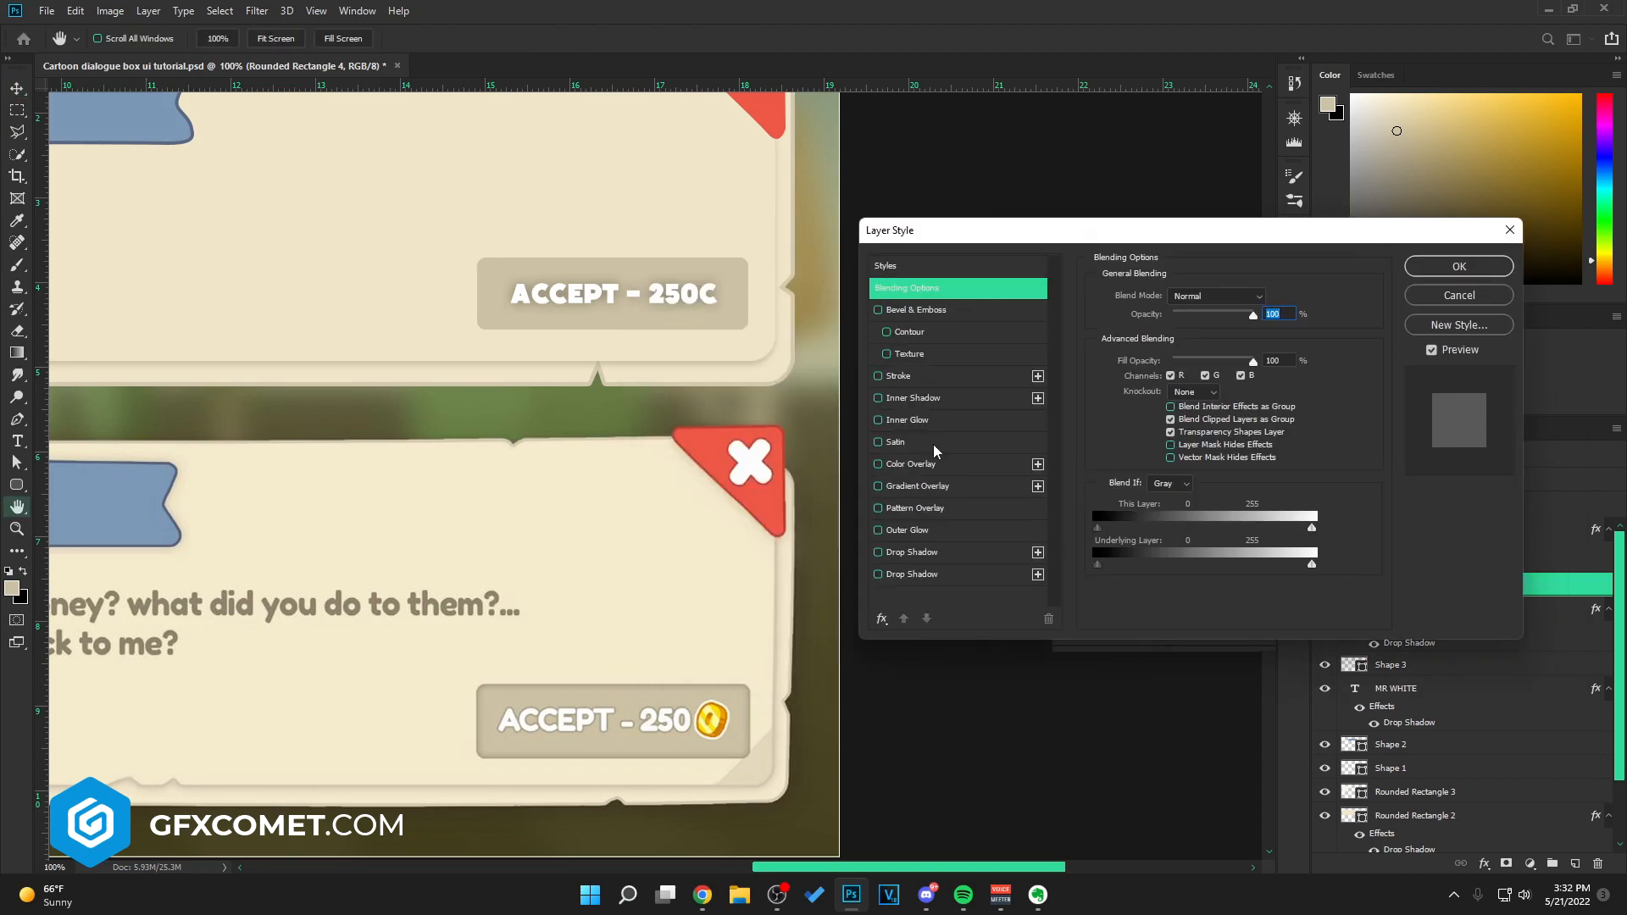
{"action": "left_click", "coordinate": [913, 396]}
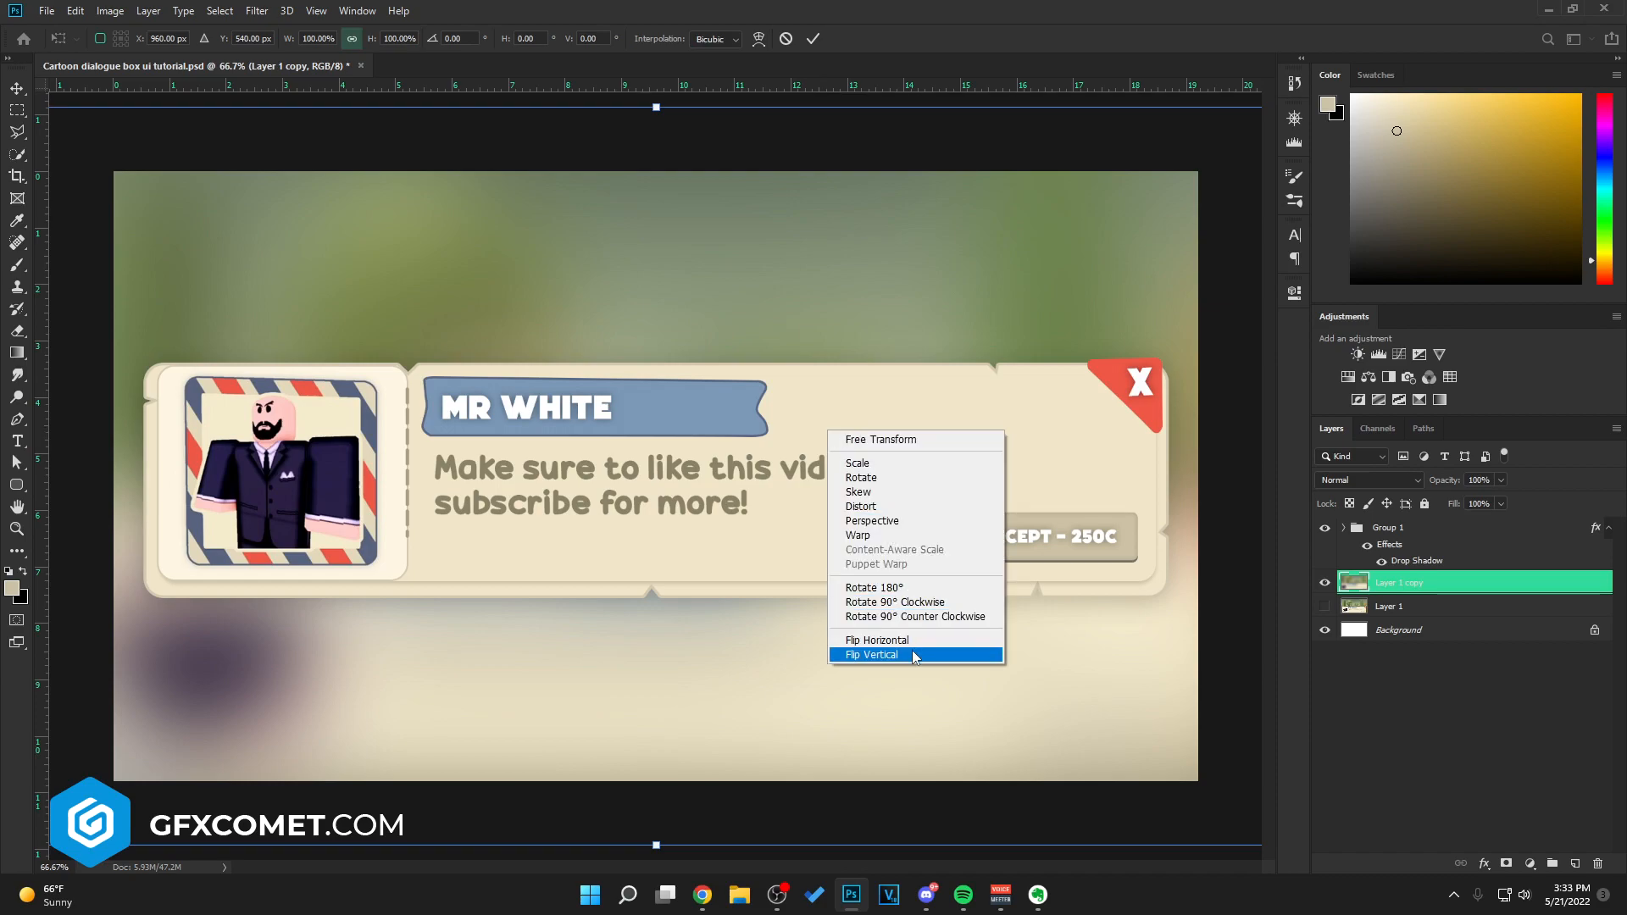
- Flip the blurred background copy vertically and hide the Layer 1 reference image
{"action": "left_click", "coordinate": [871, 654]}
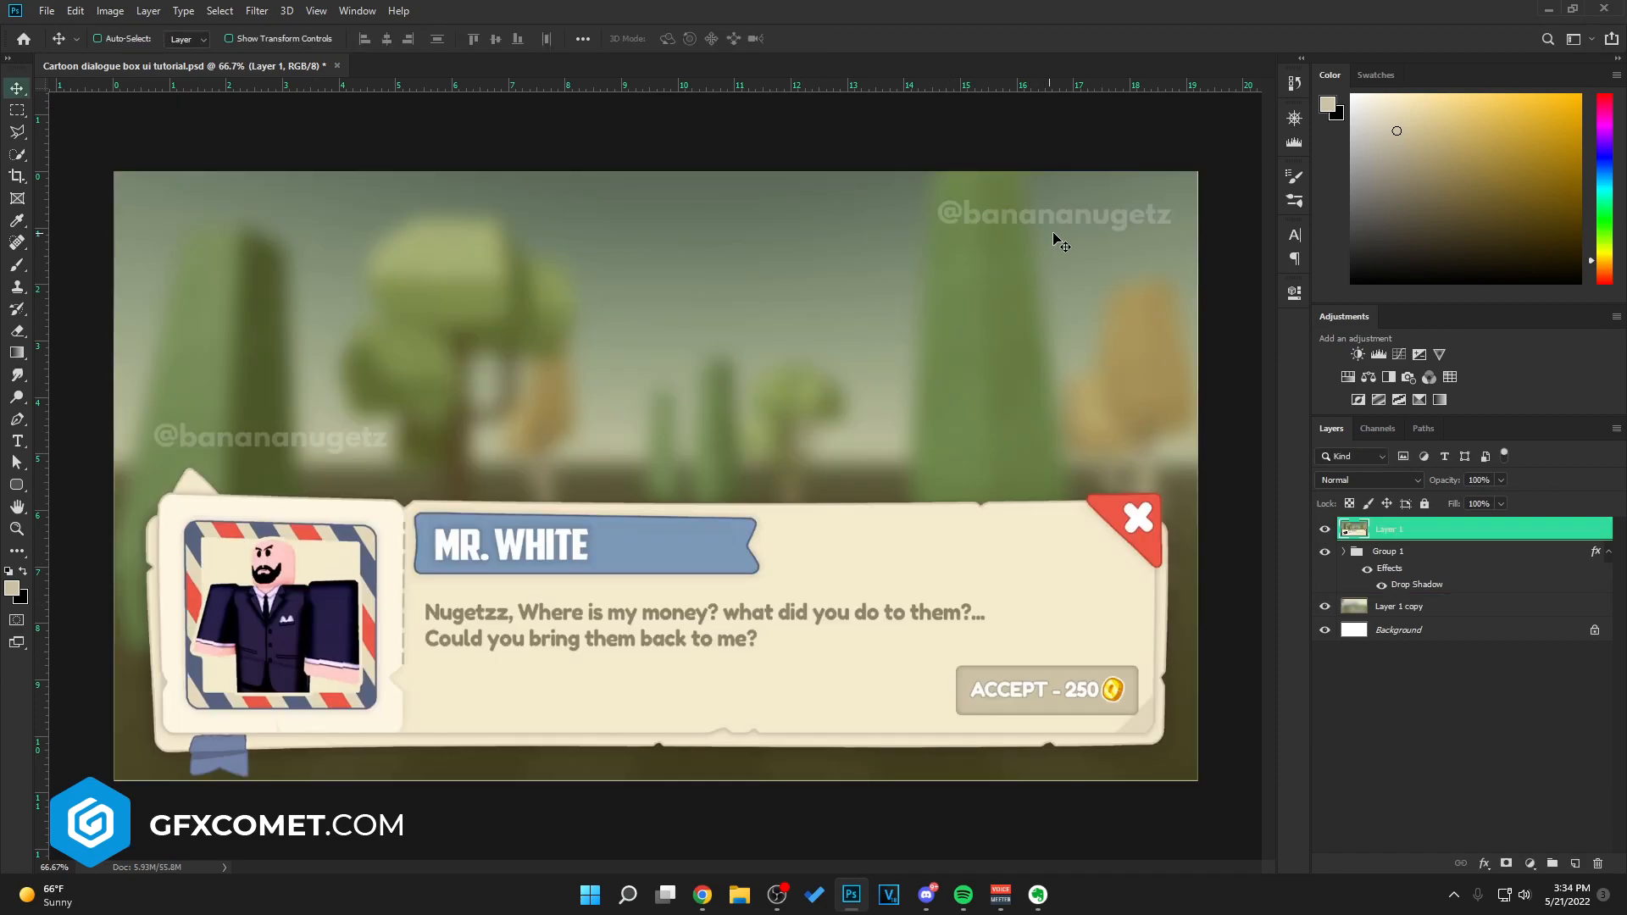
{"action": "mouse_move", "coordinate": [1149, 322]}
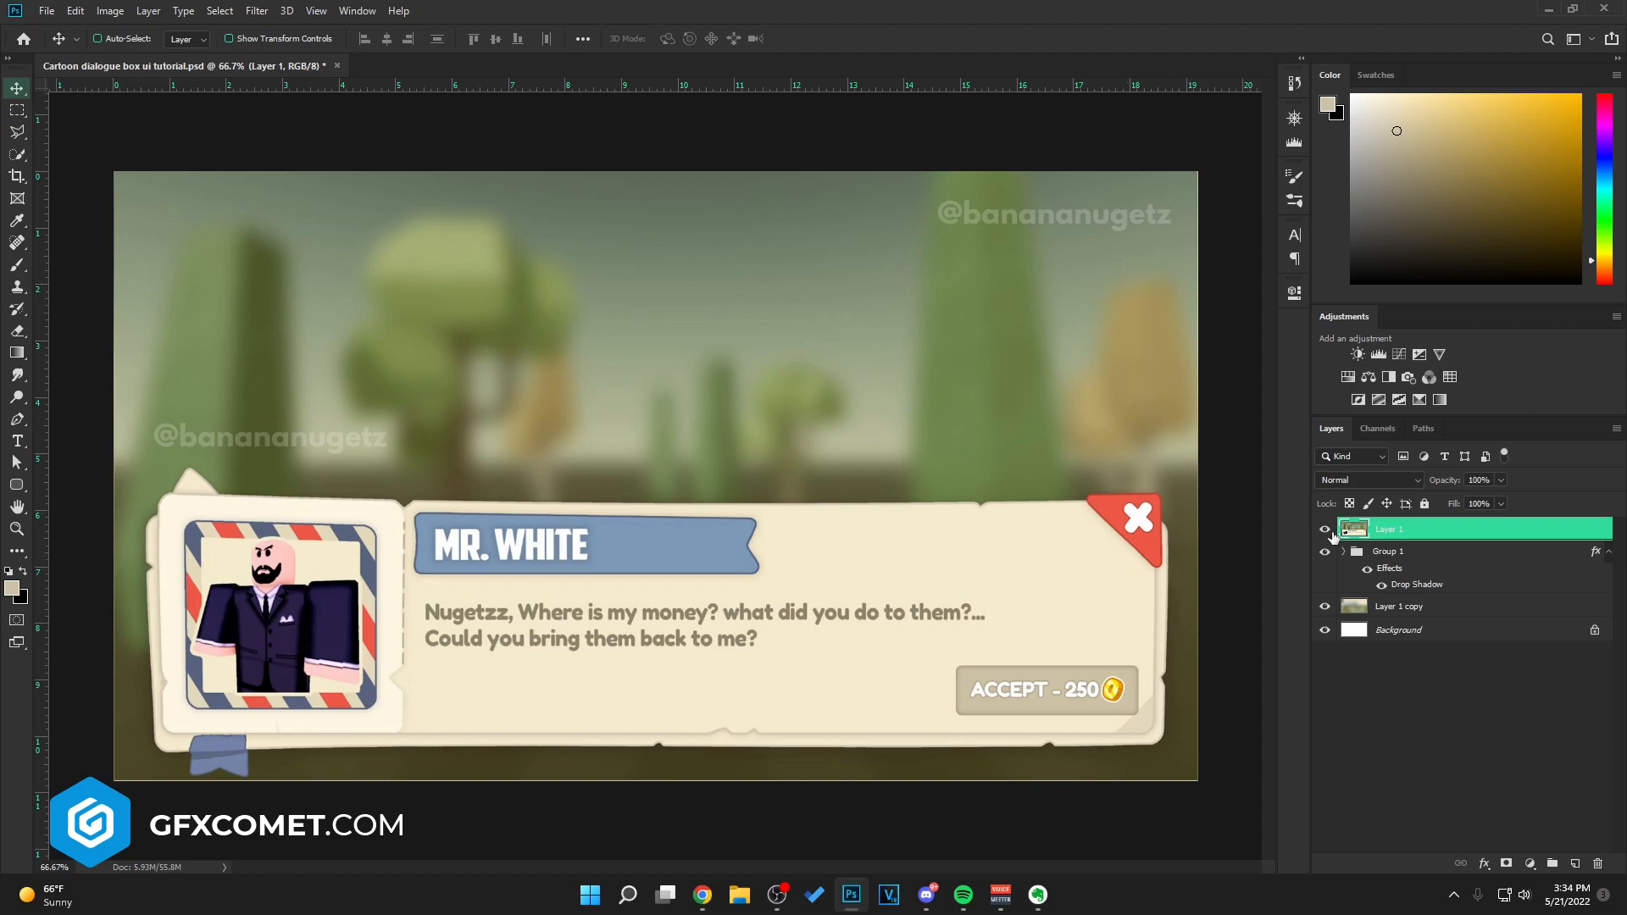
{"action": "left_click", "coordinate": [1388, 551]}
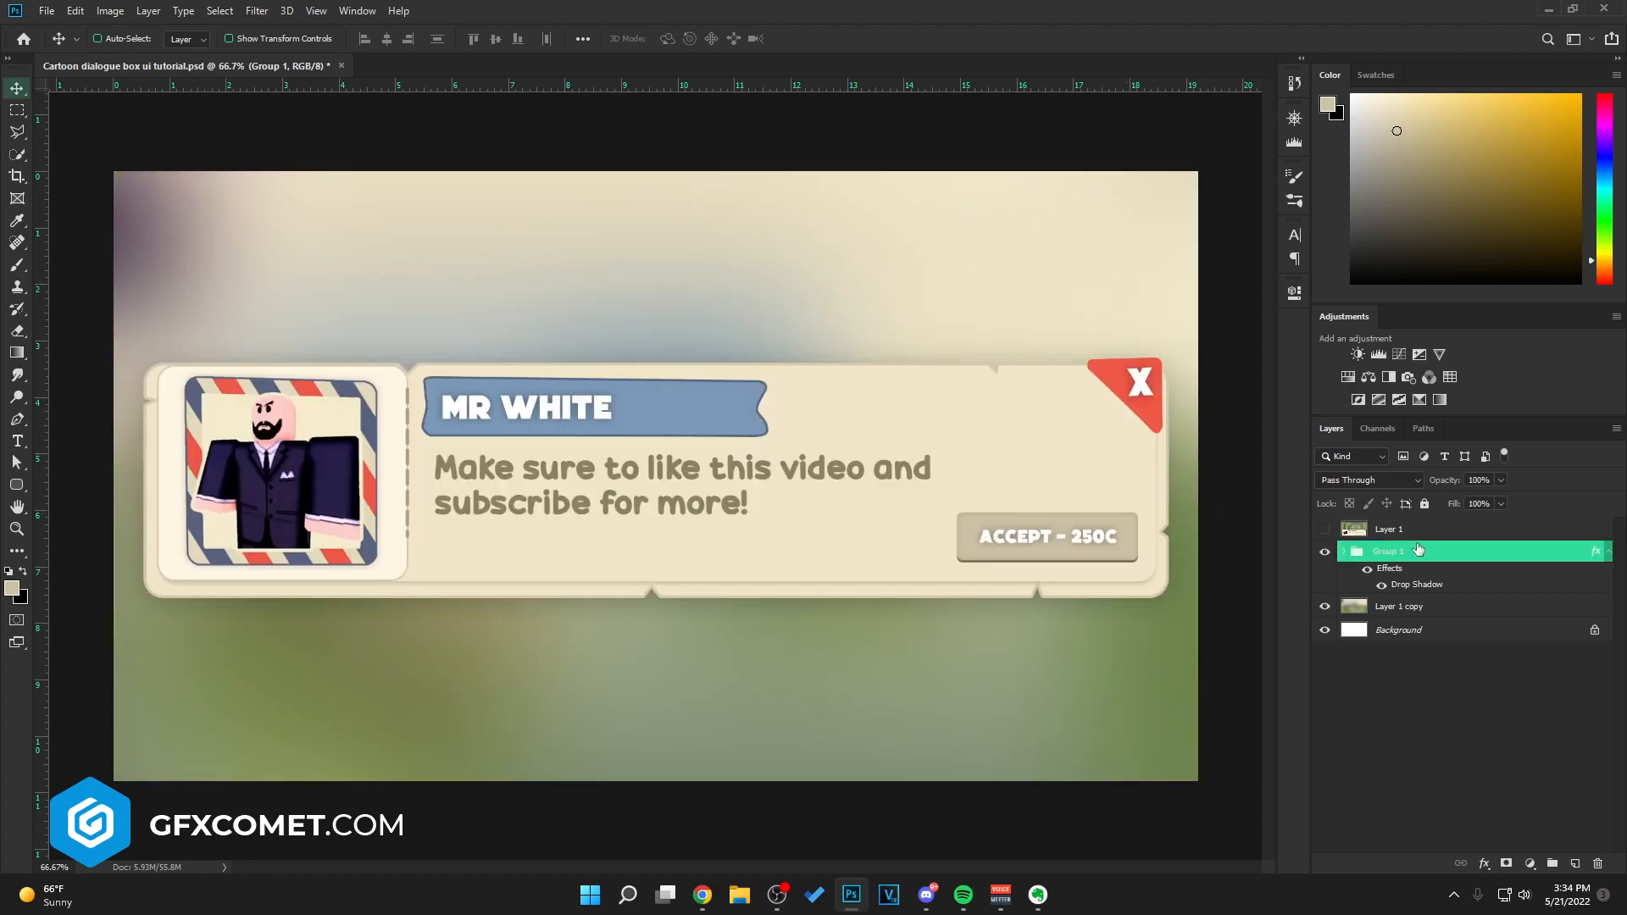